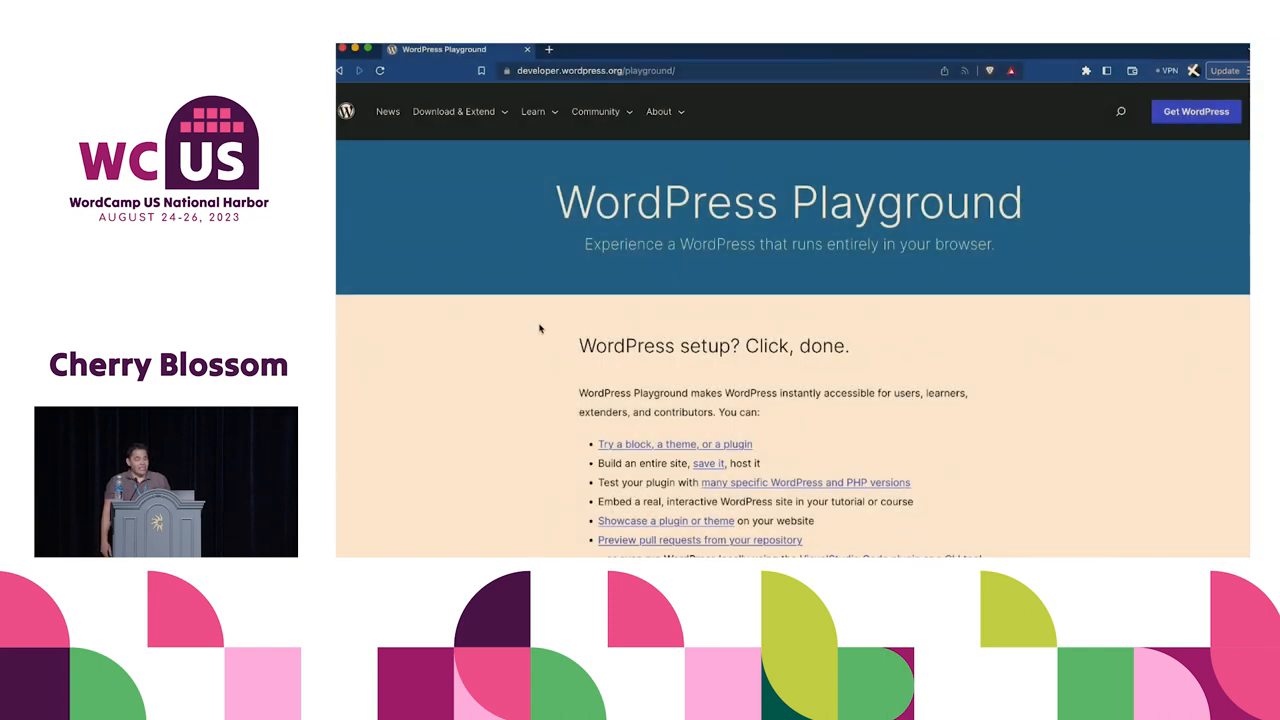
- Launch a live WordPress Playground site in a new tab from the documentation page
{"action": "scroll", "scroll_direction": "down", "scroll_amount": 3}
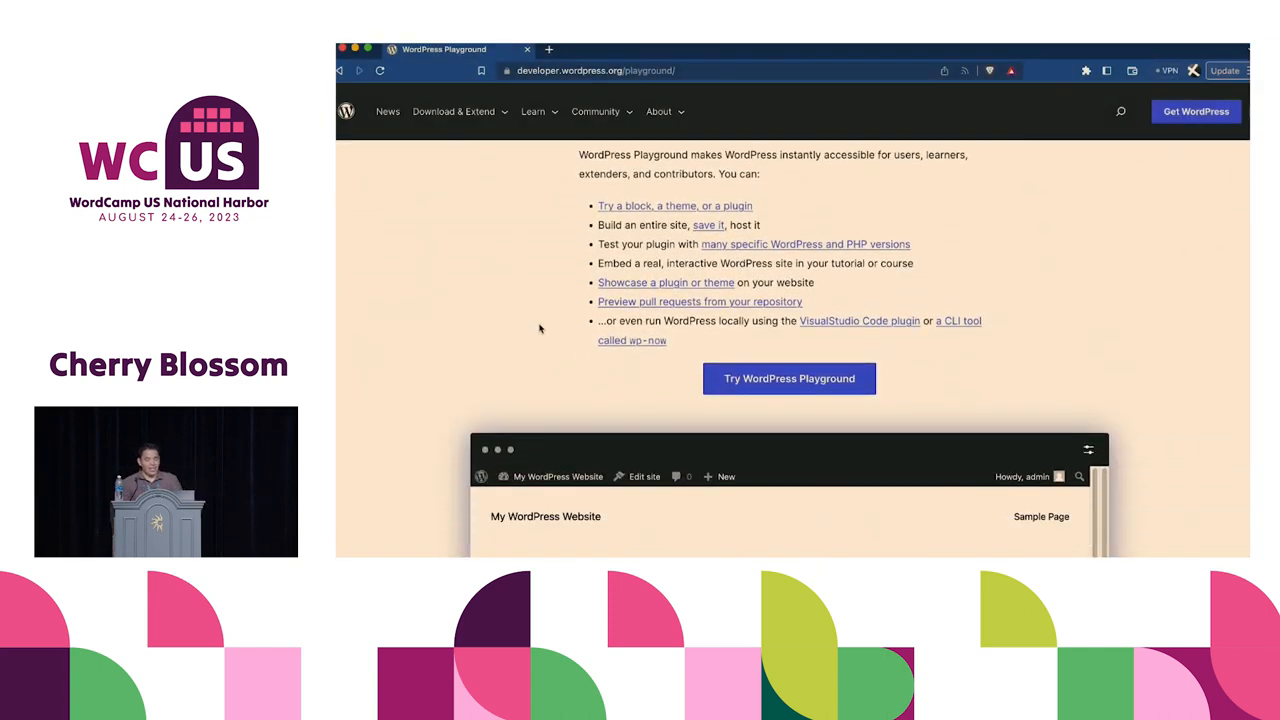
{"action": "left_click", "coordinate": [788, 378]}
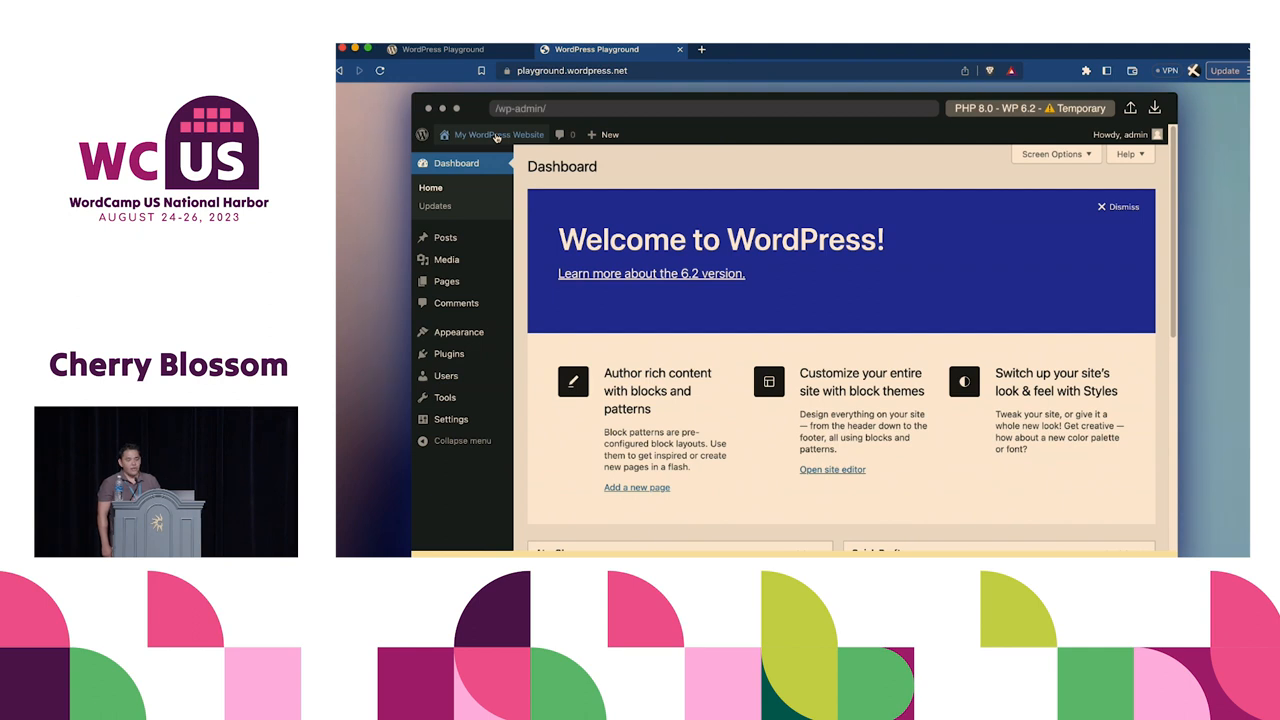
{"action": "mouse_move", "coordinate": [446, 280]}
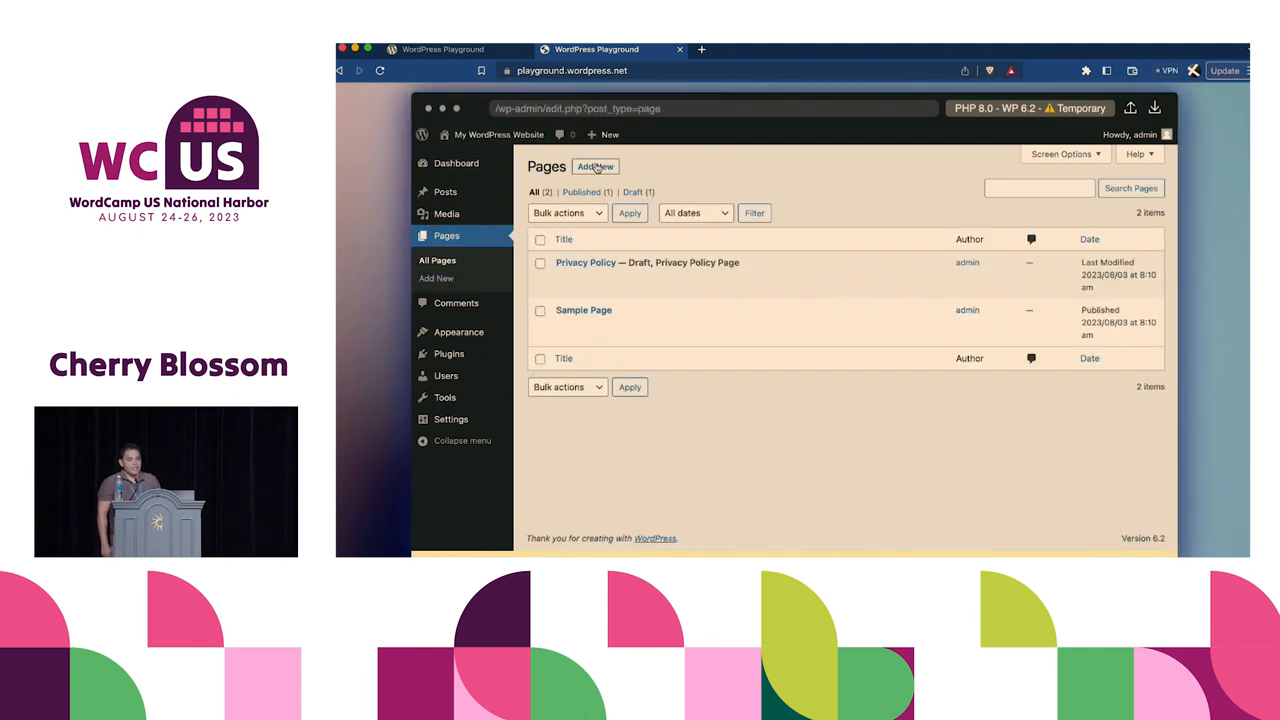
- Start a new page titled 'This is WordPress Playground'
{"action": "left_click", "coordinate": [596, 166]}
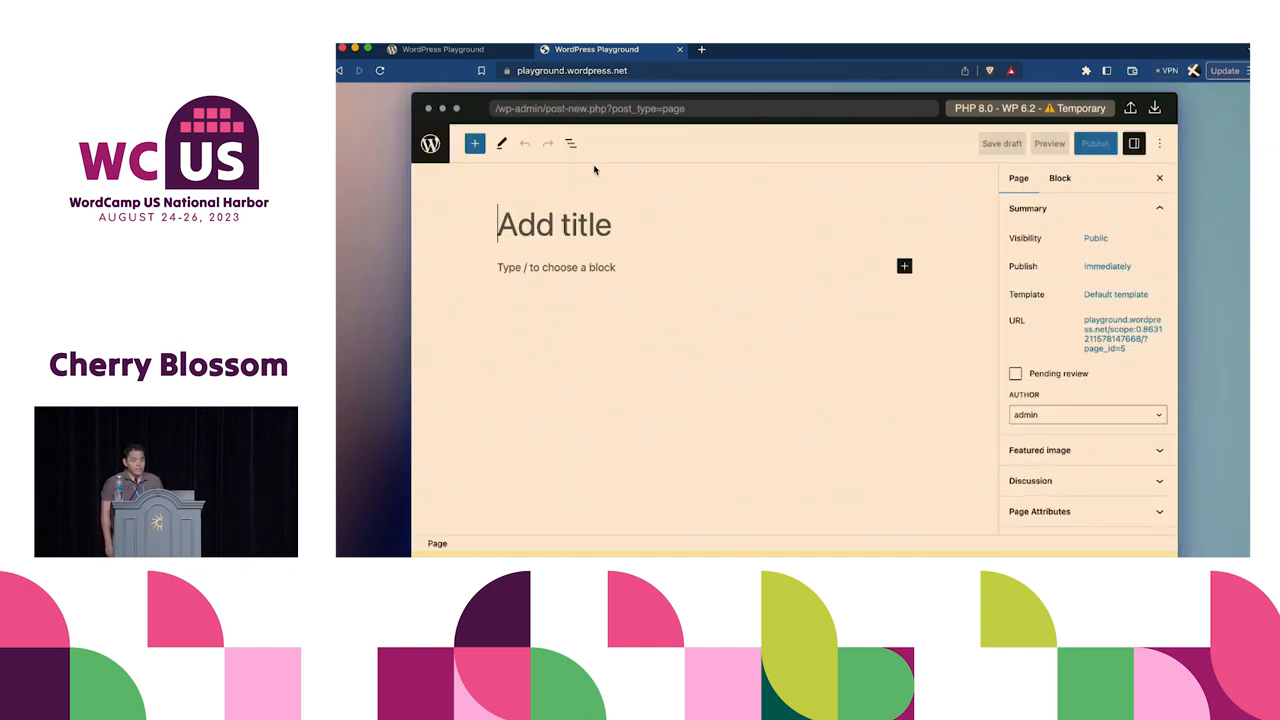
{"action": "type", "text": "This is"}
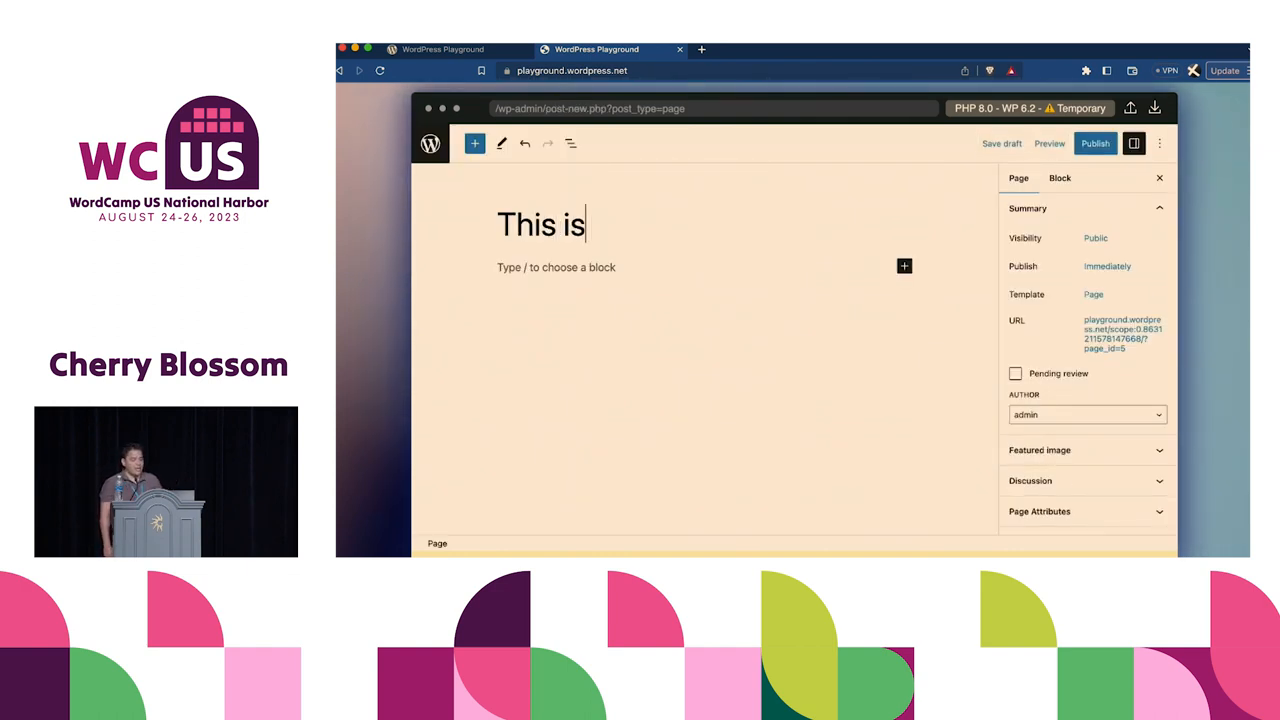
{"action": "type", "text": "WordPr"}
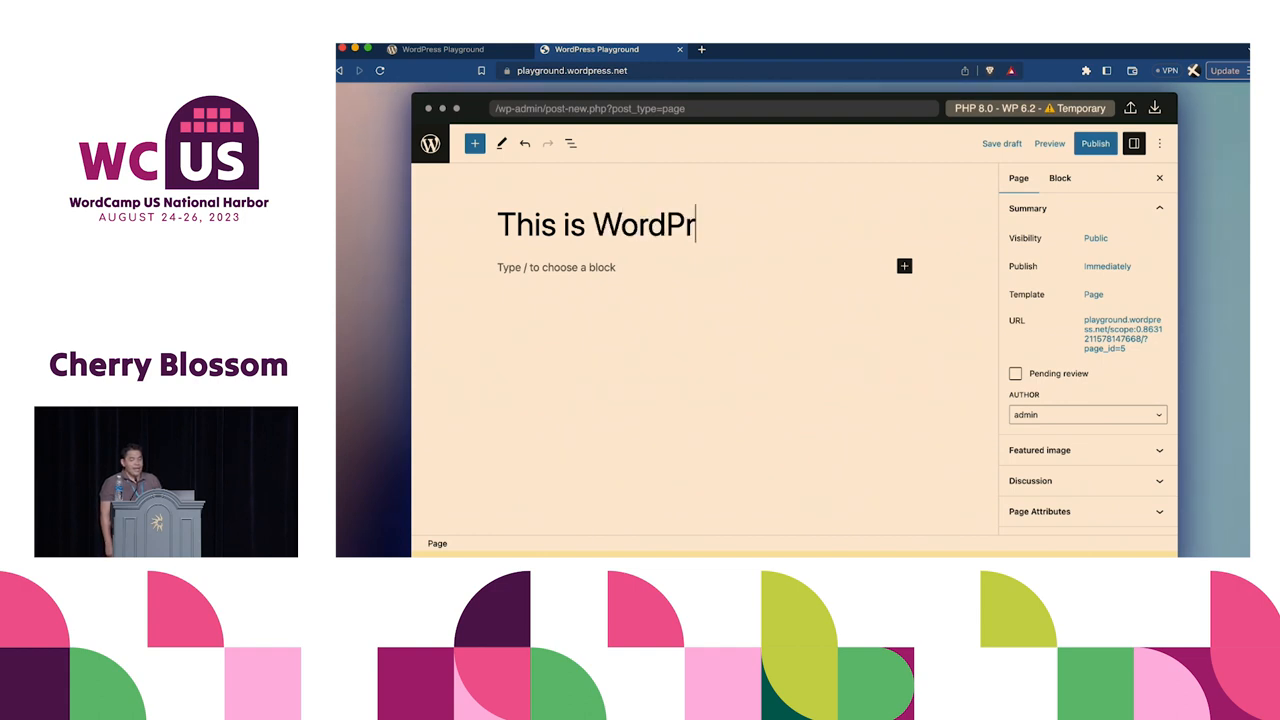
{"action": "type", "text": "ess Playgrou"}
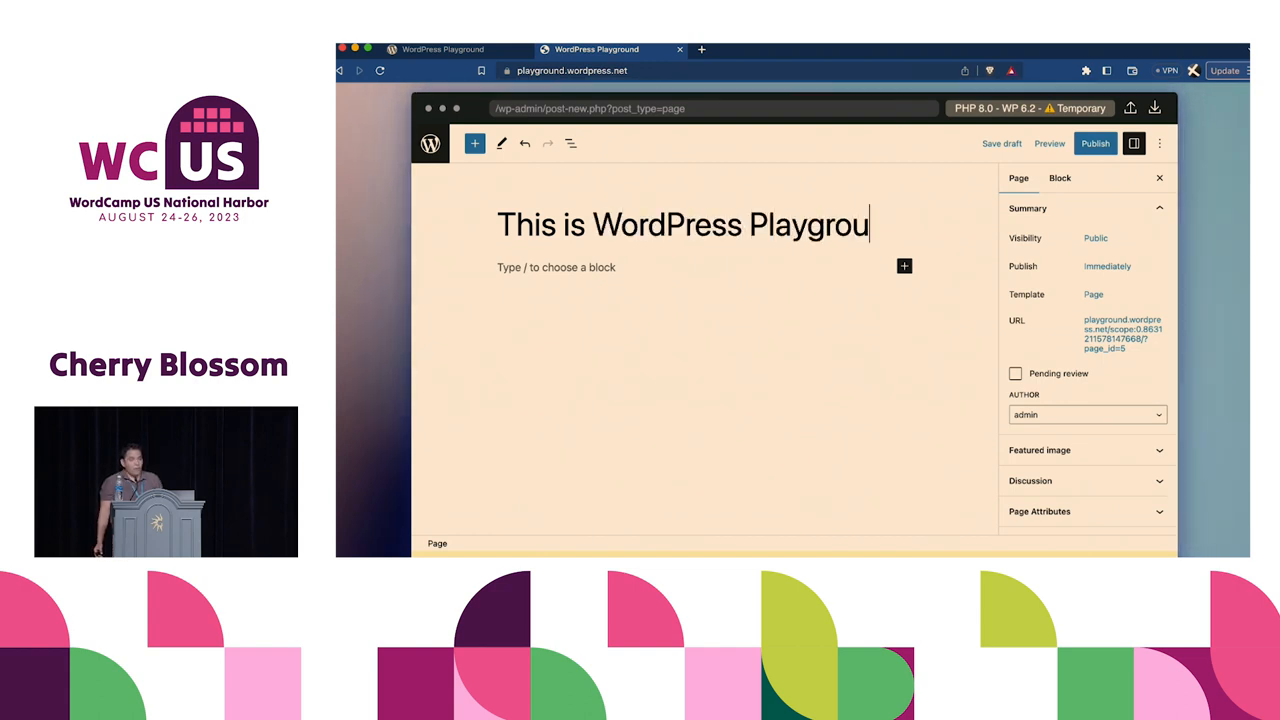
{"action": "type", "text": "nd"}
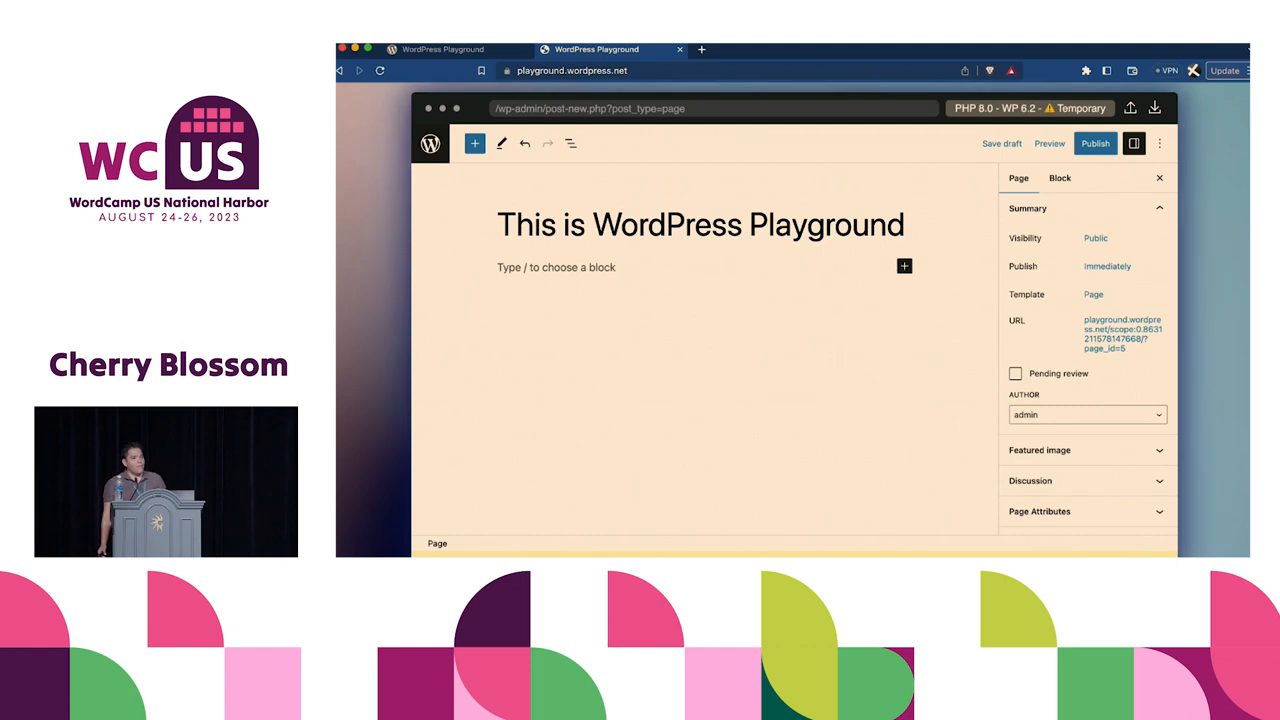
- Add the paragraph 'It runs in your browser without any Backend!'
{"action": "type", "text": "It runs"}
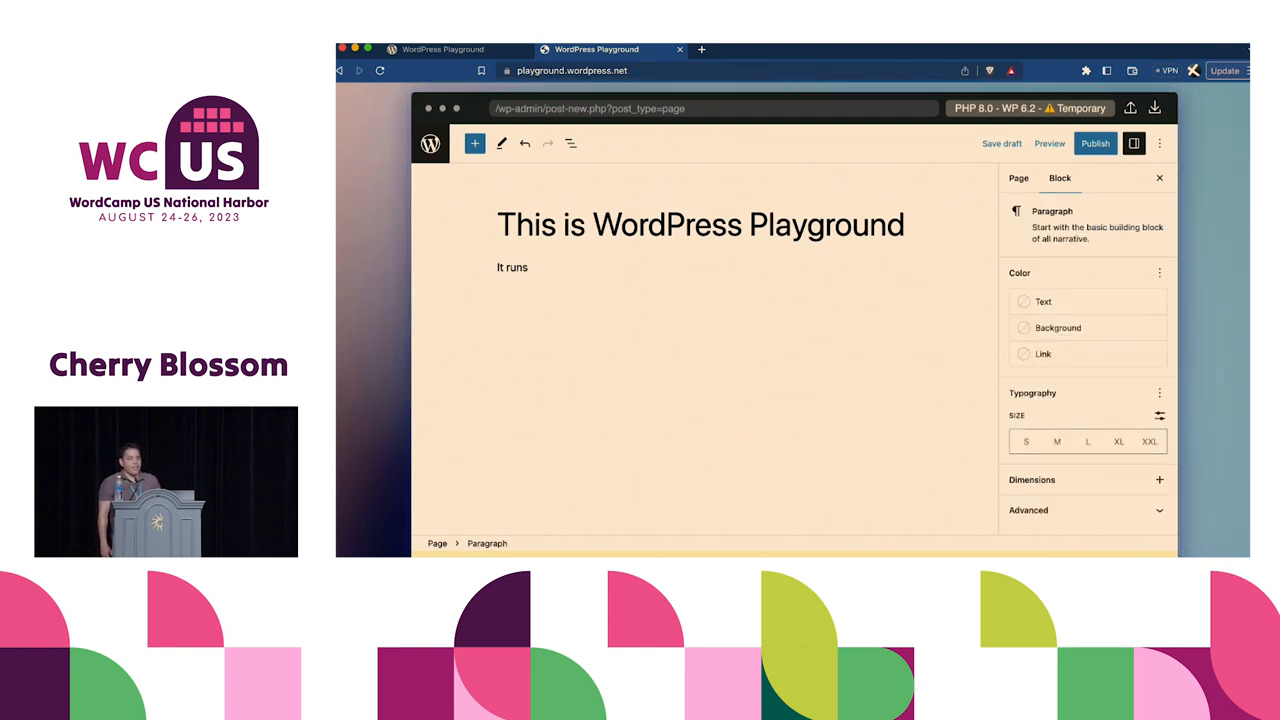
{"action": "type", "text": "in your brows"}
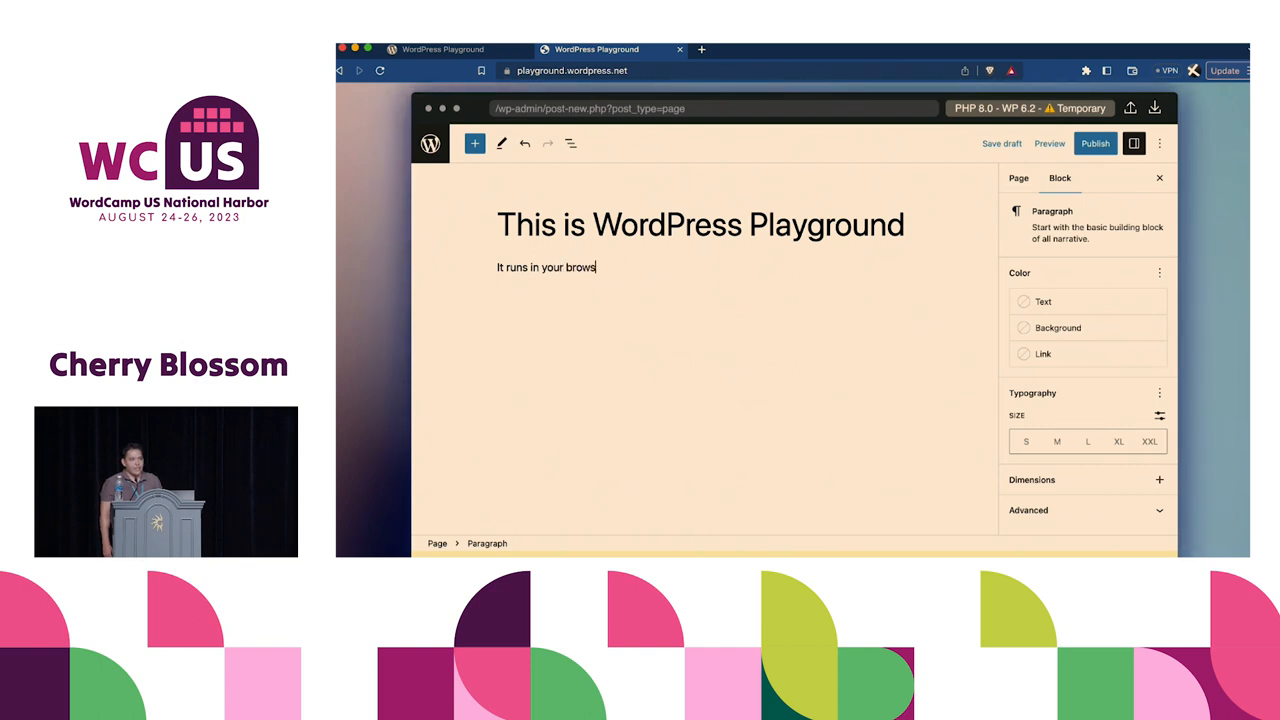
{"action": "type", "text": "er with"}
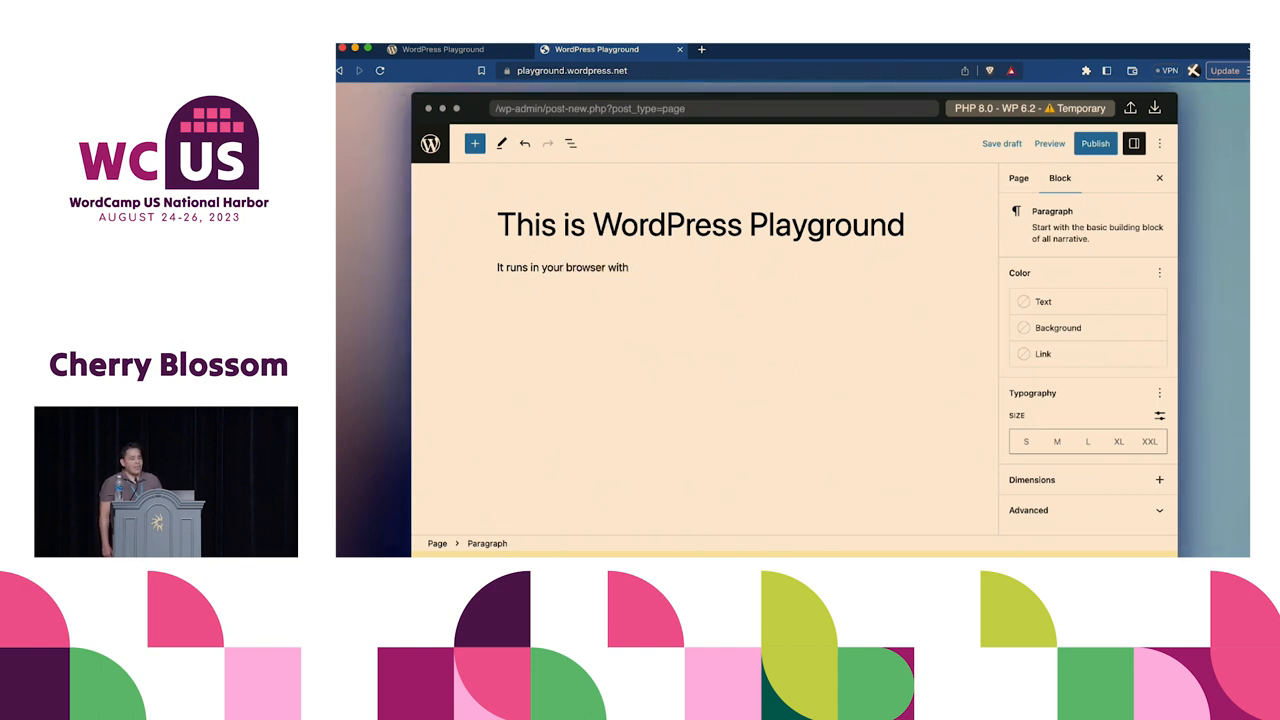
{"action": "type", "text": "without any"}
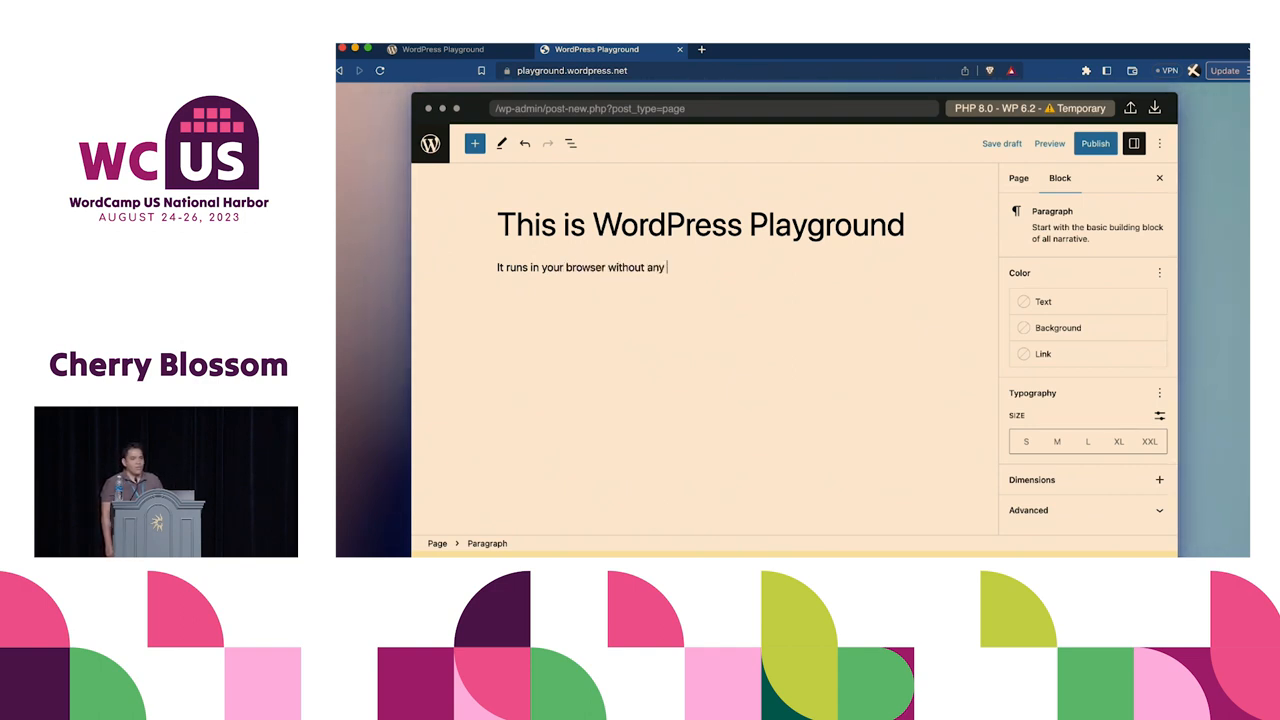
{"action": "type", "text": "Backend"}
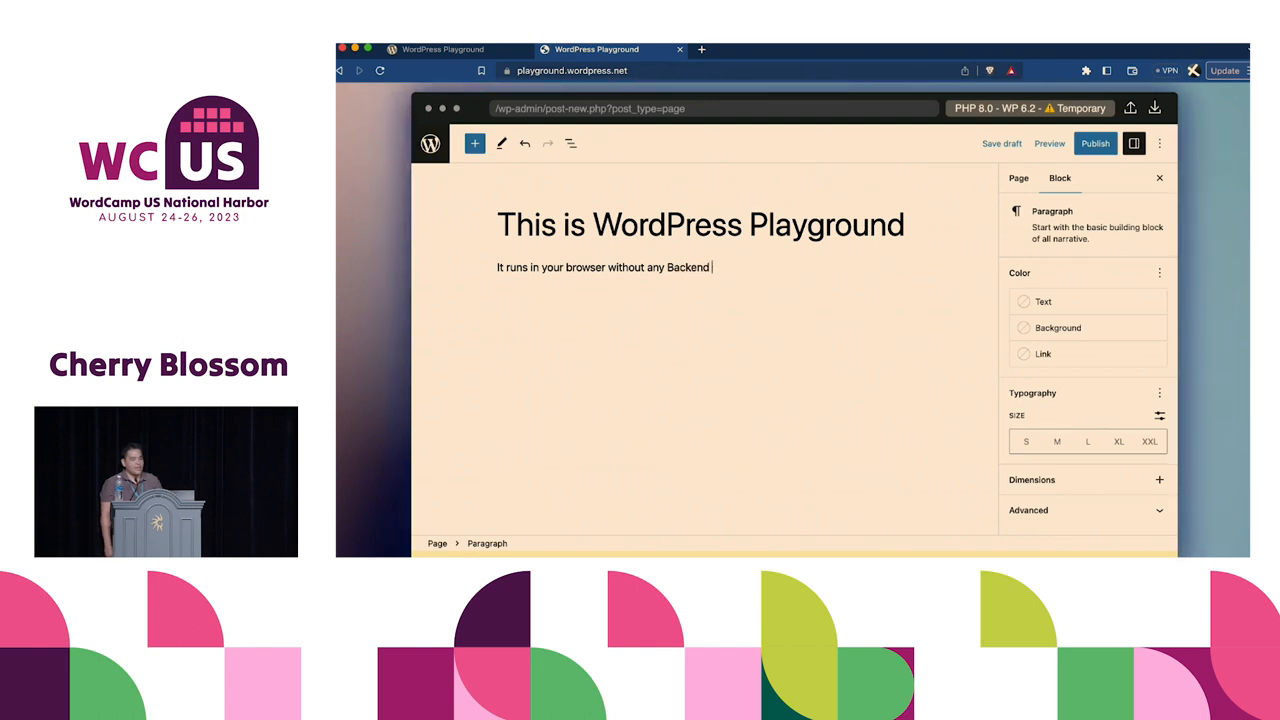
{"action": "type", "text": "!"}
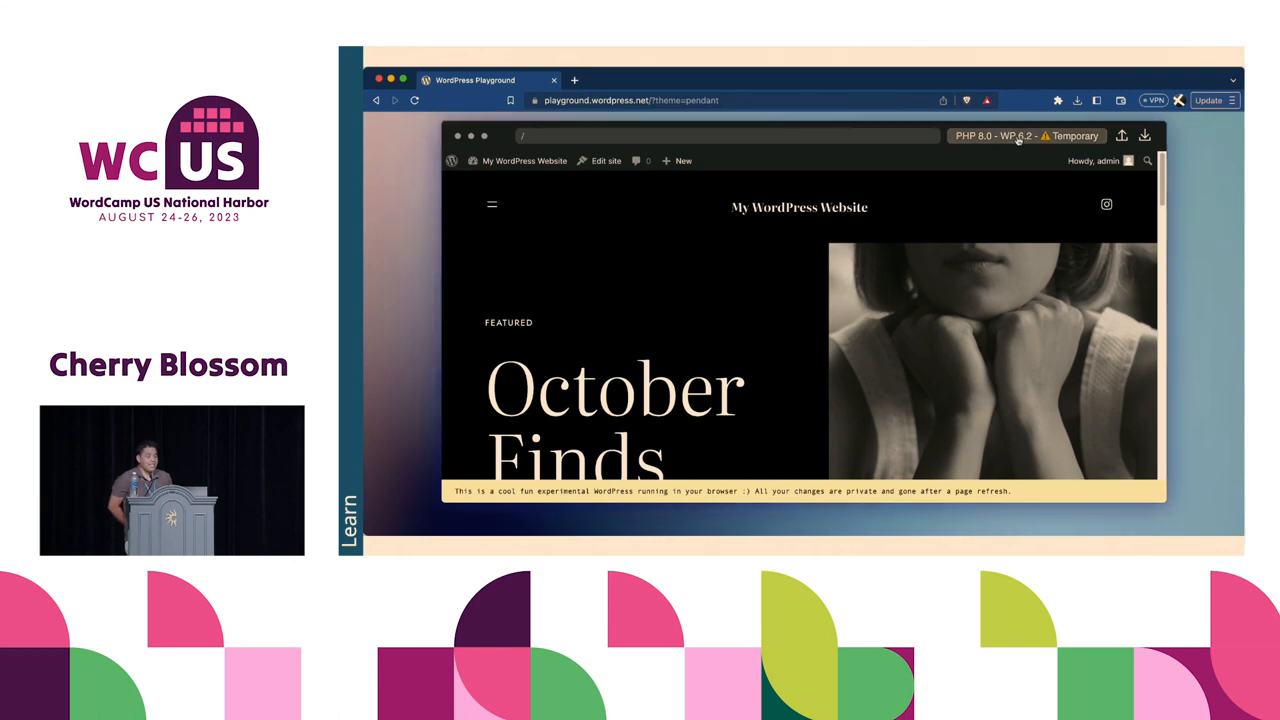
{"action": "left_click", "coordinate": [1022, 136]}
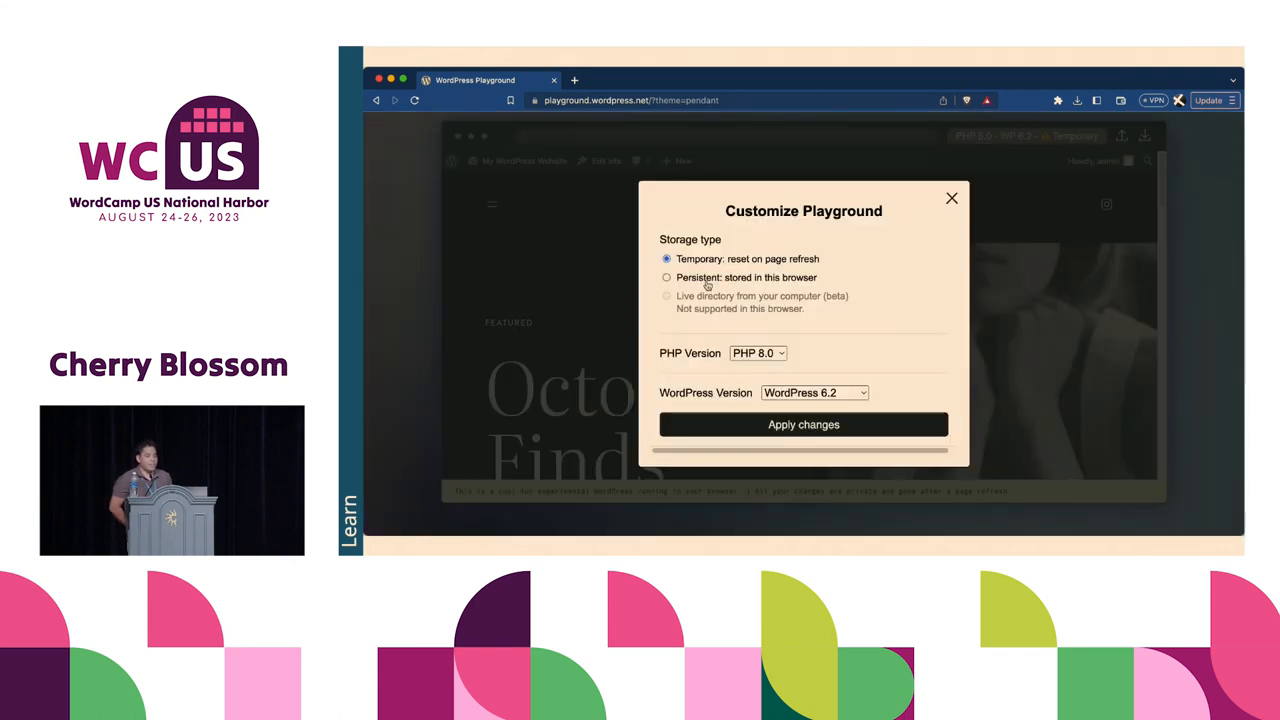
{"action": "left_click", "coordinate": [668, 276]}
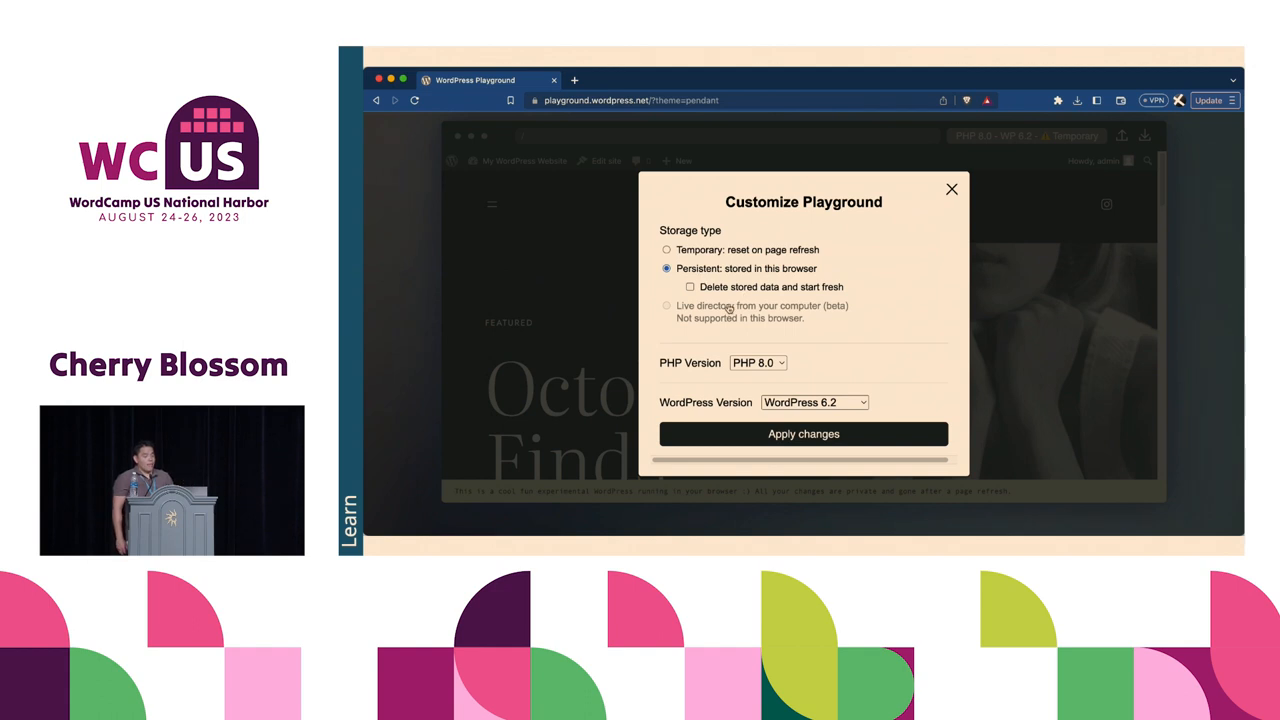
{"action": "left_click", "coordinate": [756, 362]}
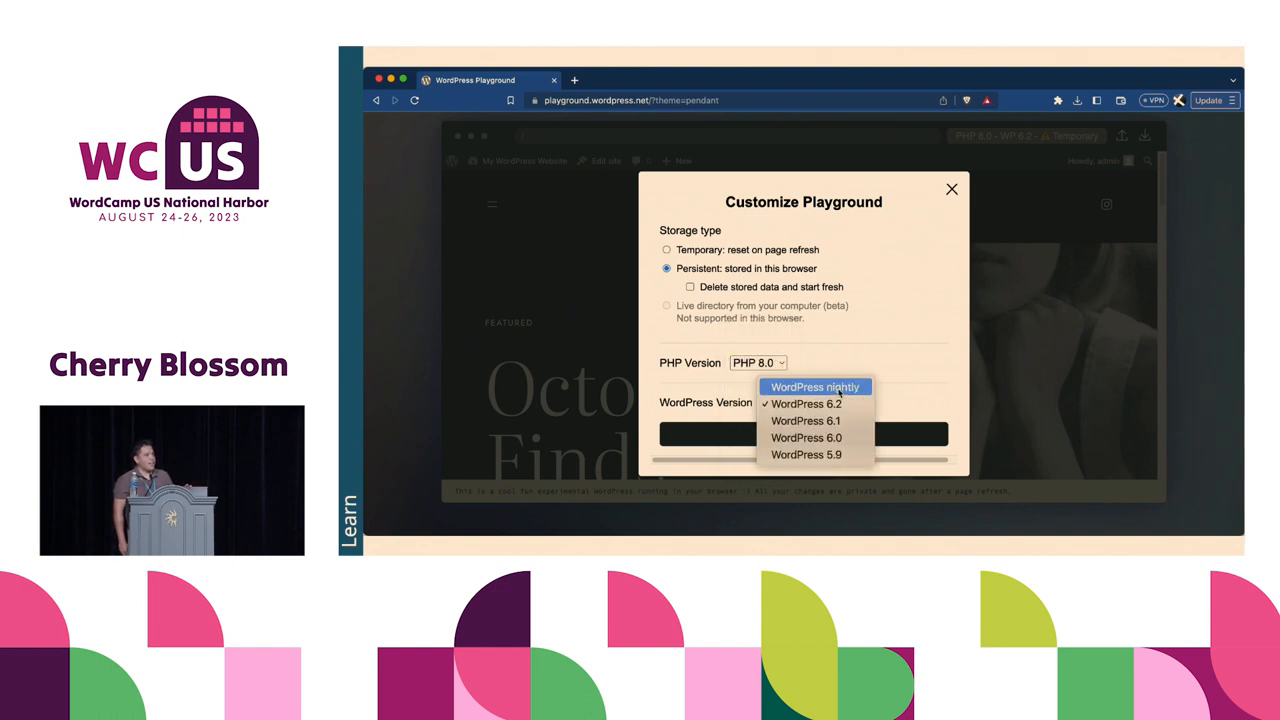
{"action": "mouse_move", "coordinate": [888, 412]}
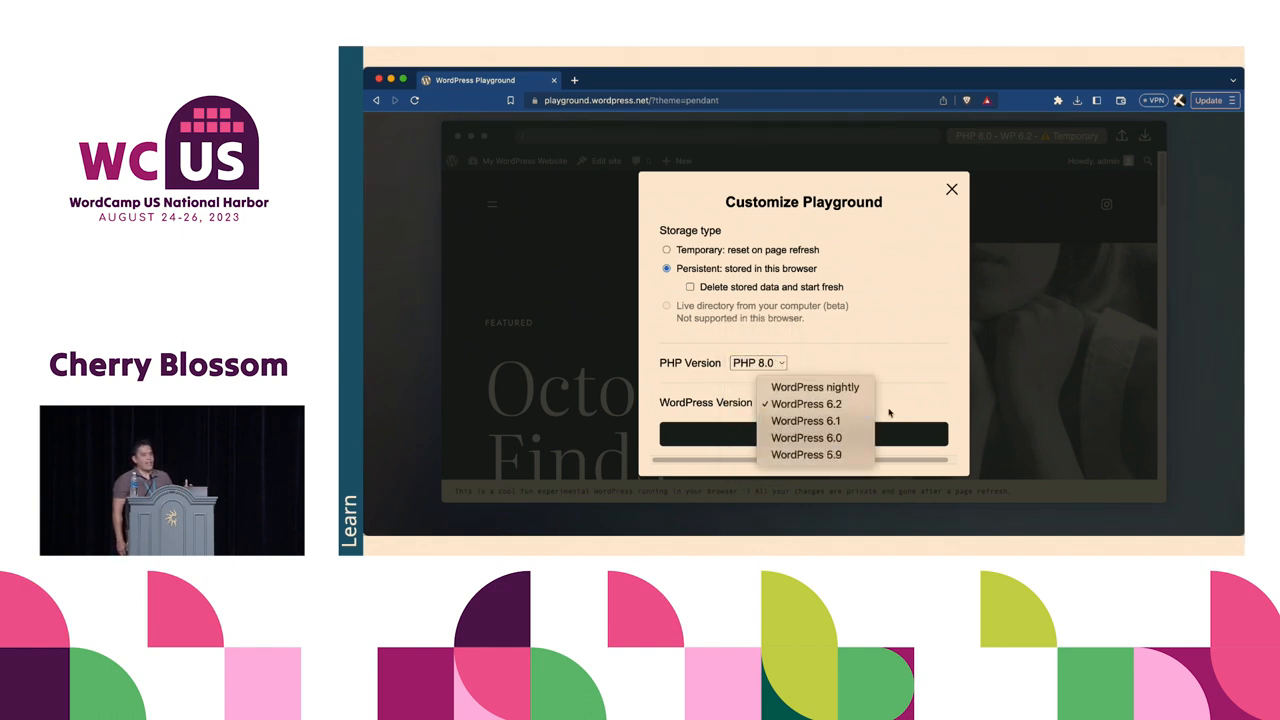
{"action": "left_click", "coordinate": [806, 404]}
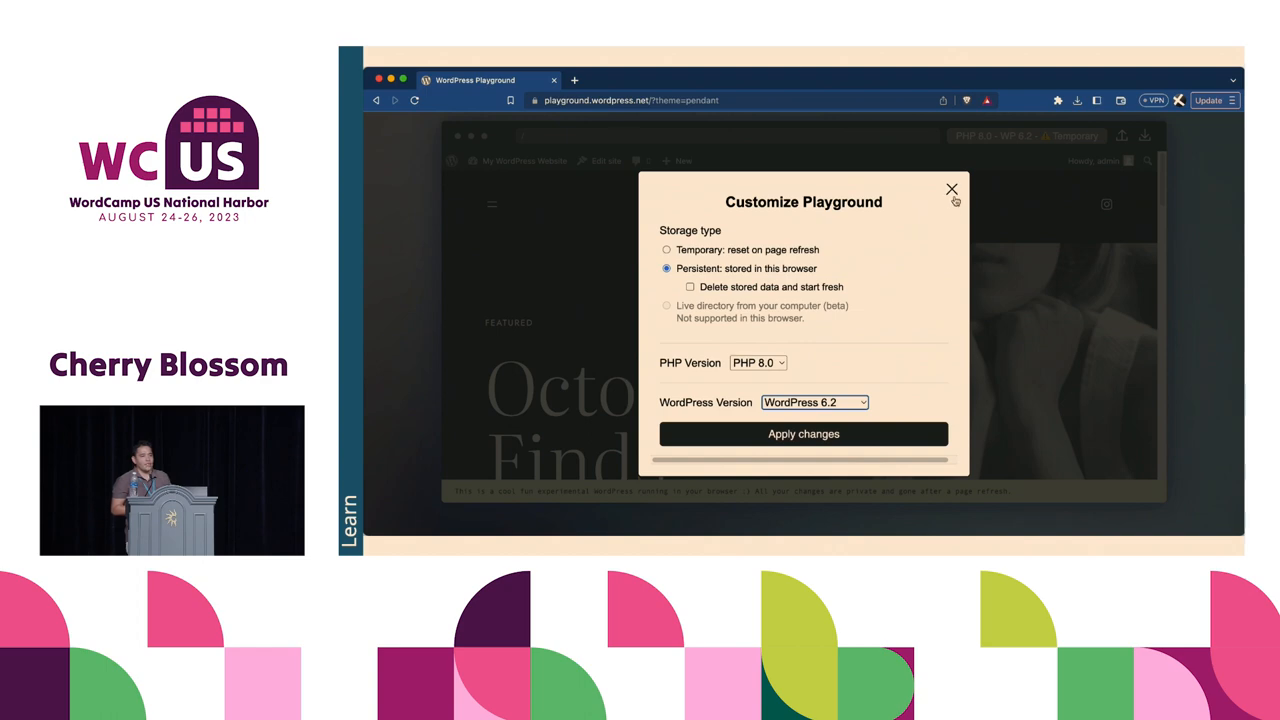
{"action": "left_click", "coordinate": [952, 188]}
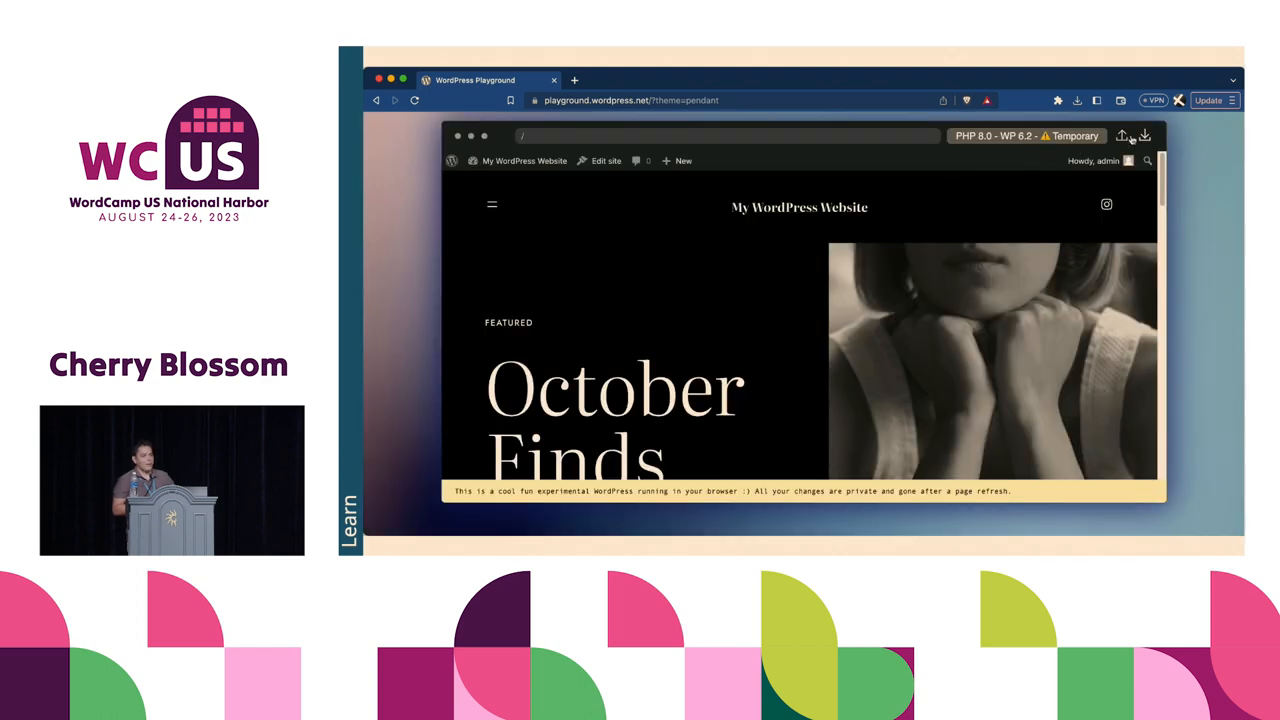
- Export the whole site as a downloadable archive and return to the Dashboard
{"action": "left_click", "coordinate": [1144, 136]}
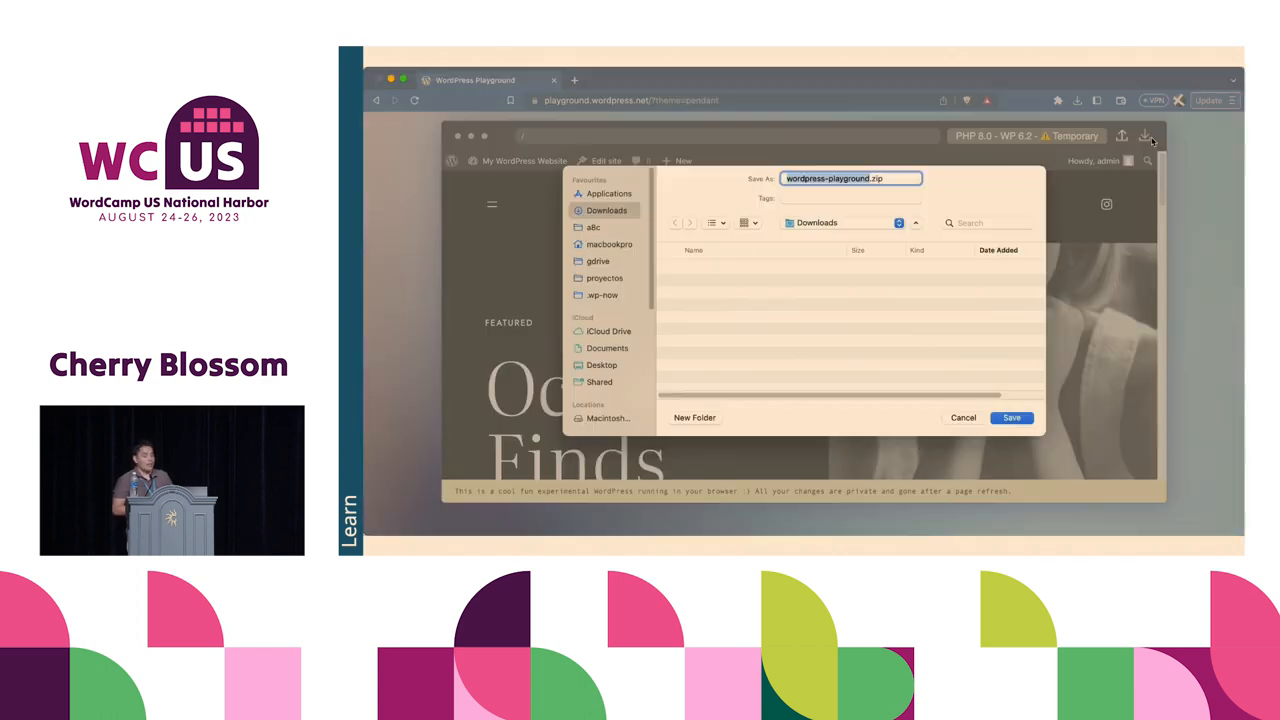
{"action": "left_click", "coordinate": [1012, 418]}
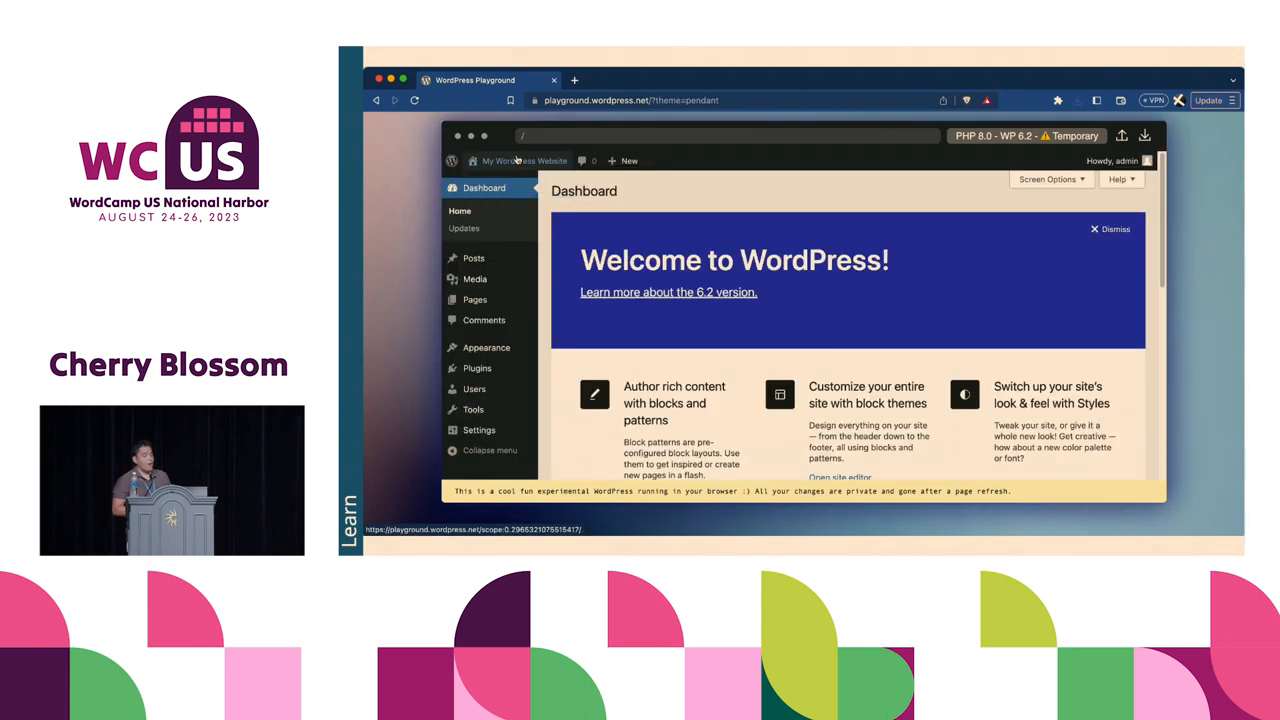
{"action": "left_click", "coordinate": [476, 324]}
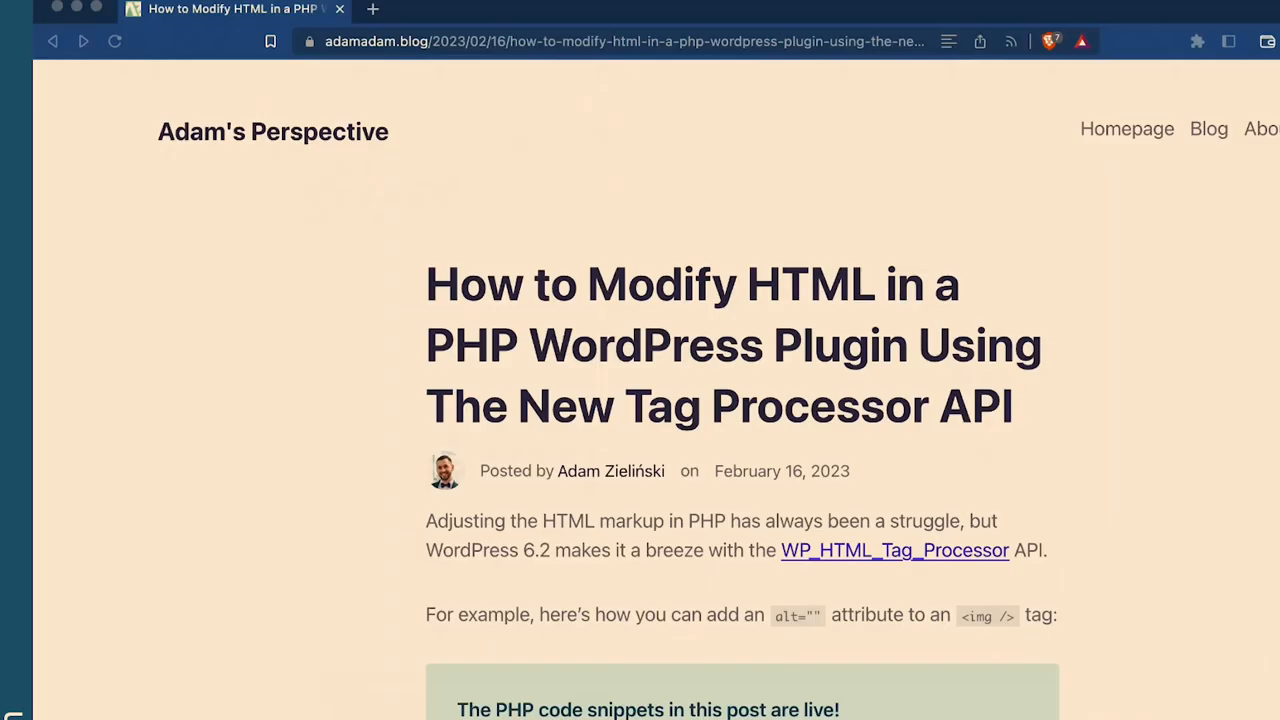
{"action": "mouse_move", "coordinate": [1176, 632]}
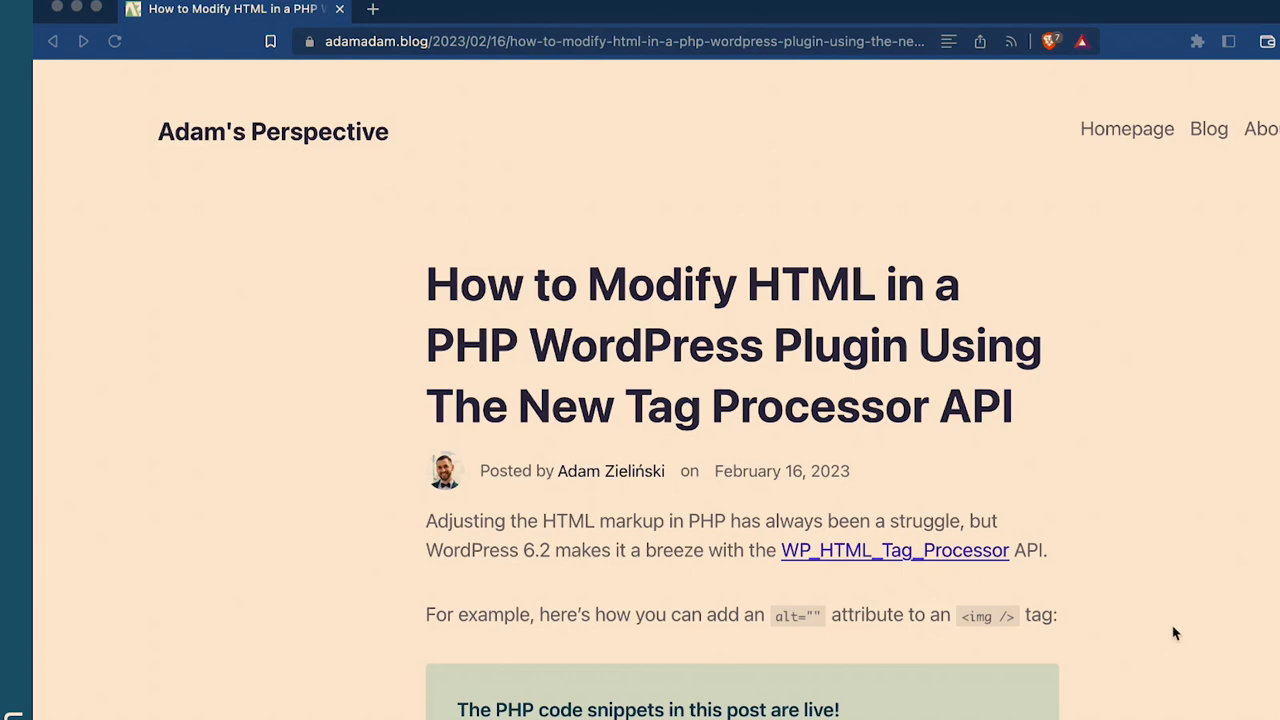
- Rerun the first live PHP example with the alt text changed to 'Cactus in the desert'
{"action": "scroll", "scroll_direction": "down", "scroll_amount": 3}
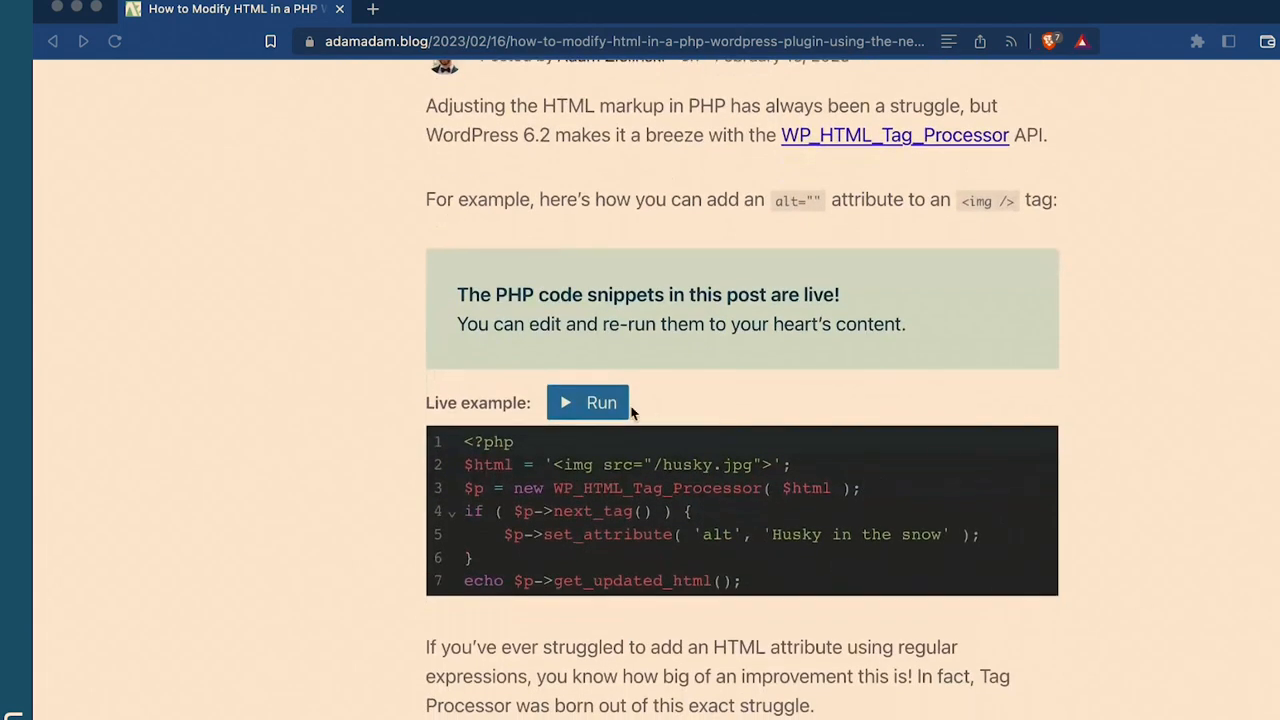
{"action": "left_click", "coordinate": [588, 402]}
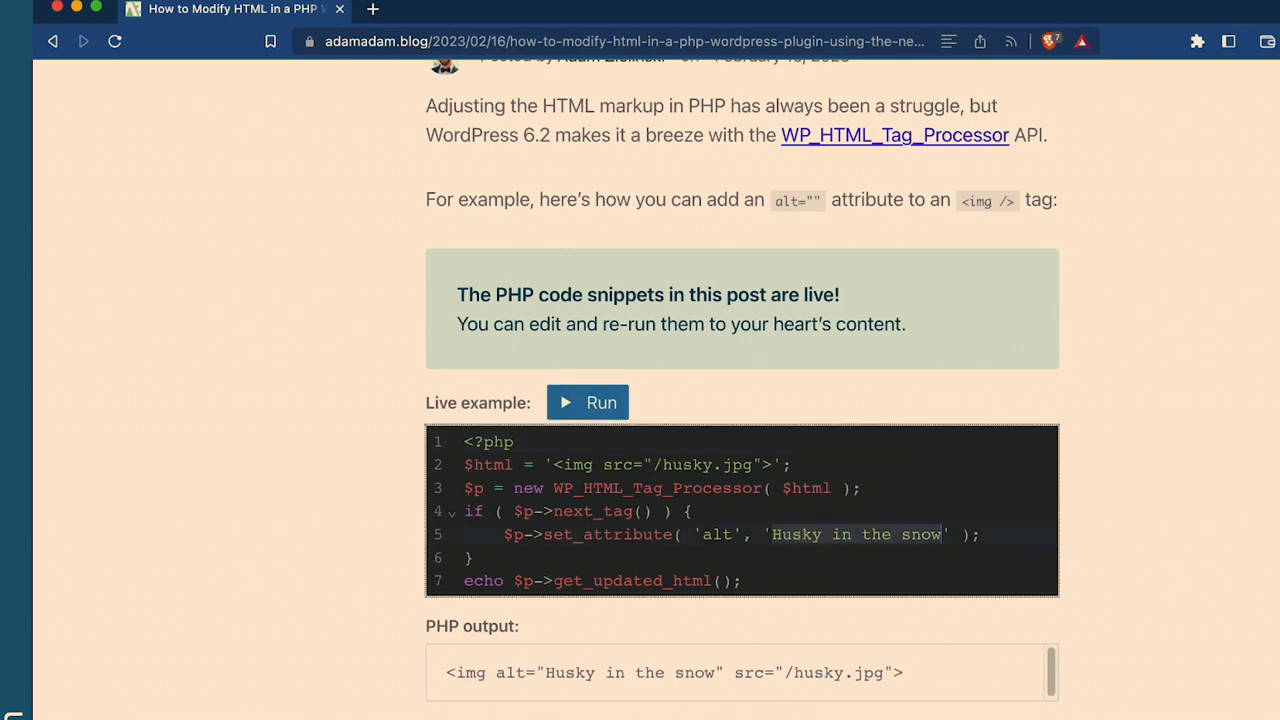
{"action": "type", "text": "Cactus"}
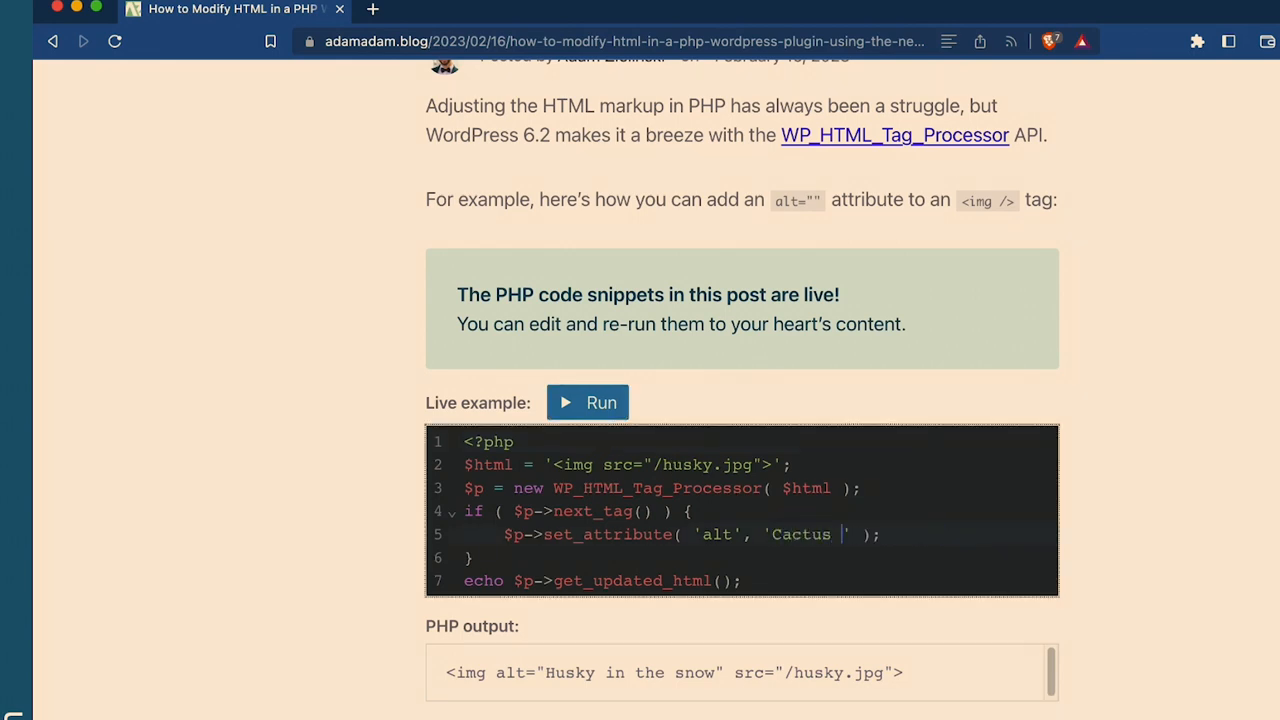
{"action": "type", "text": "in the desert"}
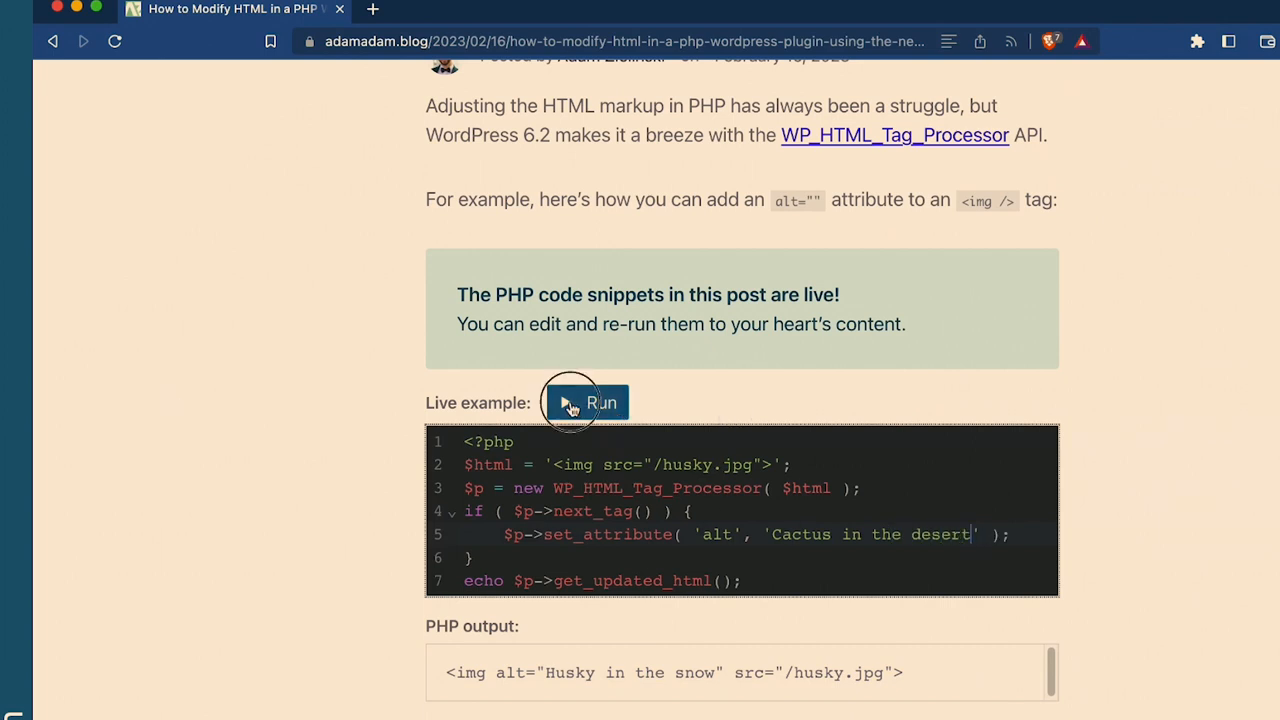
{"action": "left_click", "coordinate": [588, 402]}
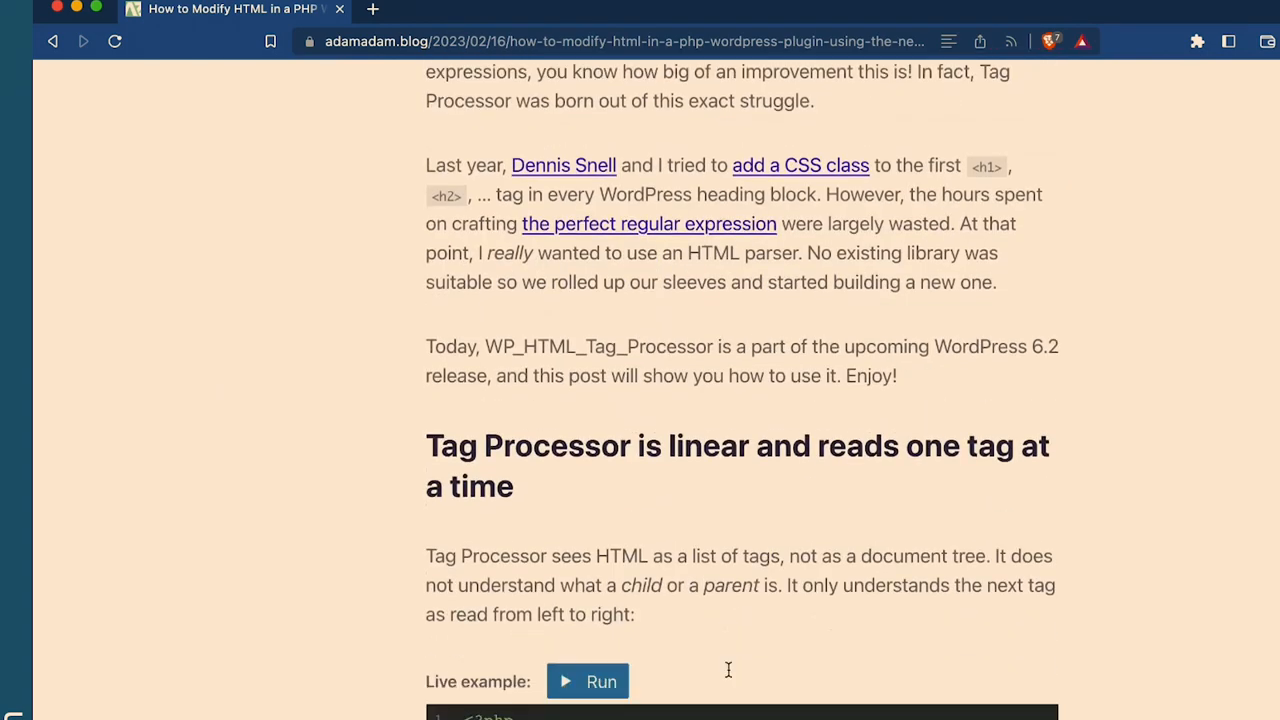
- Run the tag-listing example and add a '<span>' with 'Yay!' to its $html string
{"action": "scroll", "scroll_direction": "down", "scroll_amount": 3}
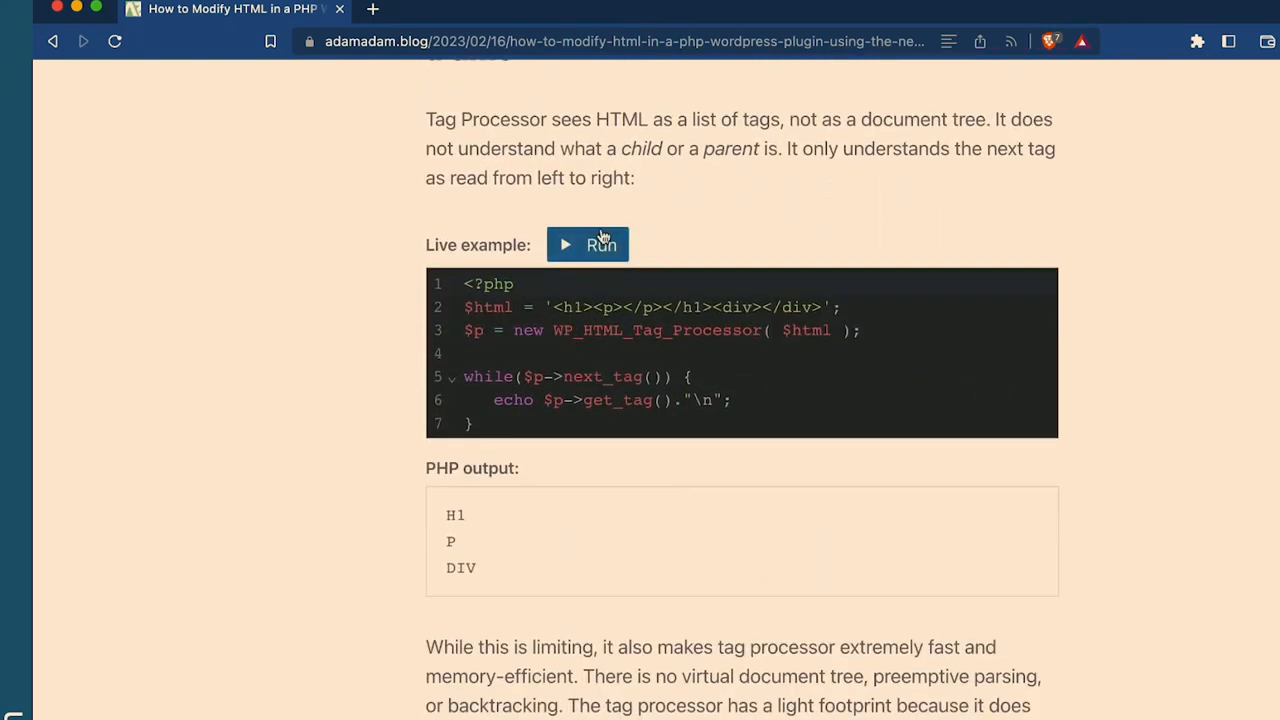
{"action": "left_click", "coordinate": [588, 244]}
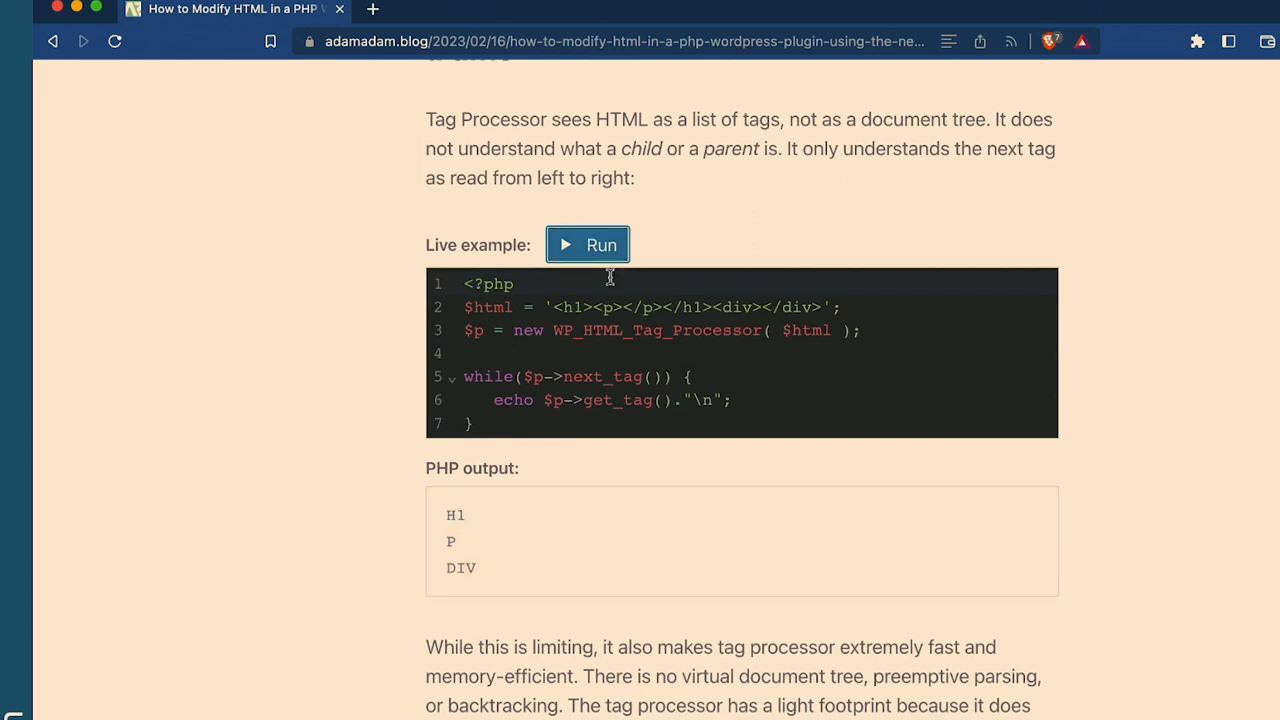
{"action": "mouse_move", "coordinate": [884, 510]}
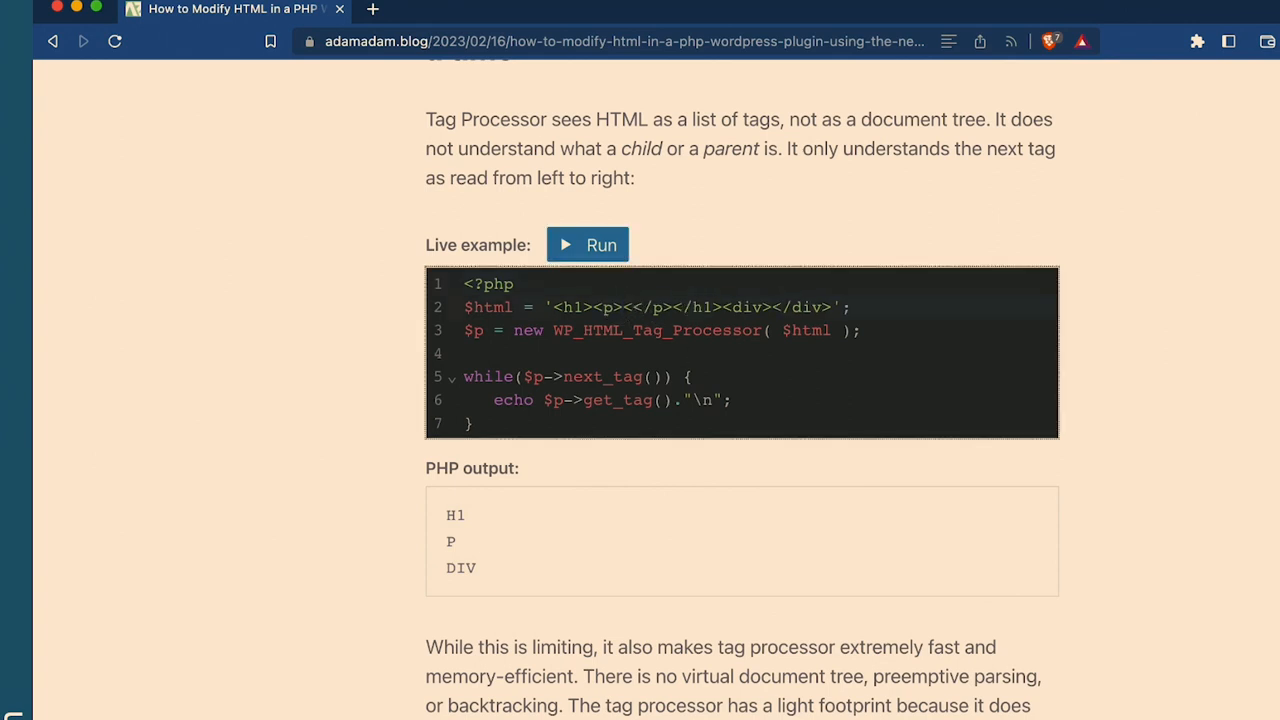
{"action": "type", "text": "<span>"}
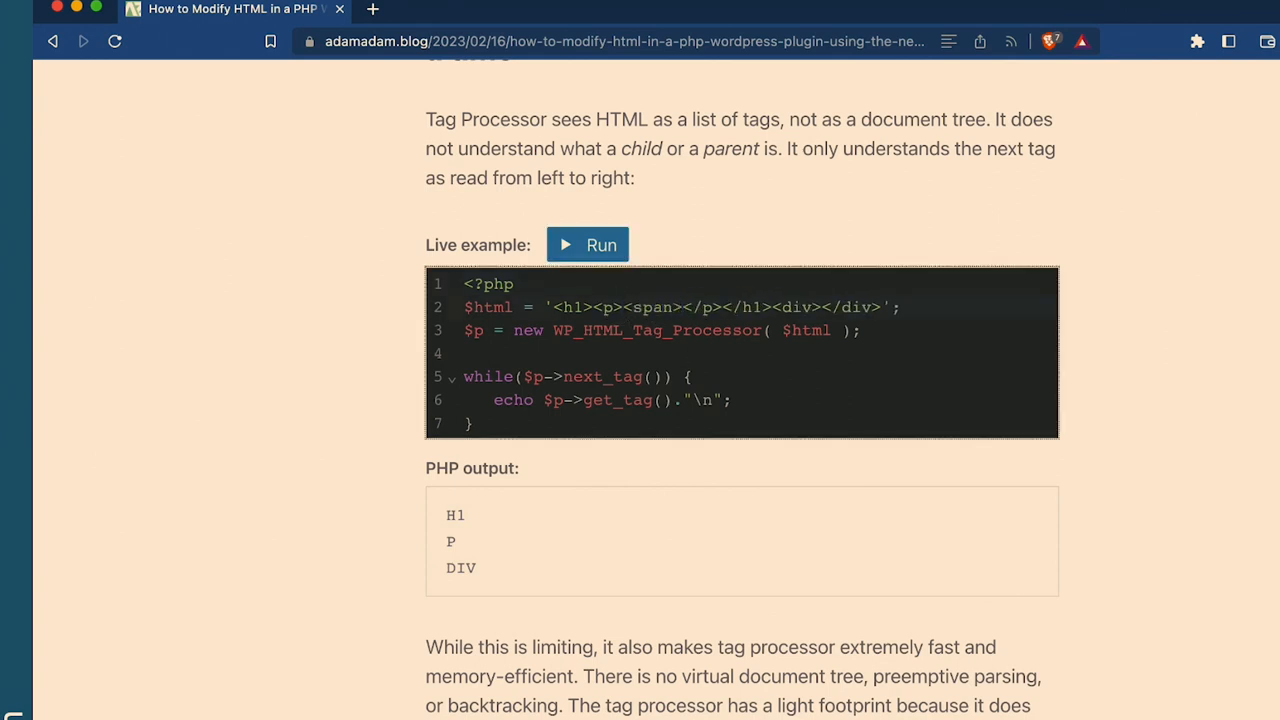
{"action": "type", "text": "Yay!"}
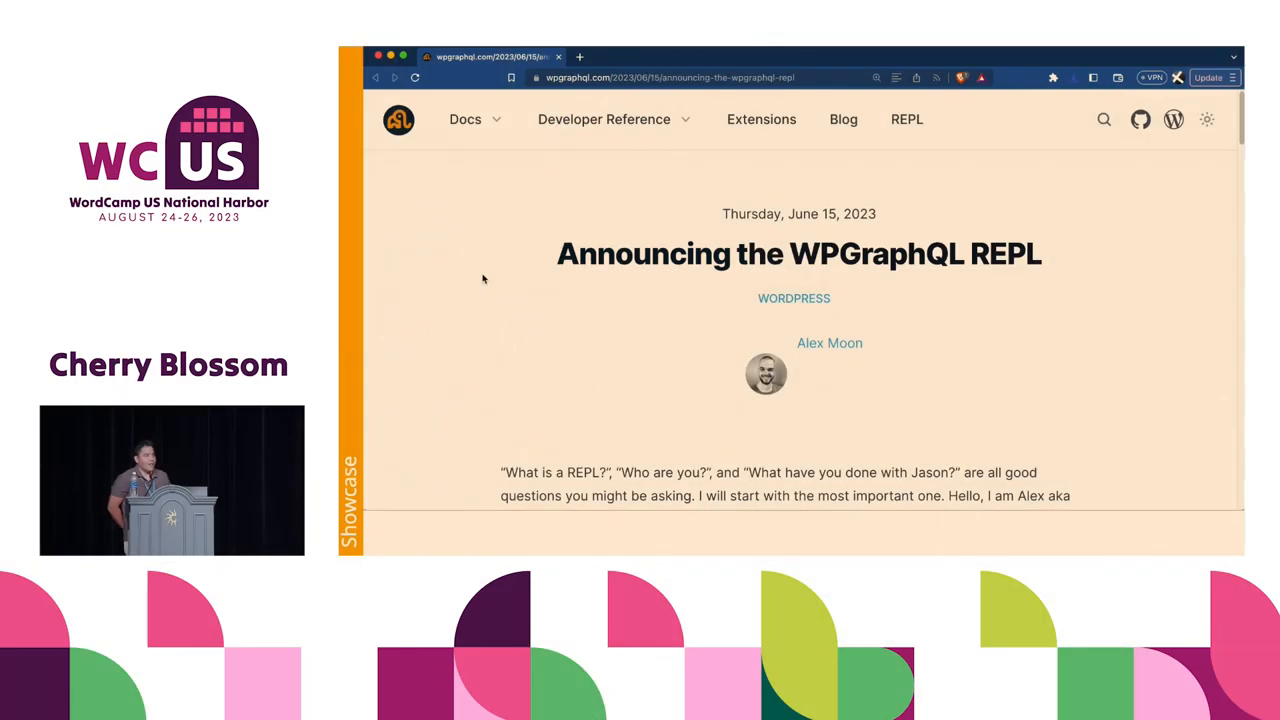
- Go from the announcement post to the live repl.wpgraphql.com REPL
{"action": "scroll", "scroll_direction": "down", "scroll_amount": 3}
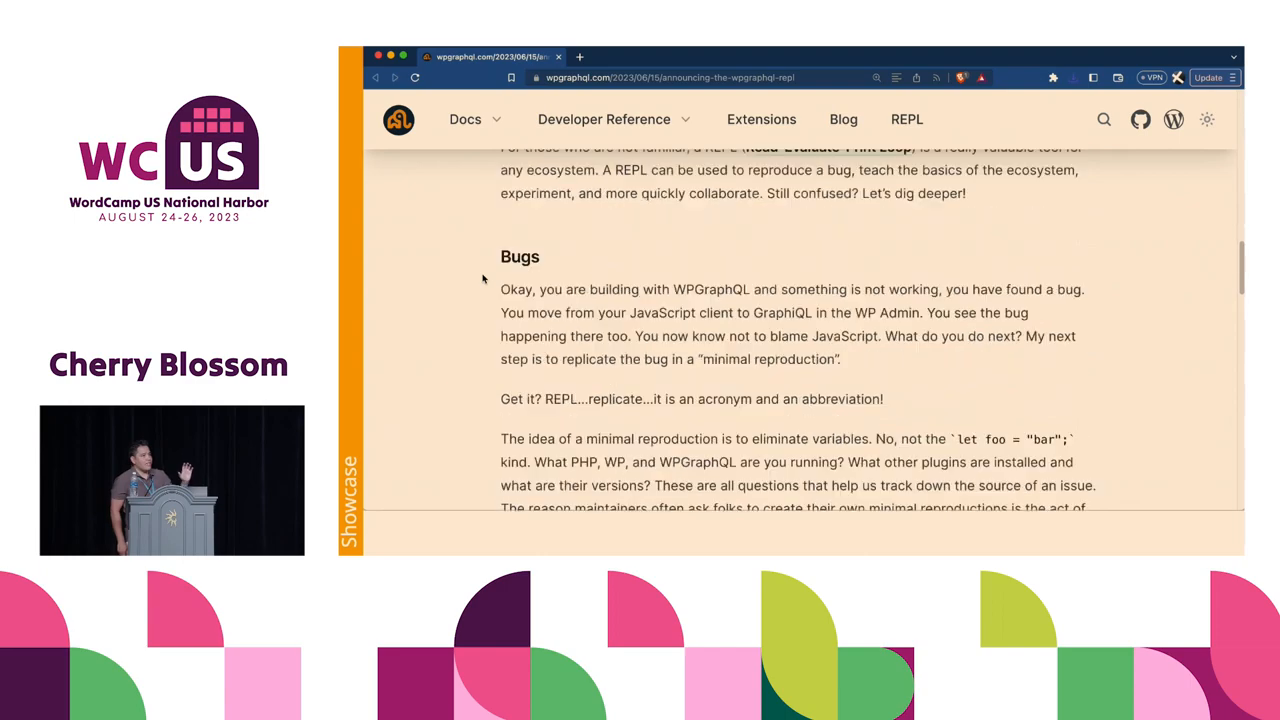
{"action": "scroll", "scroll_direction": "down", "scroll_amount": 3}
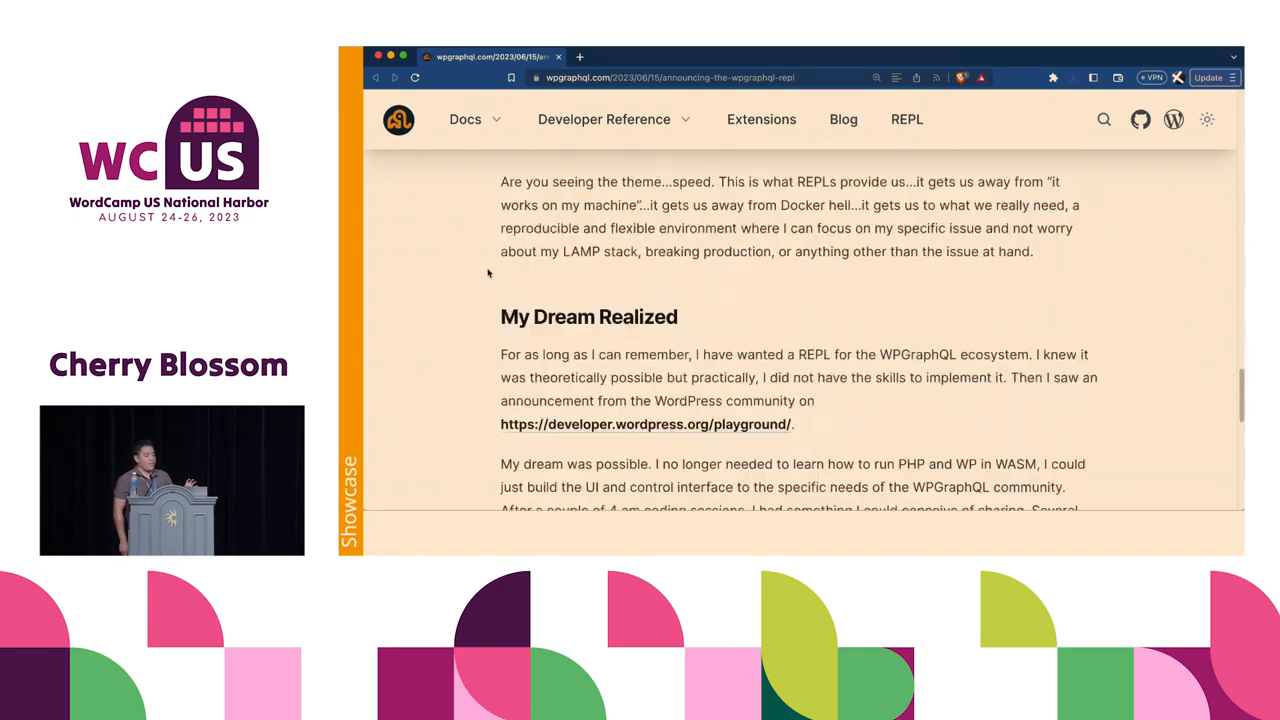
{"action": "scroll", "scroll_direction": "down", "scroll_amount": 3}
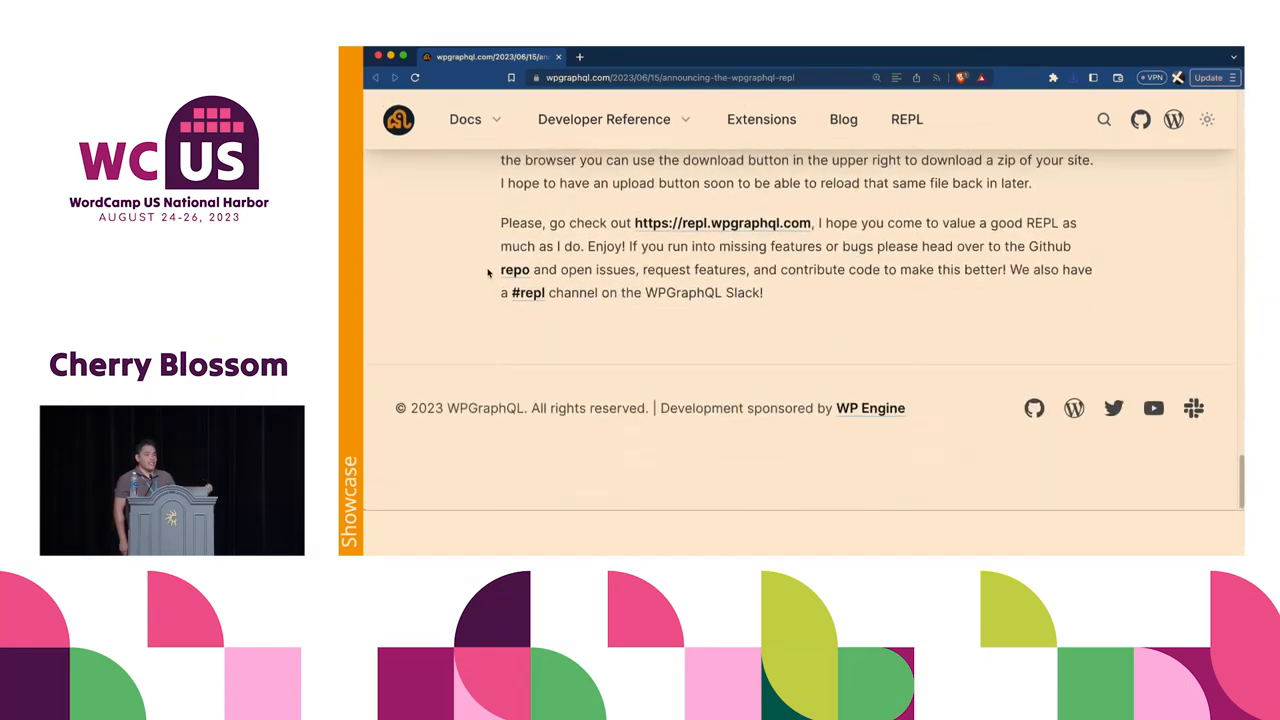
{"action": "scroll", "scroll_direction": "up", "scroll_amount": 3}
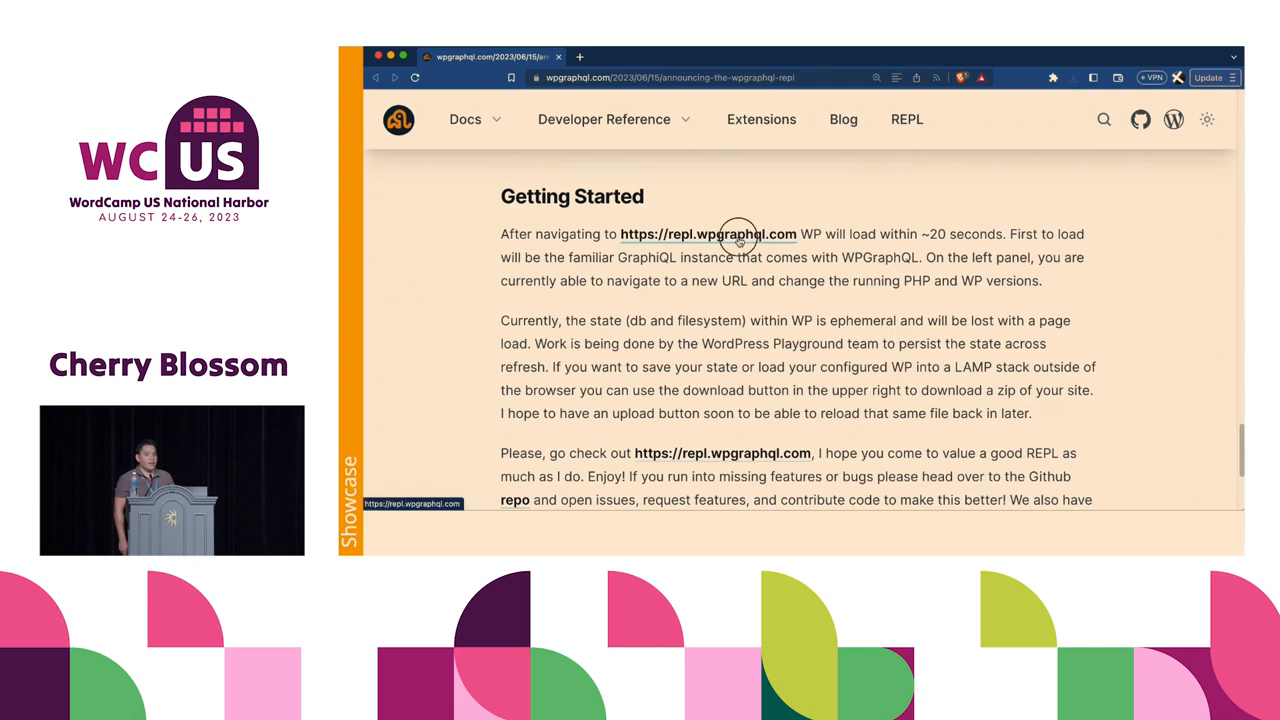
{"action": "left_click", "coordinate": [708, 234]}
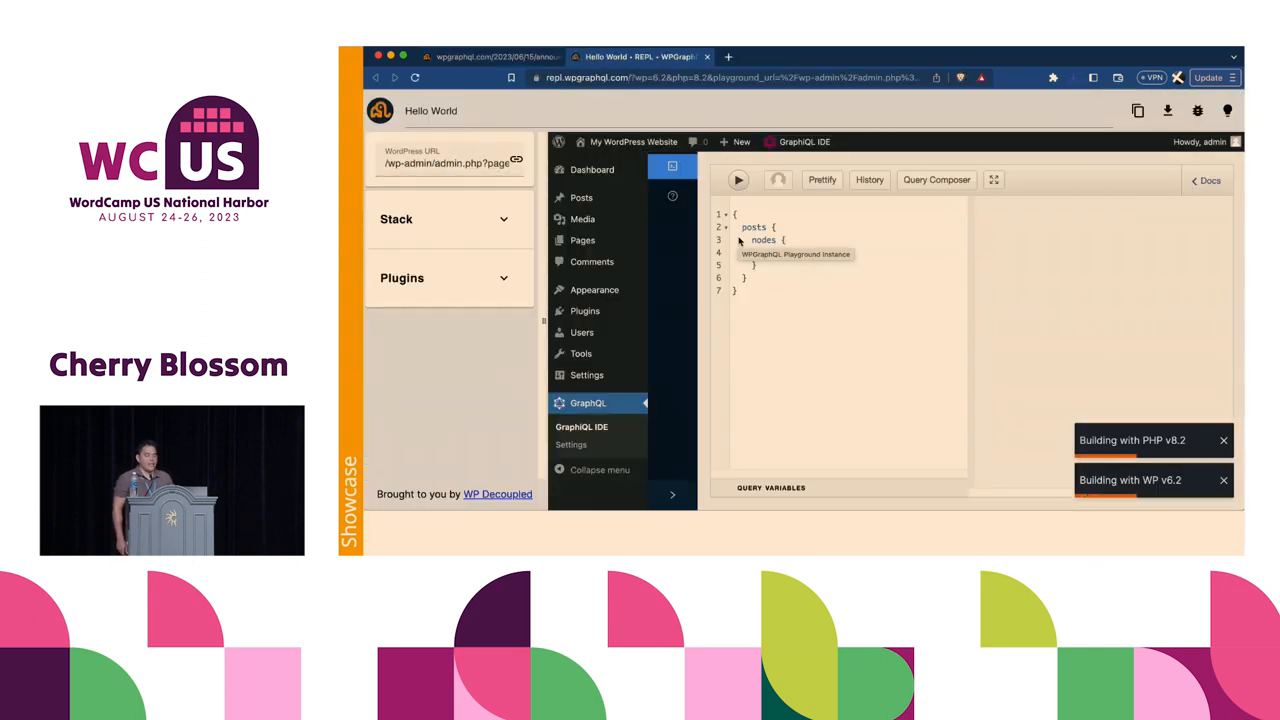
- Request each node's title in the GraphiQL posts query
{"action": "type", "text": "title"}
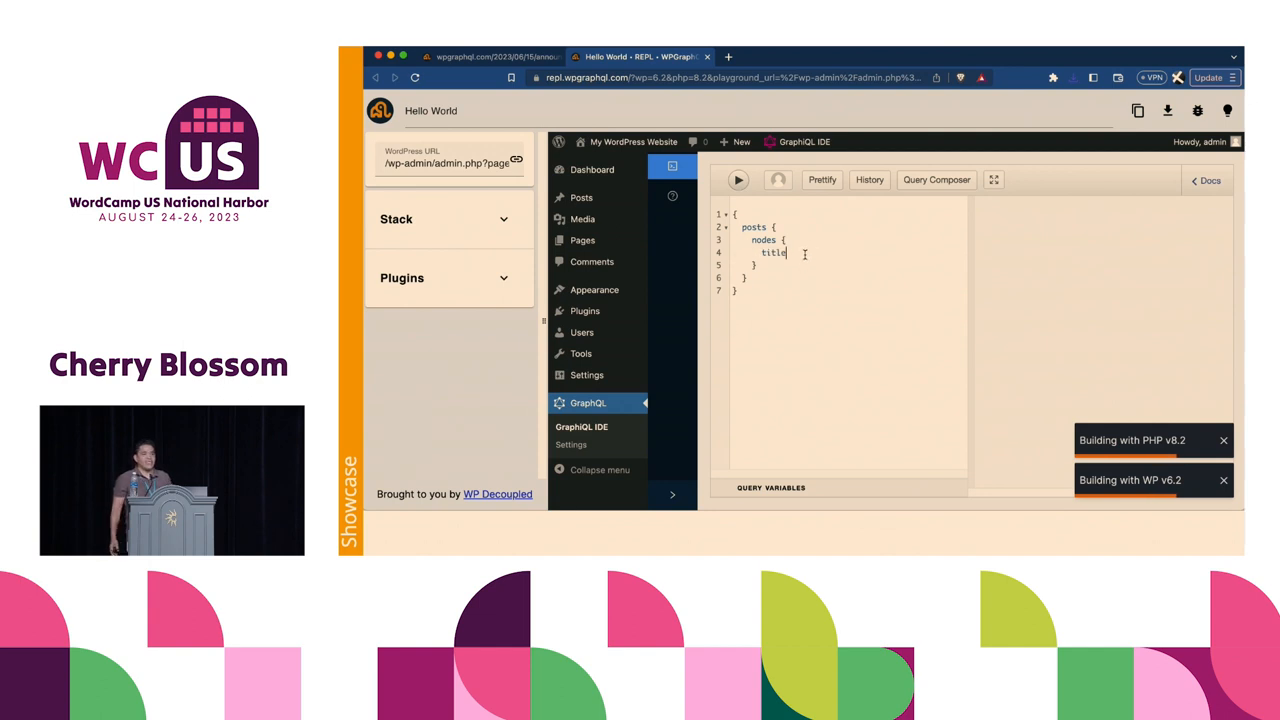
{"action": "key", "text": "Enter"}
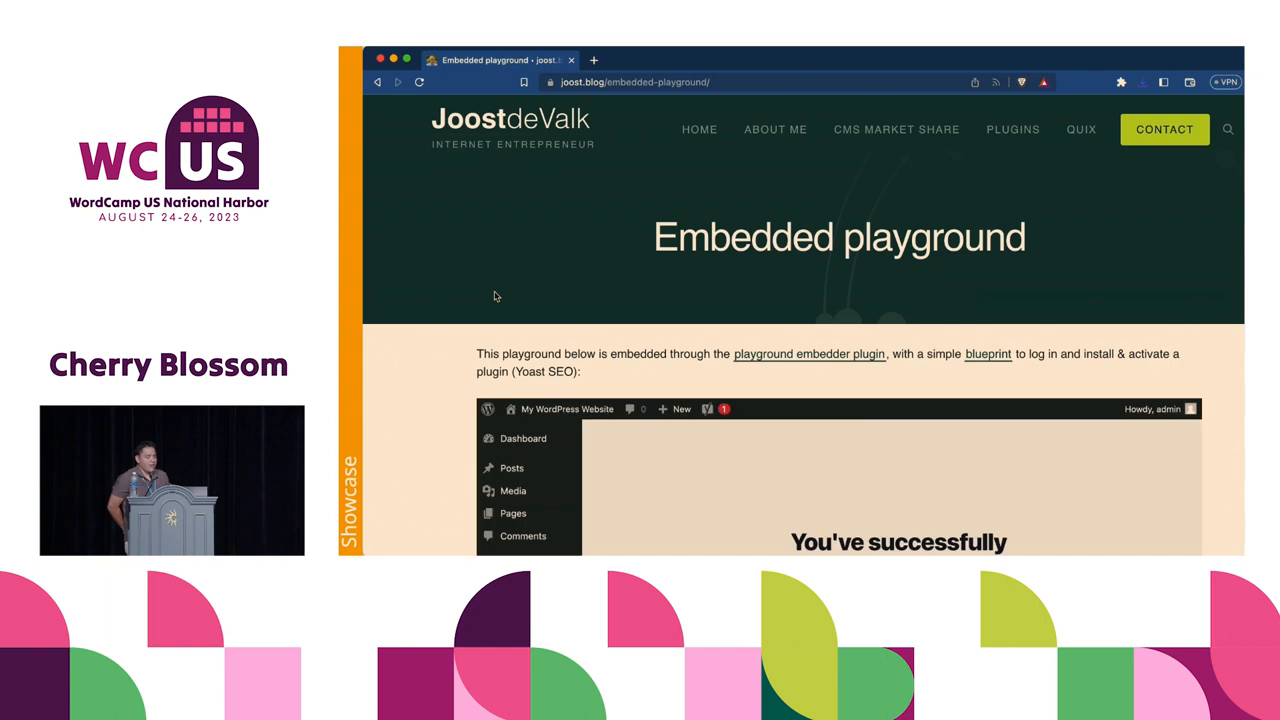
- Open the Yoast SEO settings in the WordPress site embedded in the post
{"action": "scroll", "scroll_direction": "down", "scroll_amount": 3}
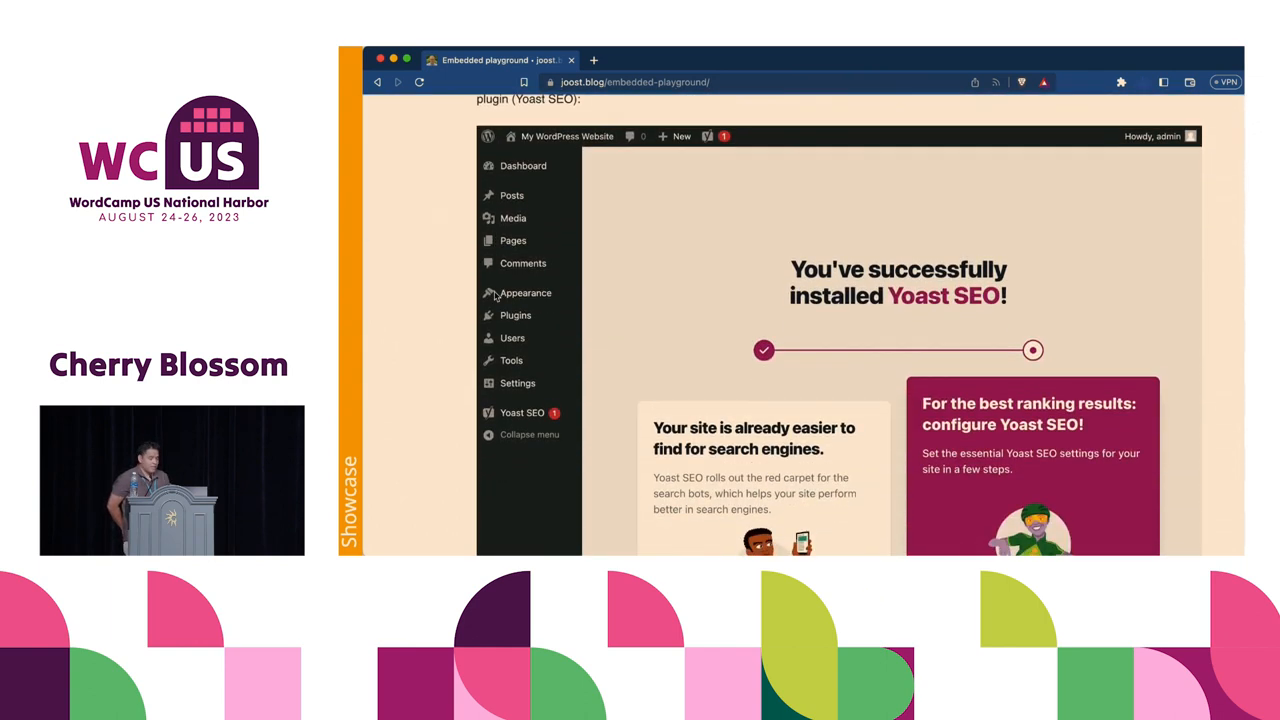
{"action": "left_click", "coordinate": [522, 412]}
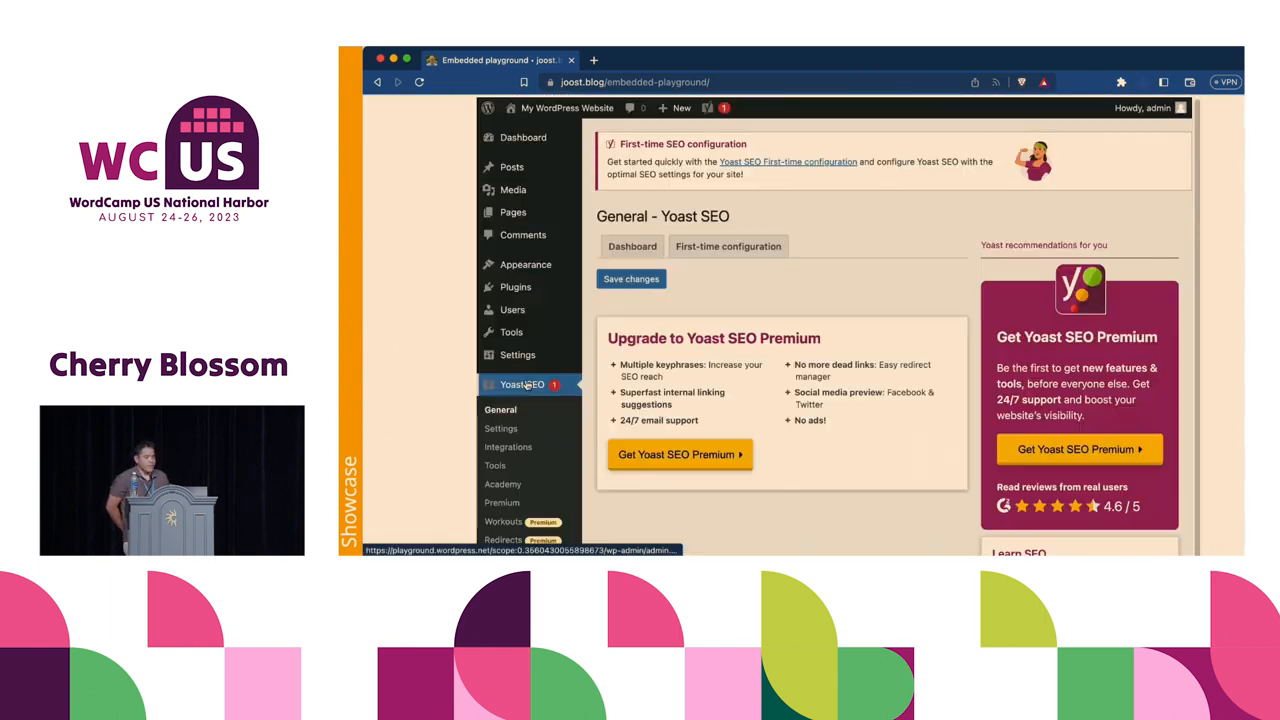
{"action": "left_click", "coordinate": [632, 136]}
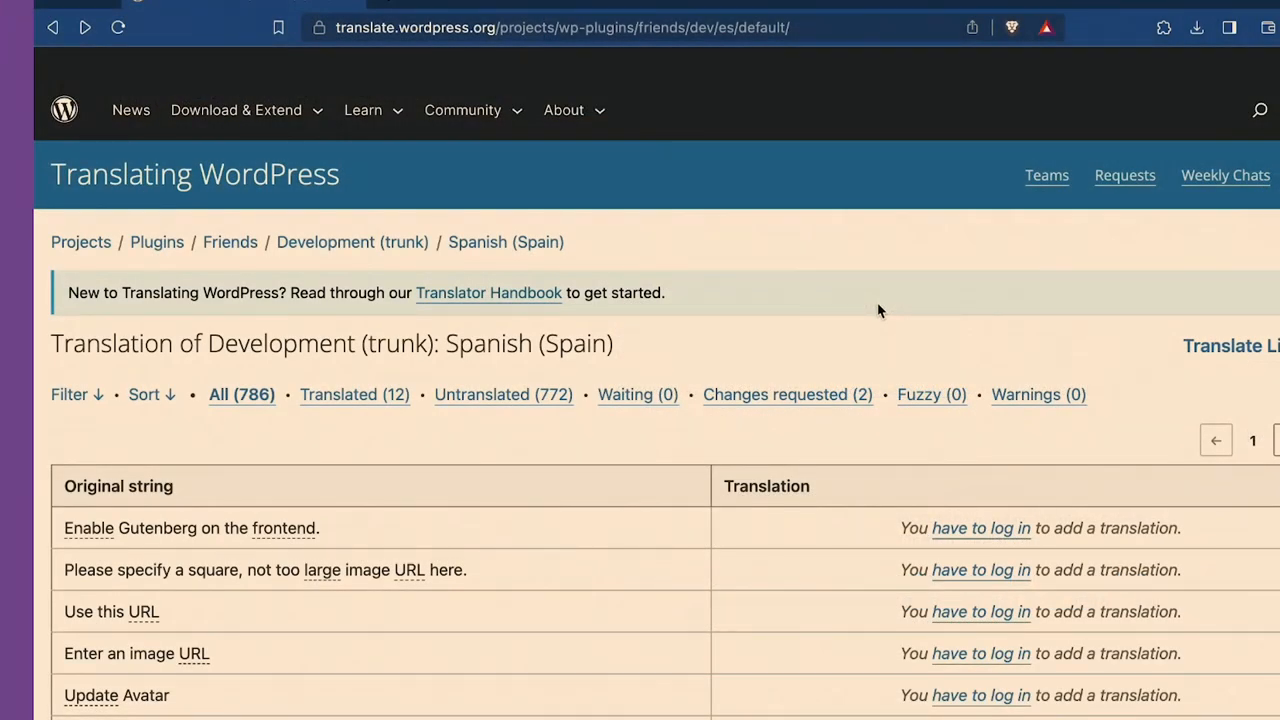
{"action": "mouse_move", "coordinate": [848, 352]}
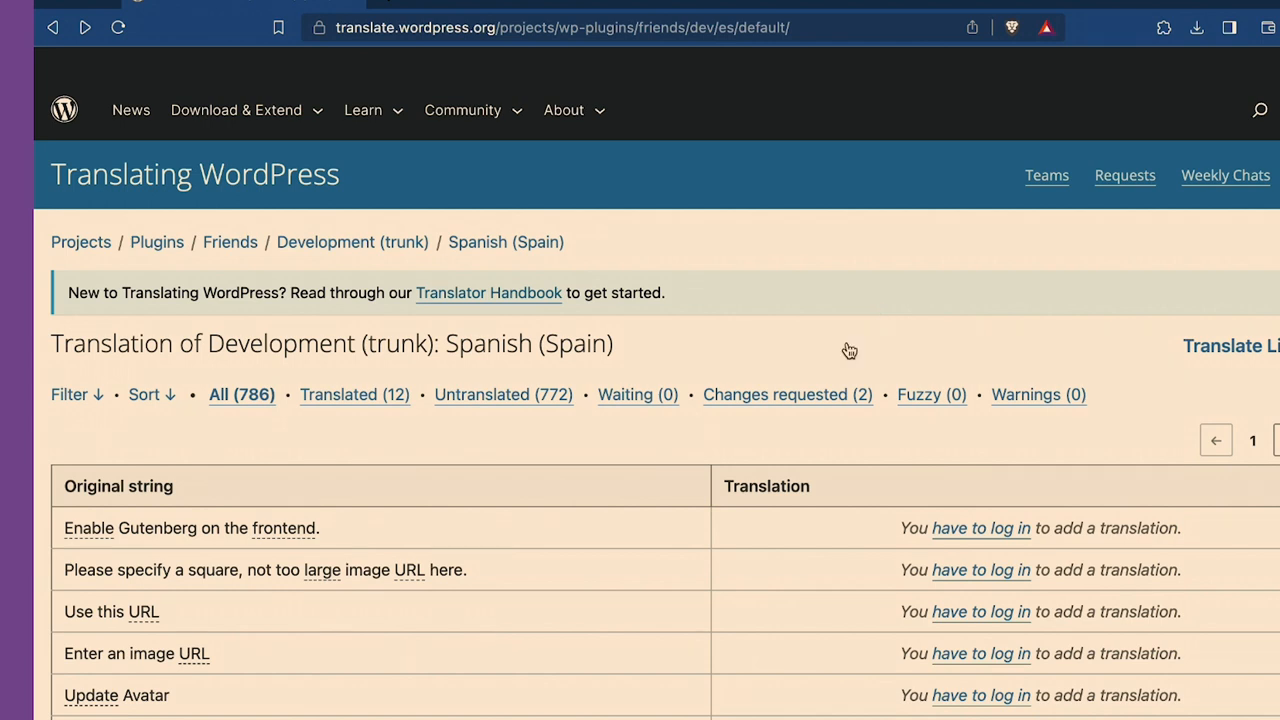
{"action": "mouse_move", "coordinate": [1244, 372]}
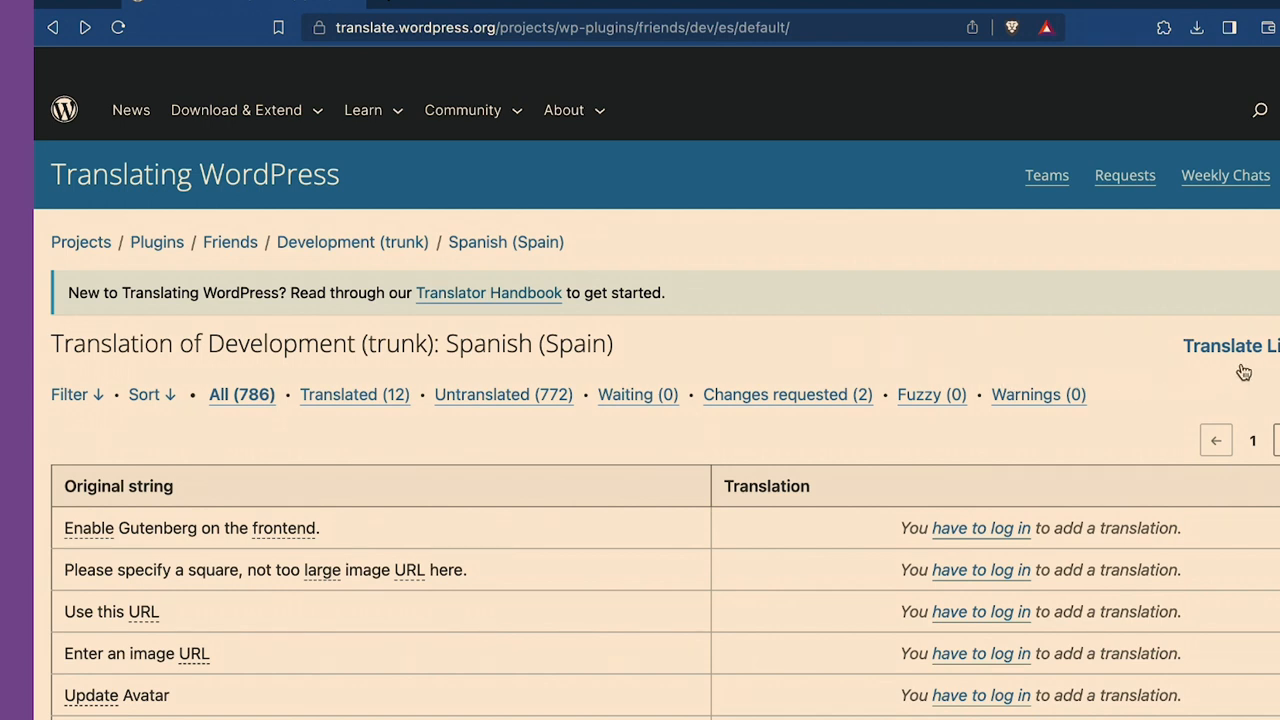
- Open the Friends plugin in the Spanish playground and save 'This is my translated text.' for the first string
{"action": "left_click", "coordinate": [1224, 344]}
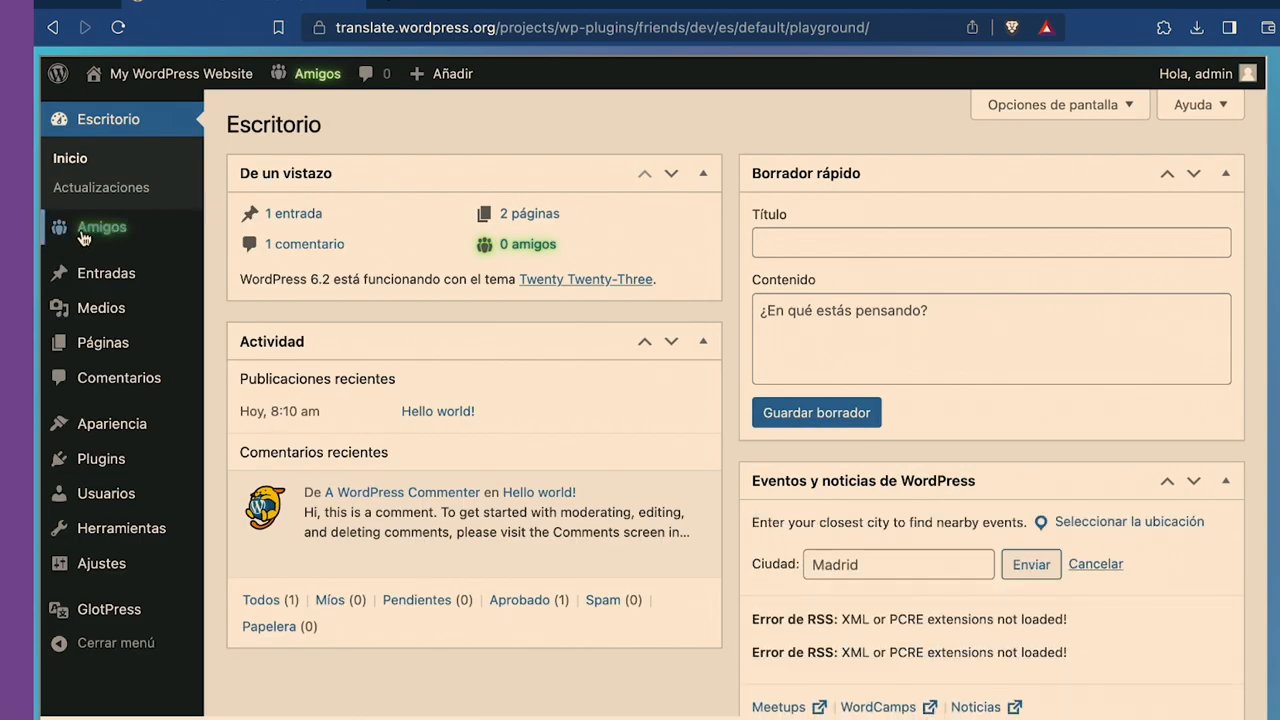
{"action": "left_click", "coordinate": [100, 228]}
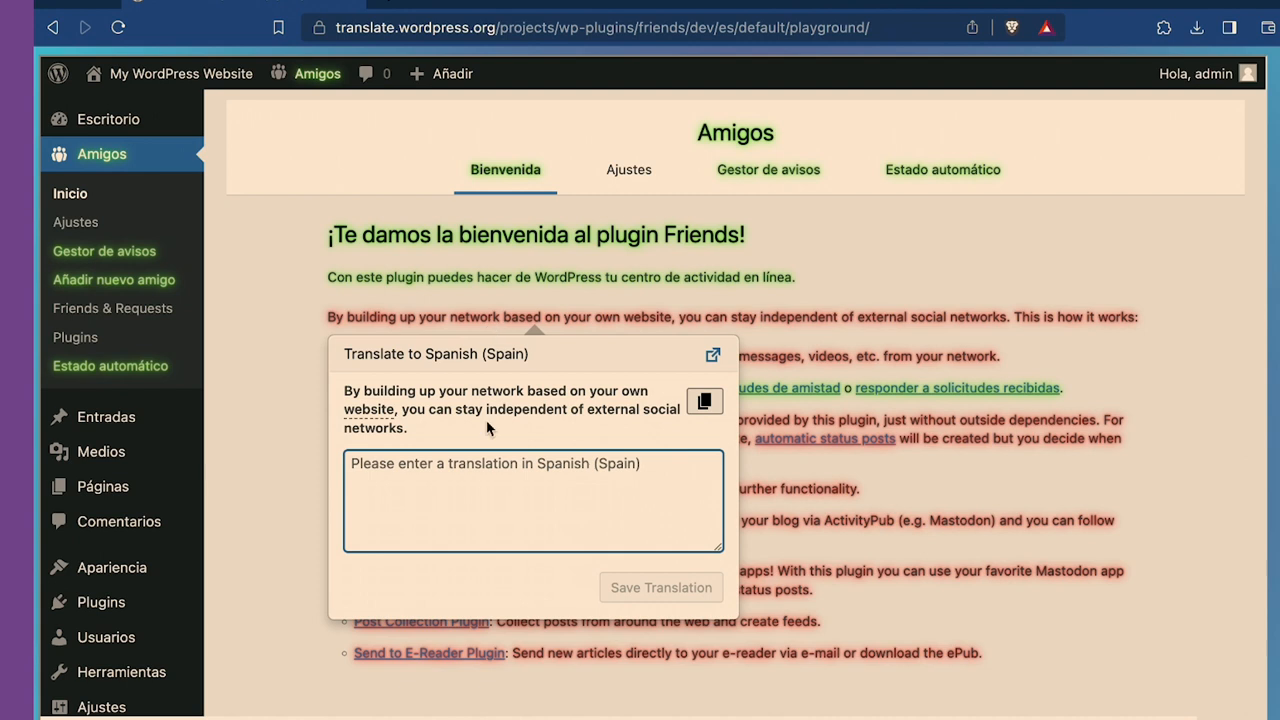
{"action": "type", "text": "T"}
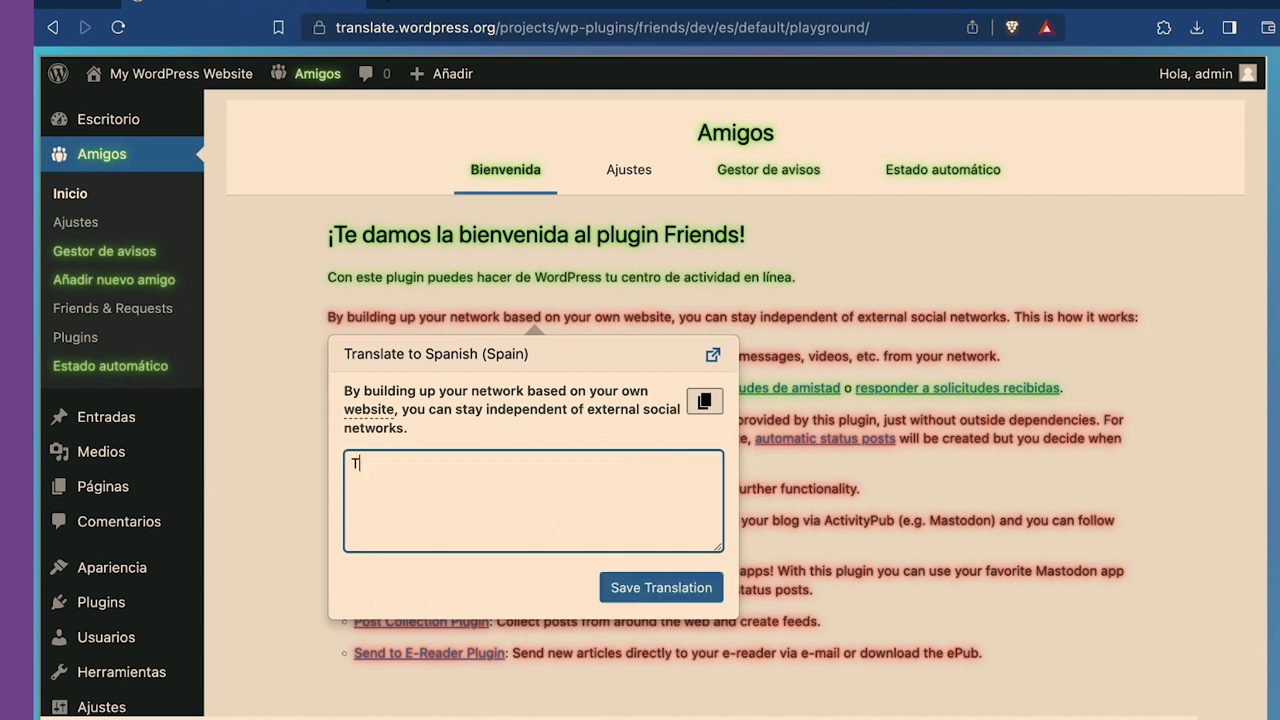
{"action": "type", "text": "his is my transla"}
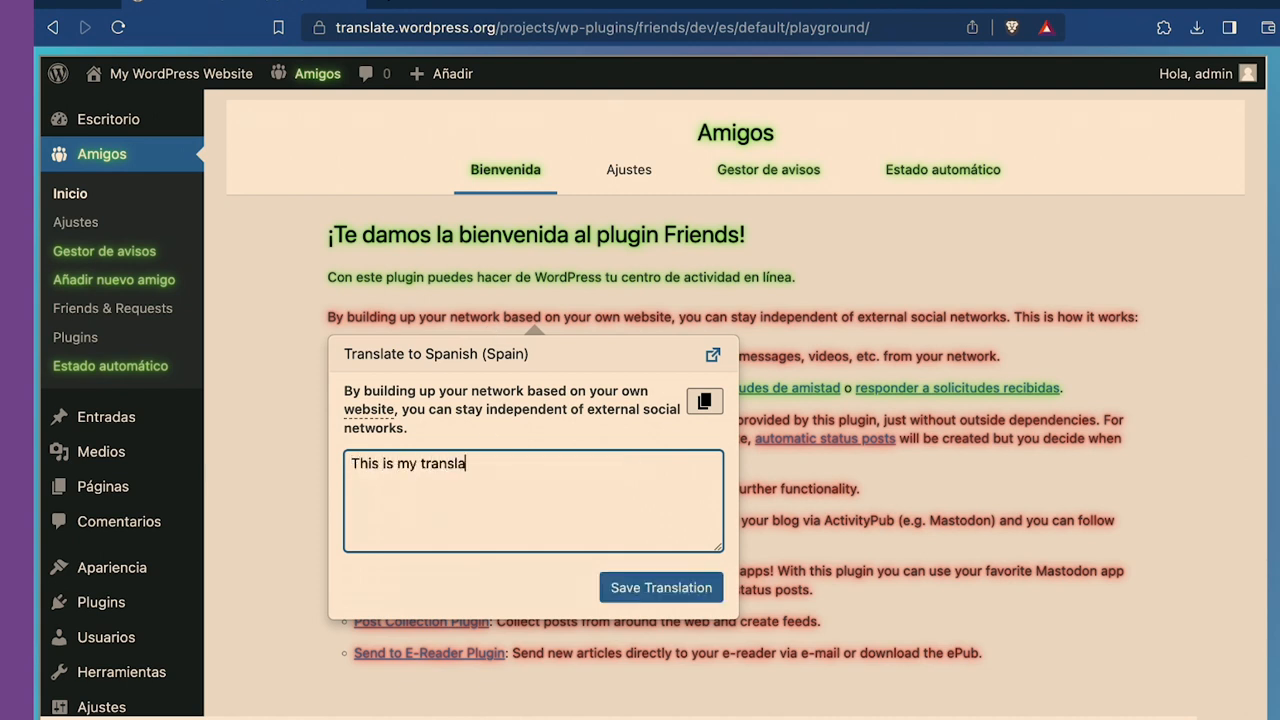
{"action": "type", "text": "ted text."}
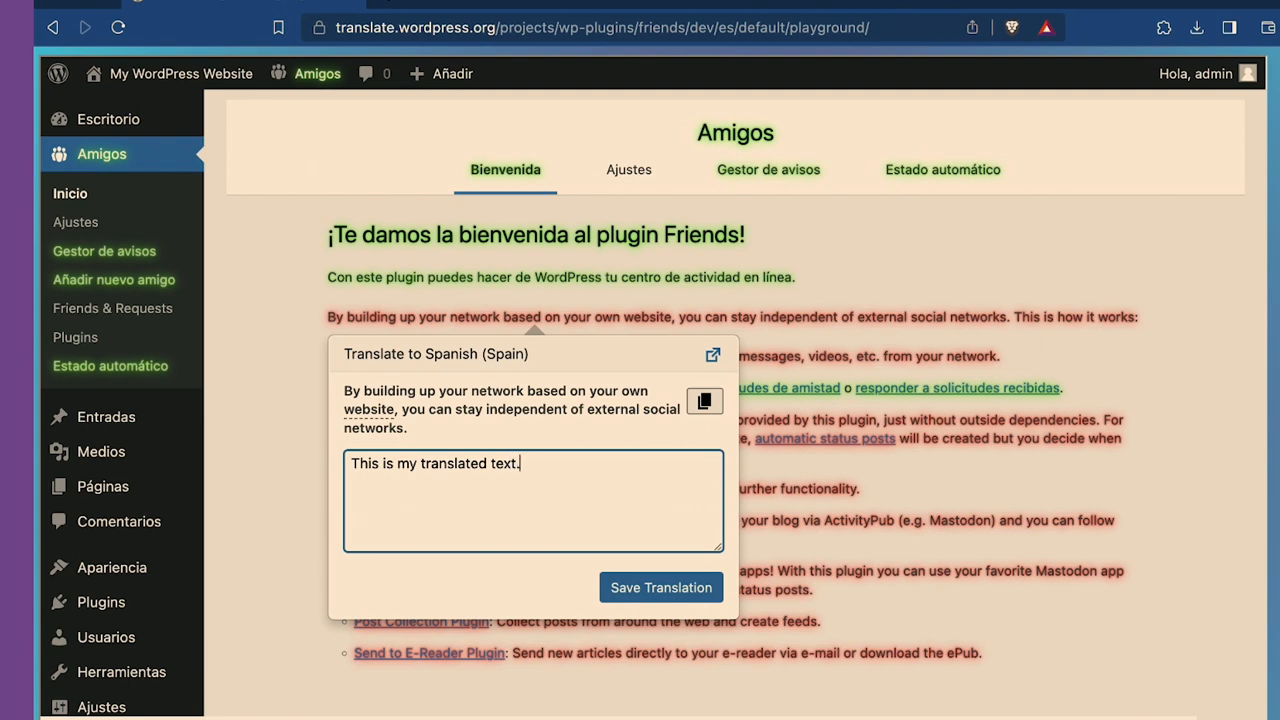
{"action": "left_click", "coordinate": [660, 588]}
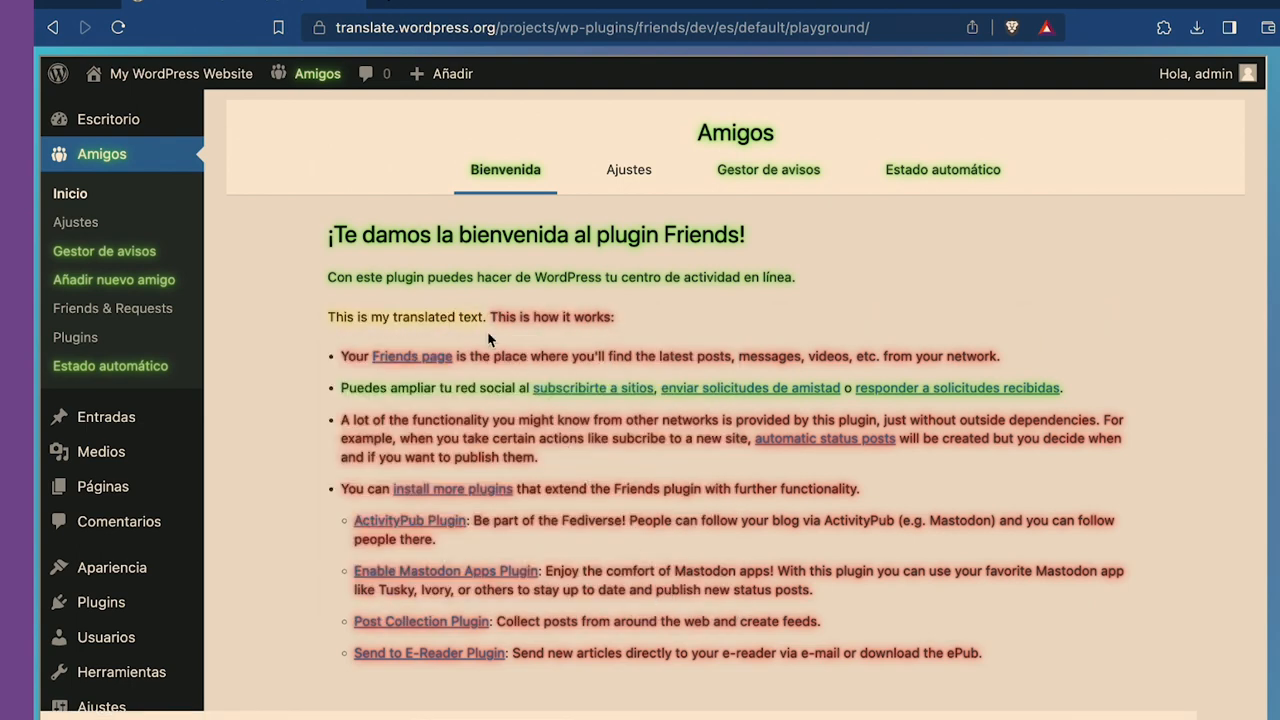
{"action": "mouse_move", "coordinate": [556, 328]}
{"action": "type", "text": "Así es como funcion"}
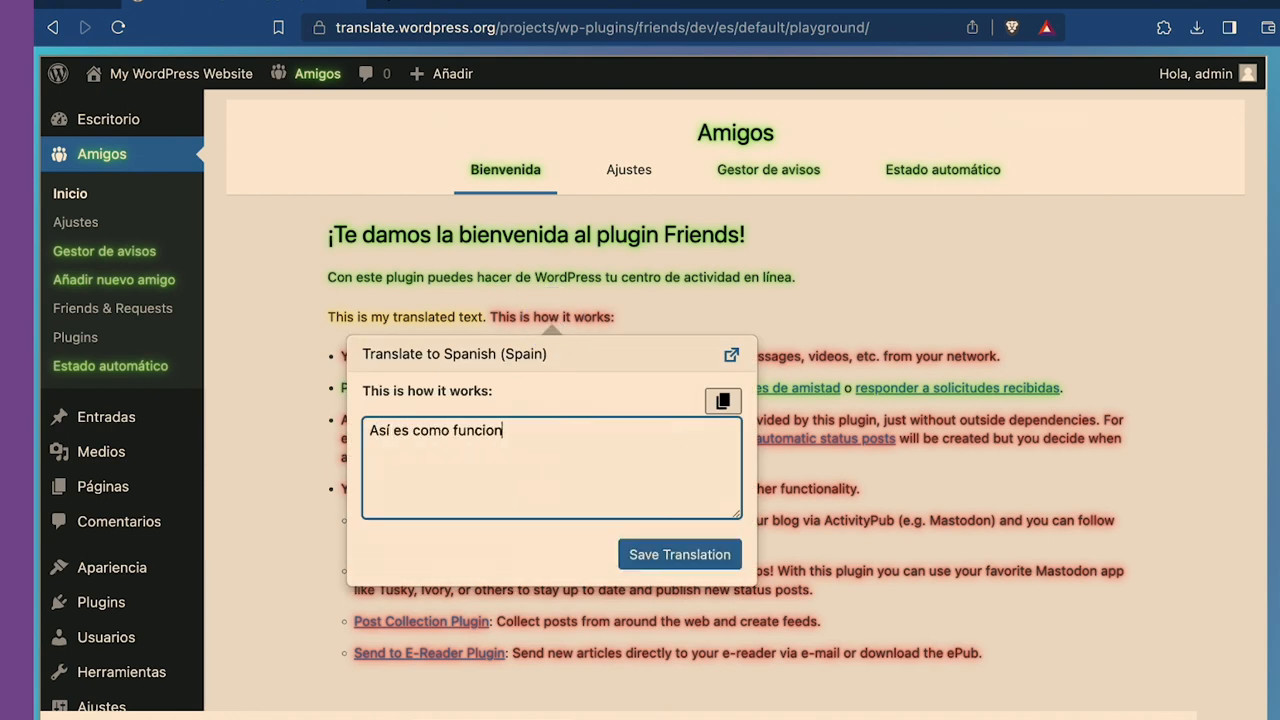
- Save the second sentence's translation ending 'Así es como funciona:'
{"action": "type", "text": "a:"}
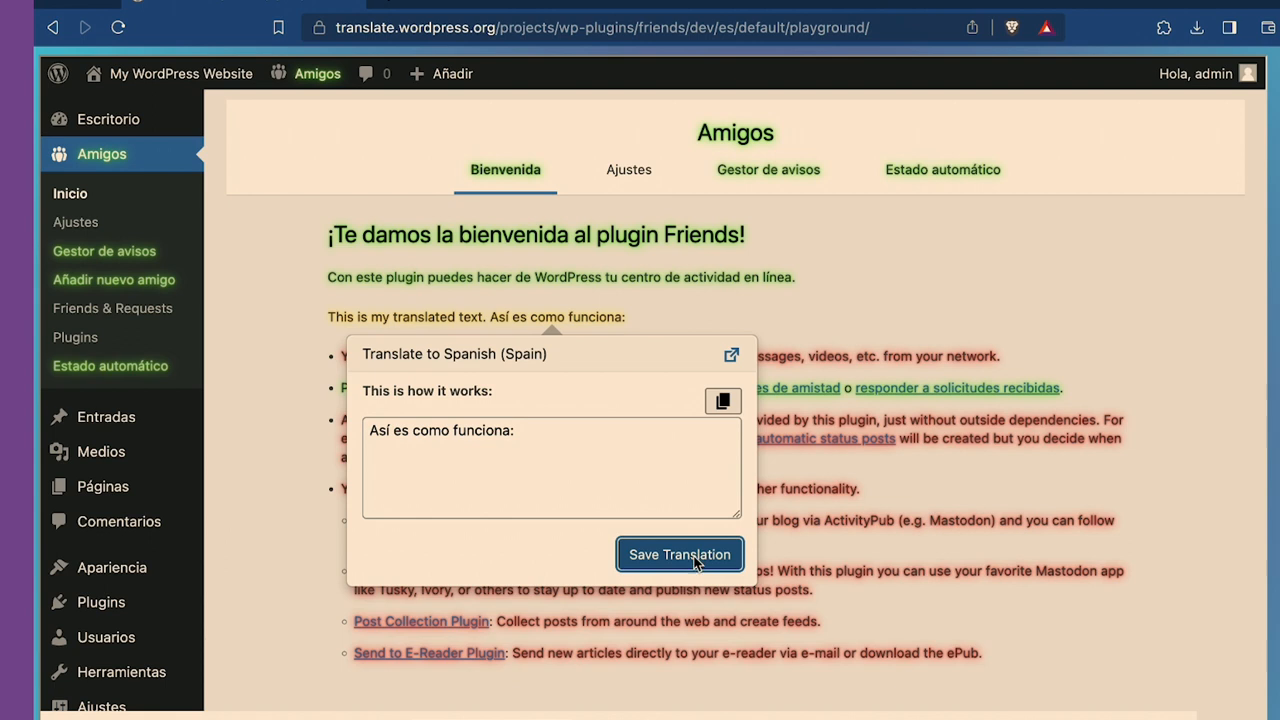
{"action": "left_click", "coordinate": [680, 554]}
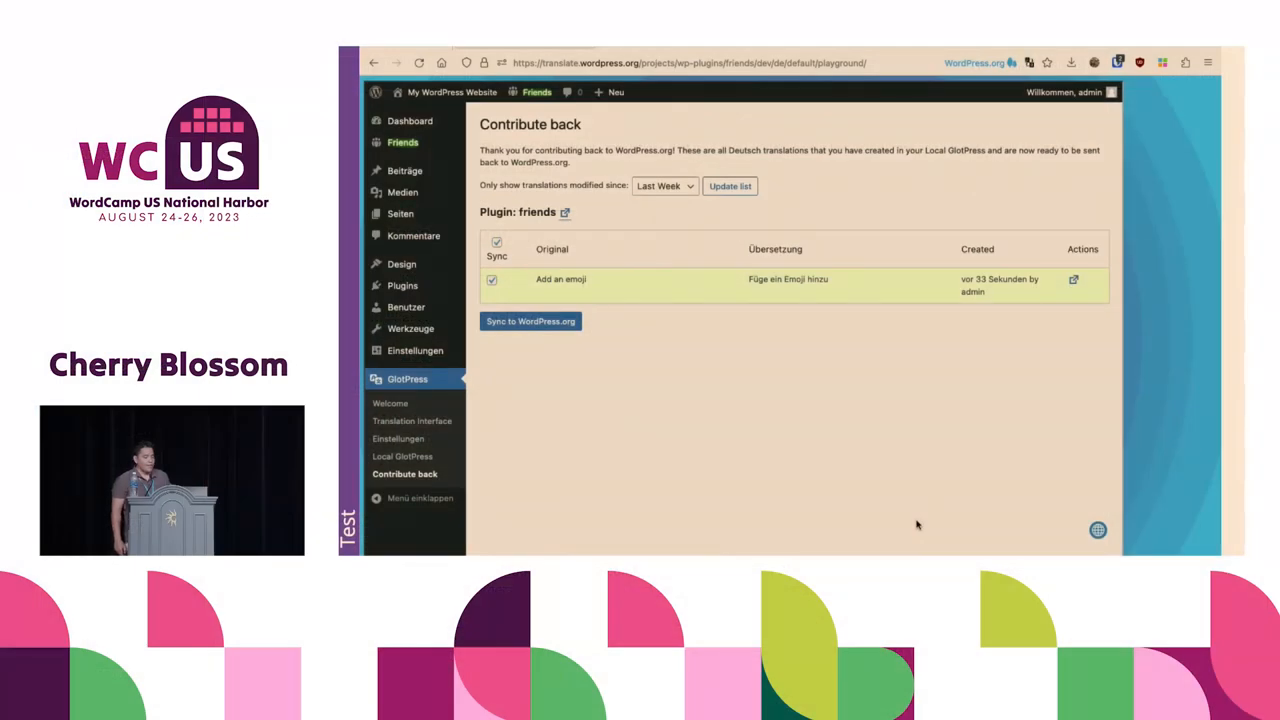
{"action": "mouse_move", "coordinate": [530, 320]}
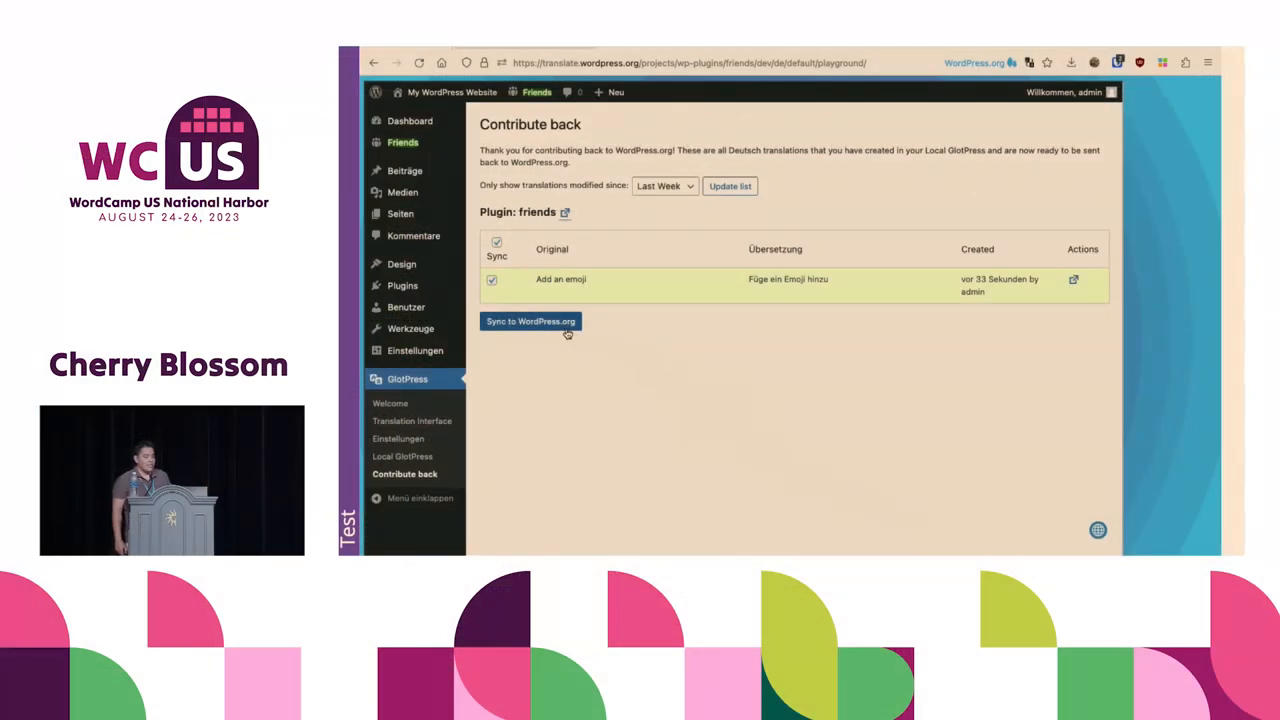
- Sync the locally made translations back to WordPress.org from the Contribute back page
{"action": "left_click", "coordinate": [530, 320]}
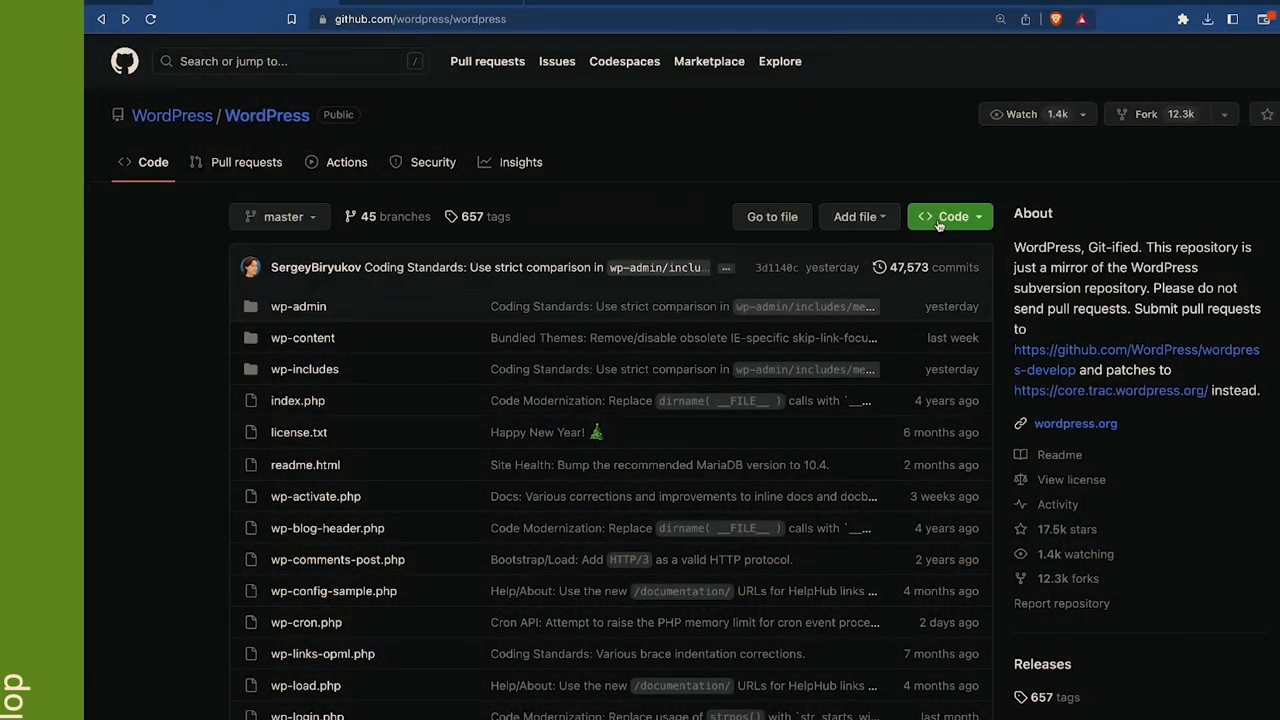
- Open the repo's existing codespace and run 'wp-now start' in its terminal
{"action": "left_click", "coordinate": [948, 216]}
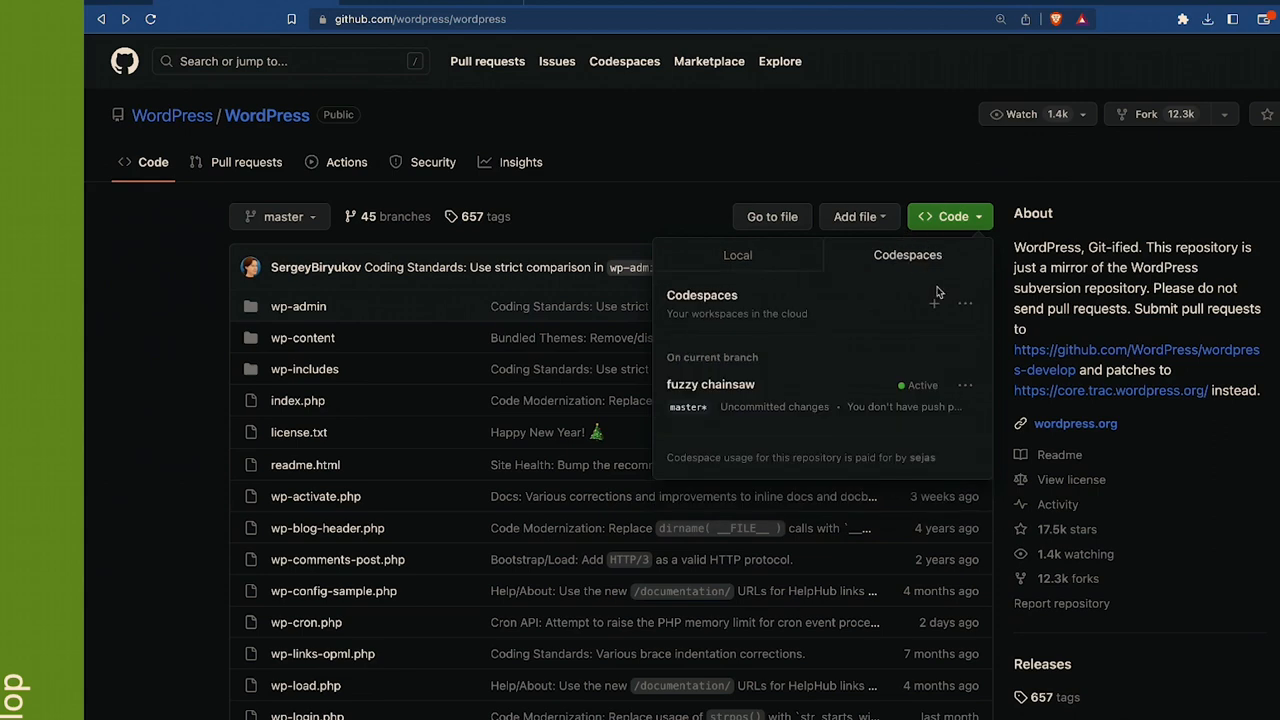
{"action": "left_click", "coordinate": [710, 384]}
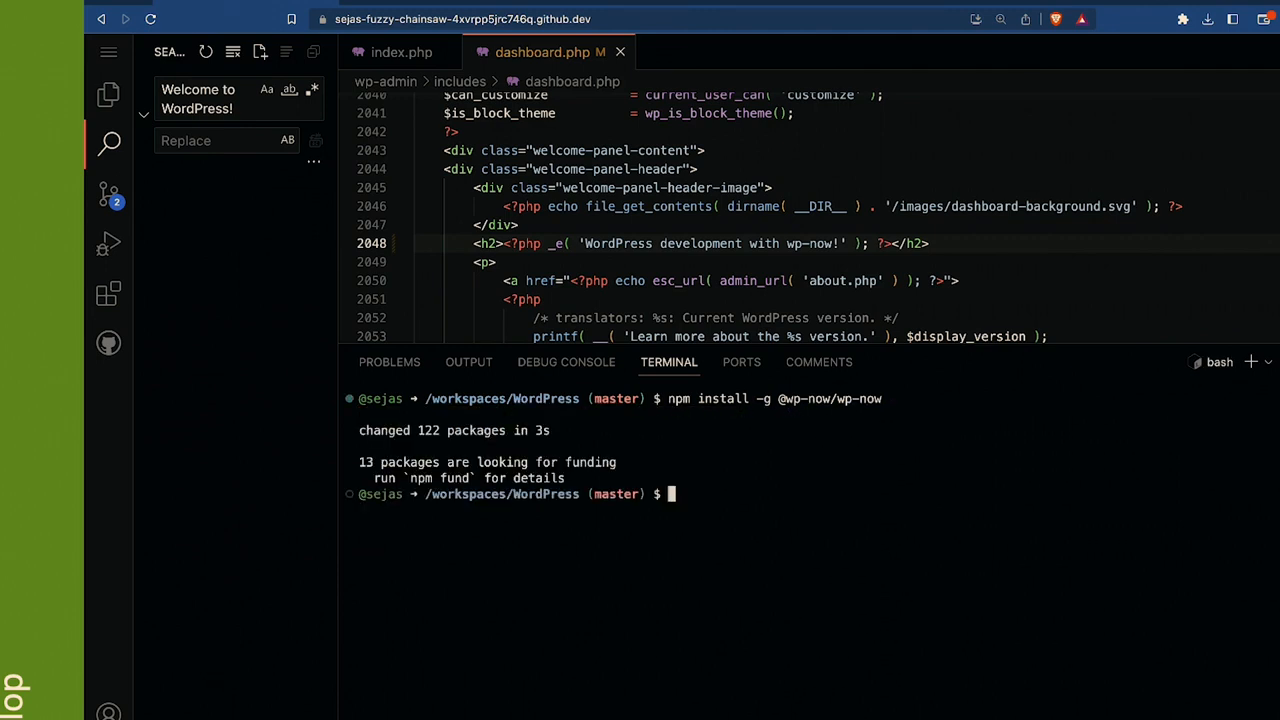
{"action": "type", "text": "wp-now start'\","}
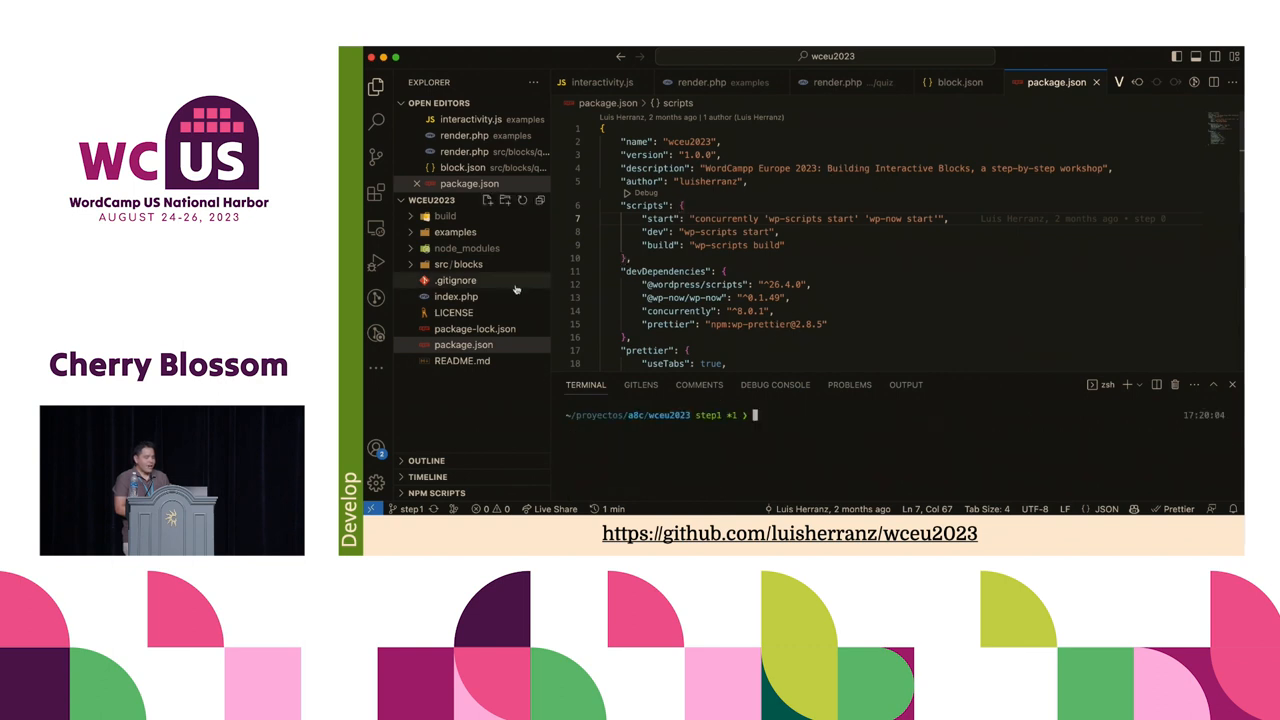
- Browse index.php, the quiz and quiz-progress block.json files, and package.json's start script
{"action": "left_click", "coordinate": [456, 296]}
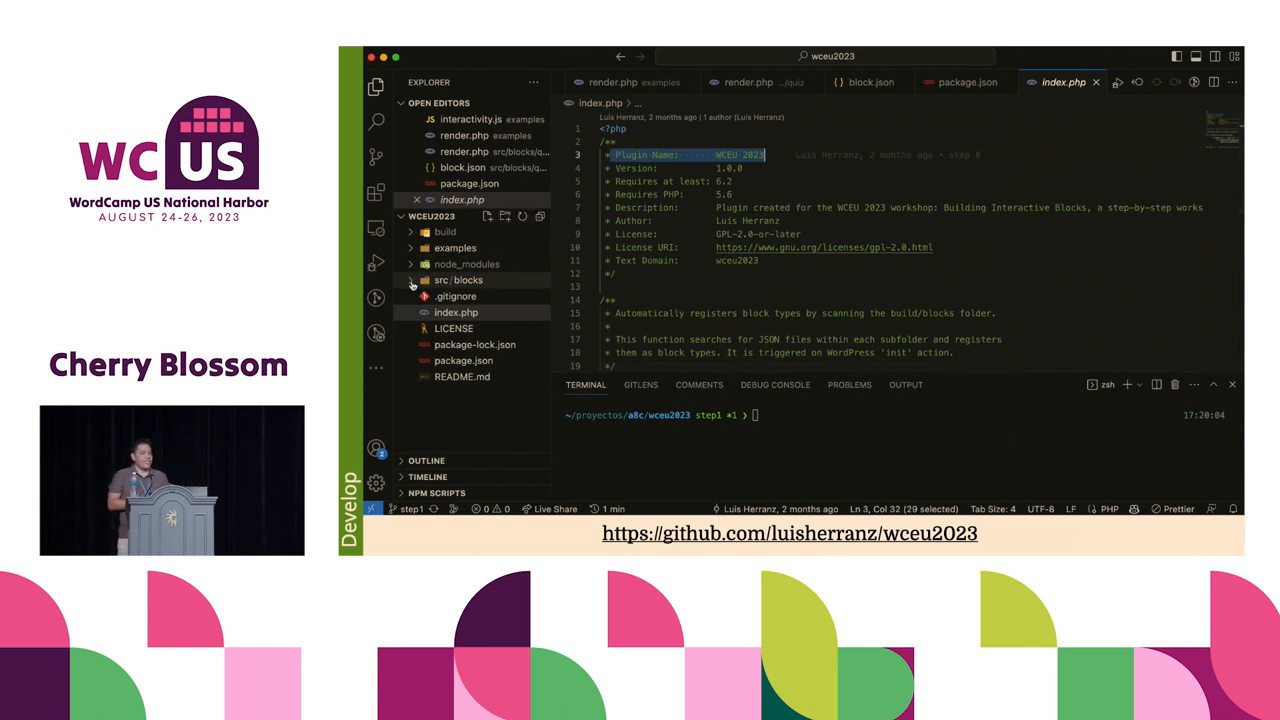
{"action": "scroll", "scroll_direction": "down", "scroll_amount": 3}
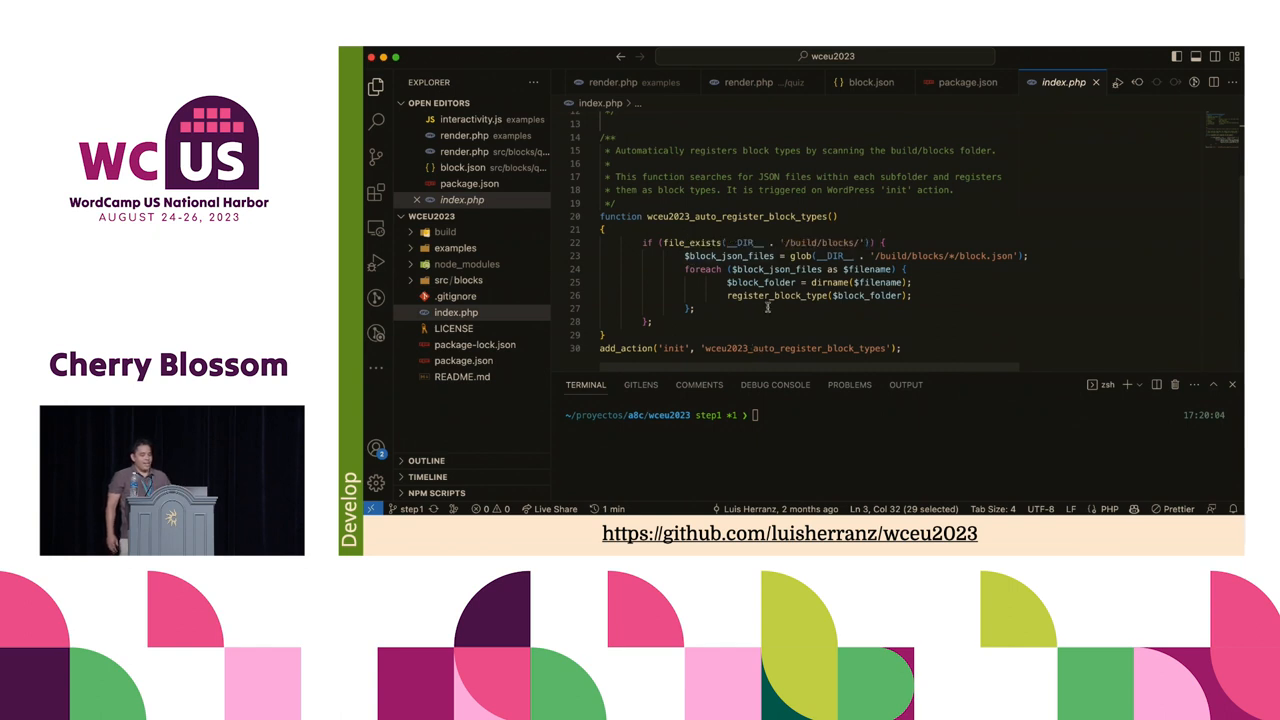
{"action": "left_click", "coordinate": [460, 280]}
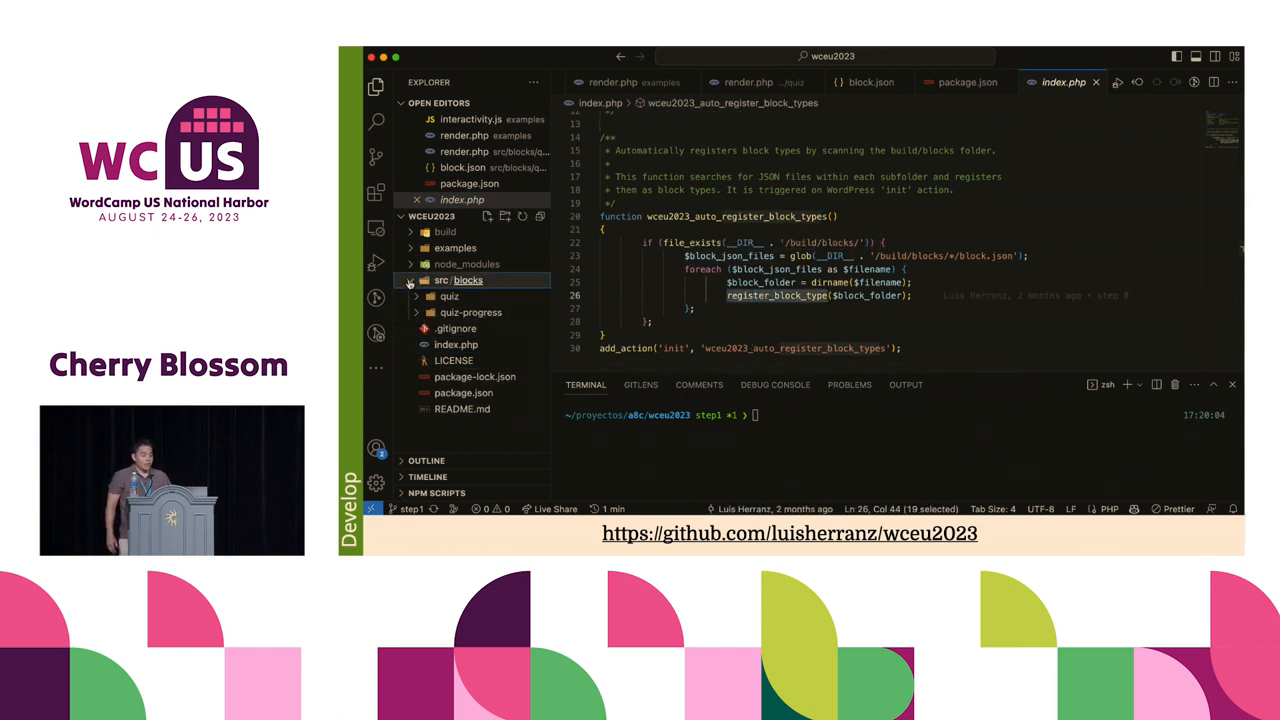
{"action": "left_click", "coordinate": [460, 280]}
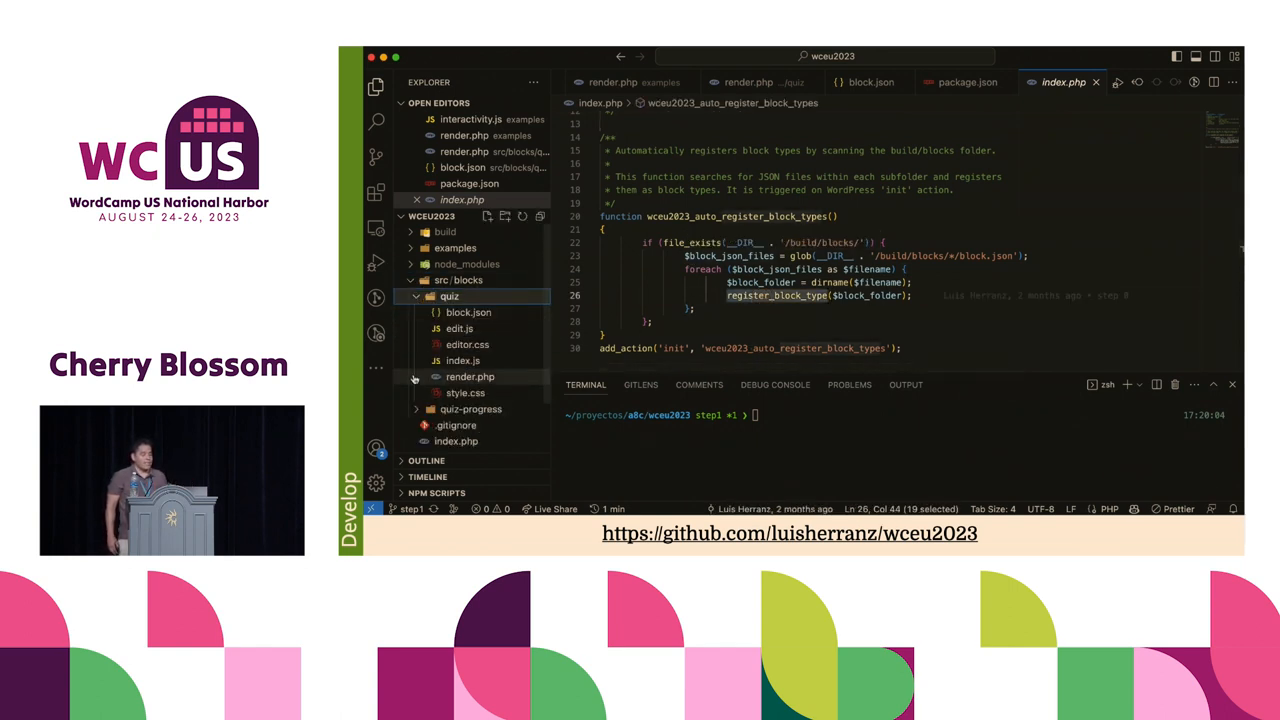
{"action": "left_click", "coordinate": [468, 312]}
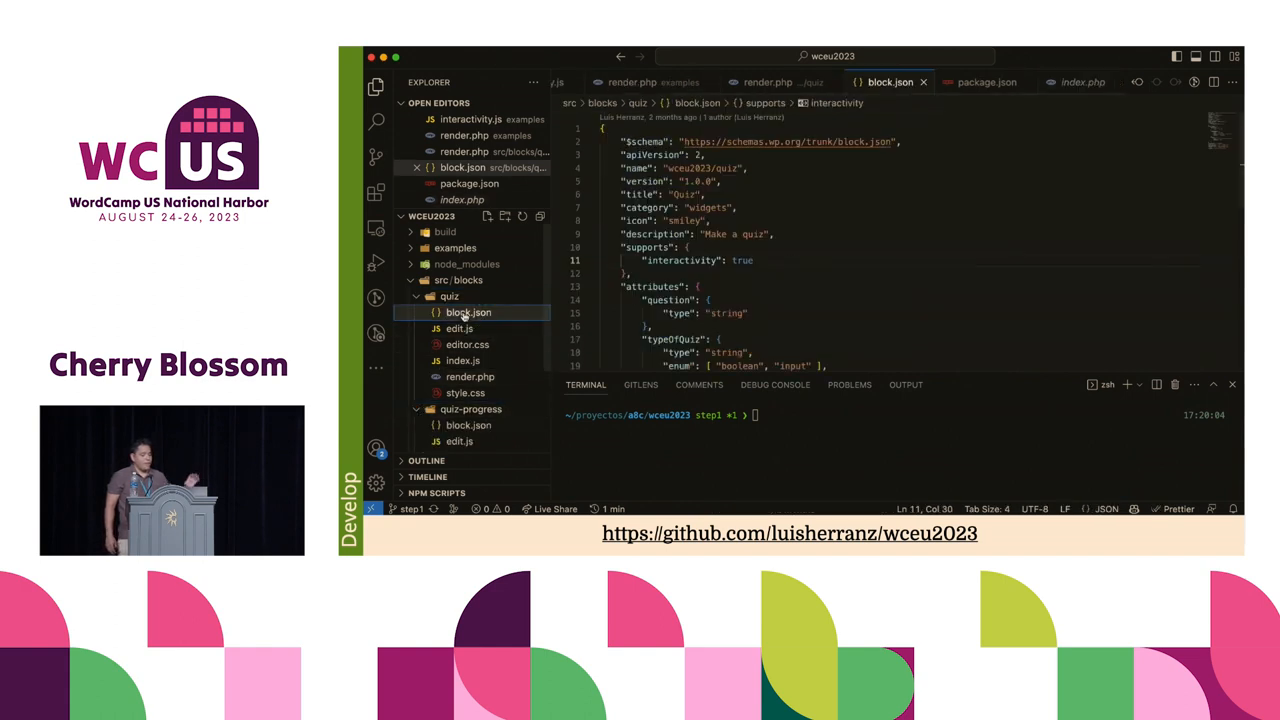
{"action": "left_click", "coordinate": [468, 424]}
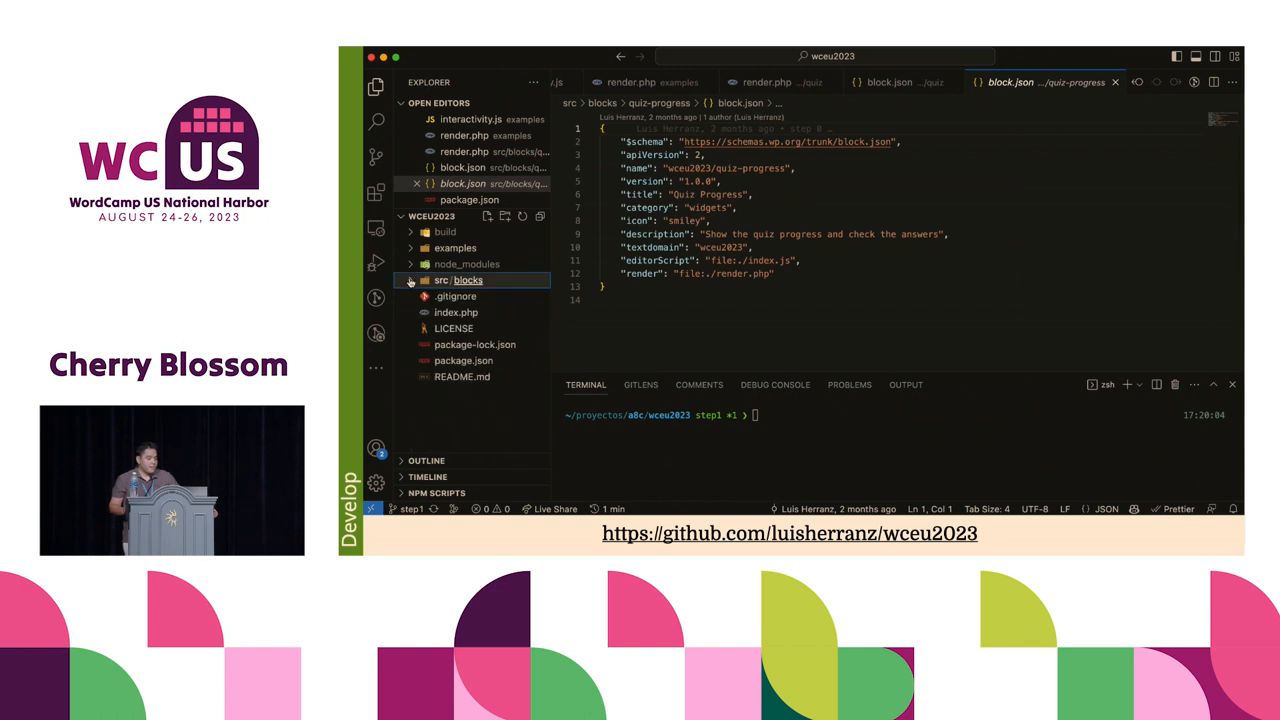
{"action": "left_click", "coordinate": [464, 360]}
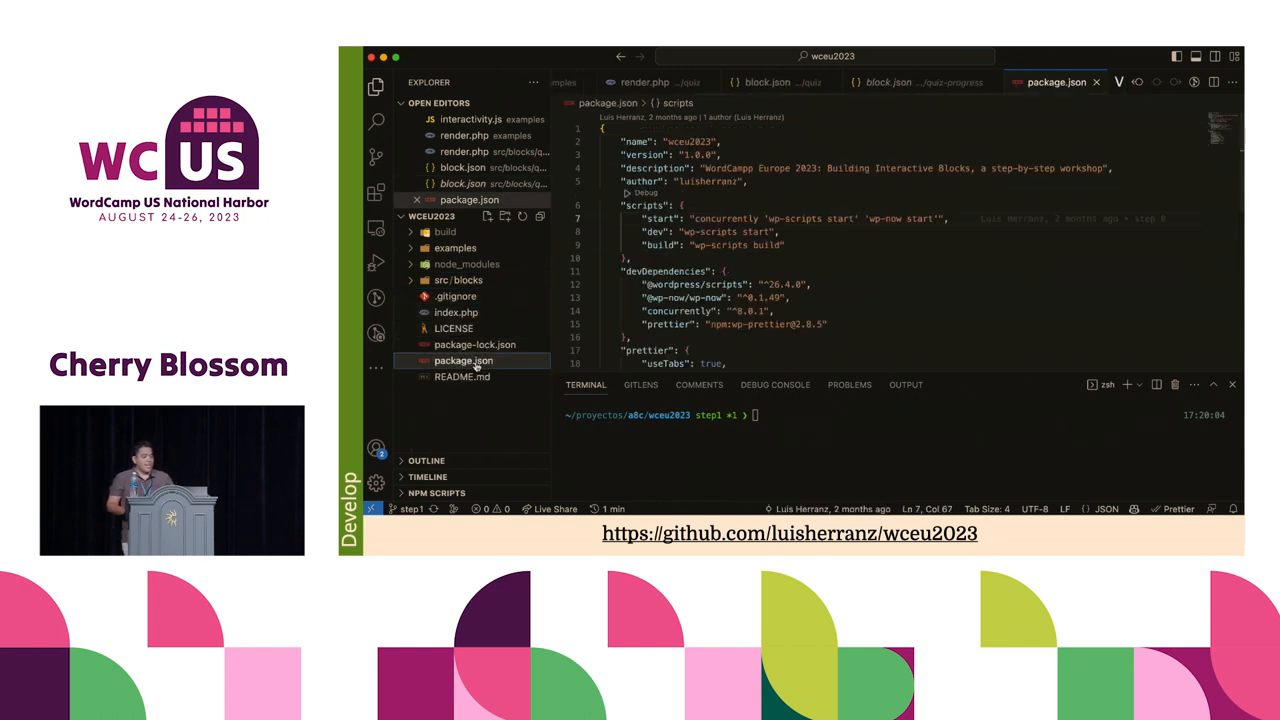
{"action": "double_click", "coordinate": [664, 272]}
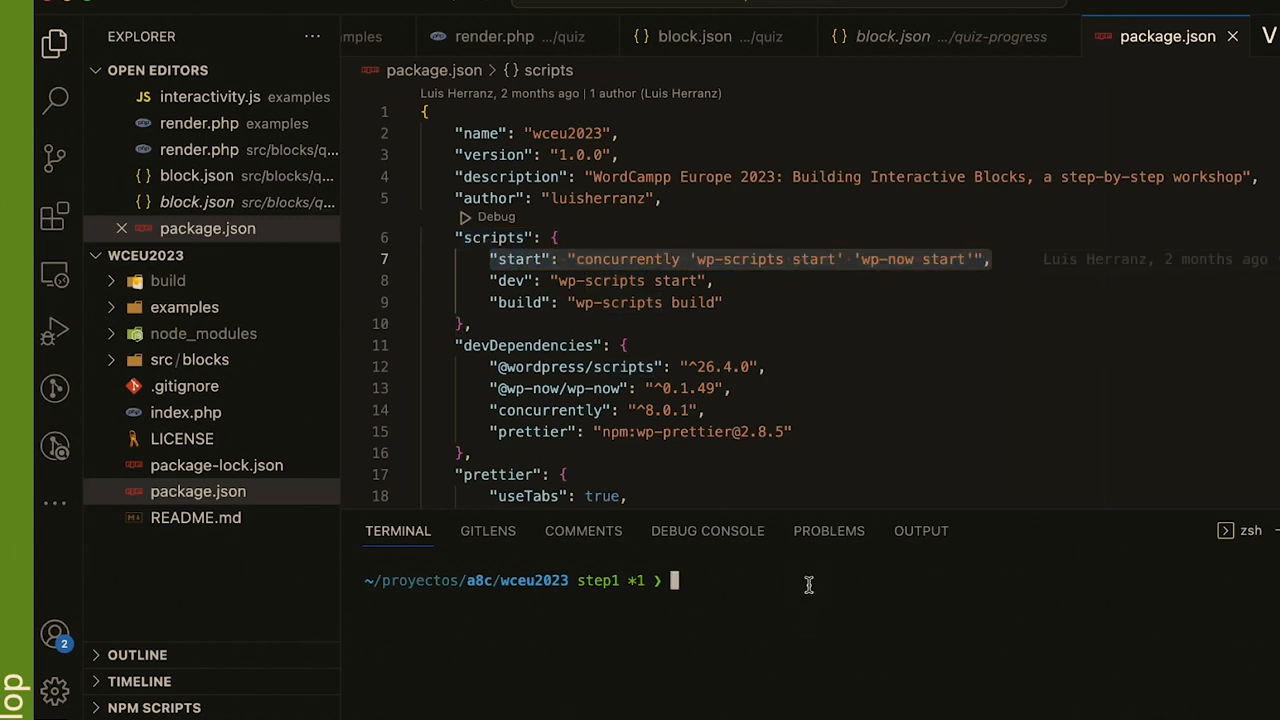
- Run 'yarn start' in the terminal to launch the local WordPress dashboard
{"action": "type", "text": "yarn start"}
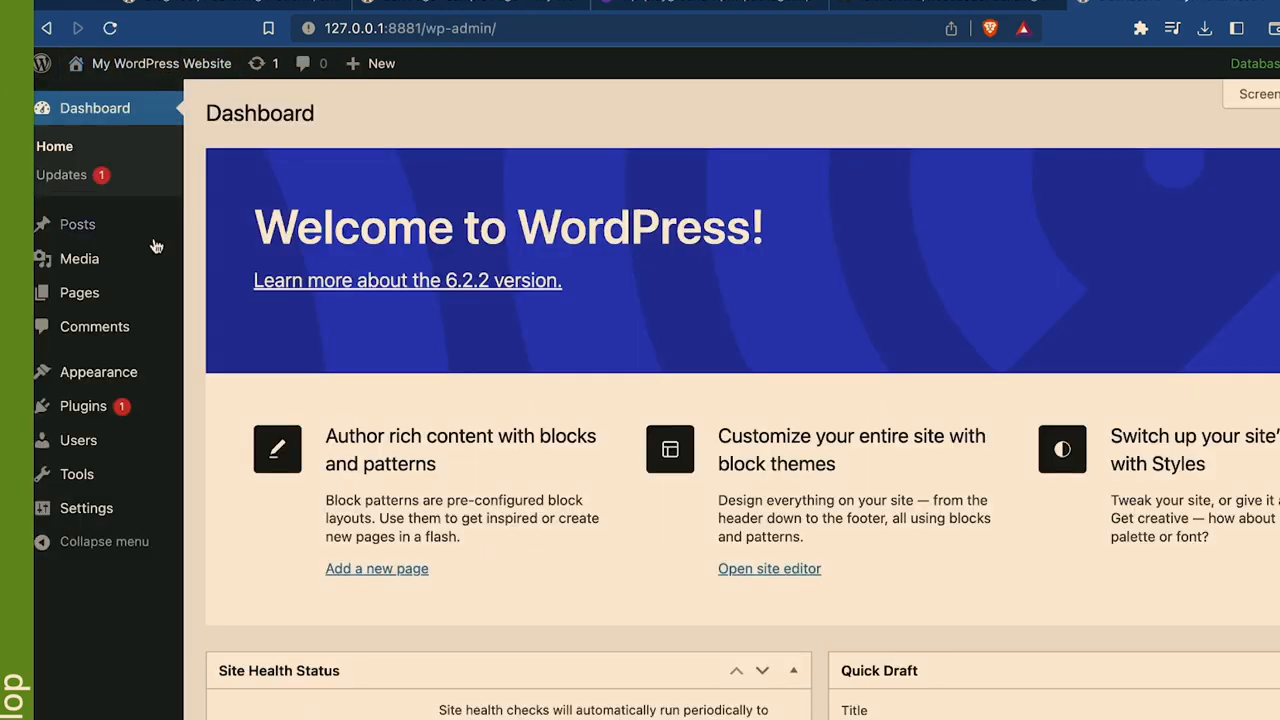
- Open the Sample Page from Pages to see its quiz: Exercises 3, Answered 0, three questions
{"action": "left_click", "coordinate": [80, 292]}
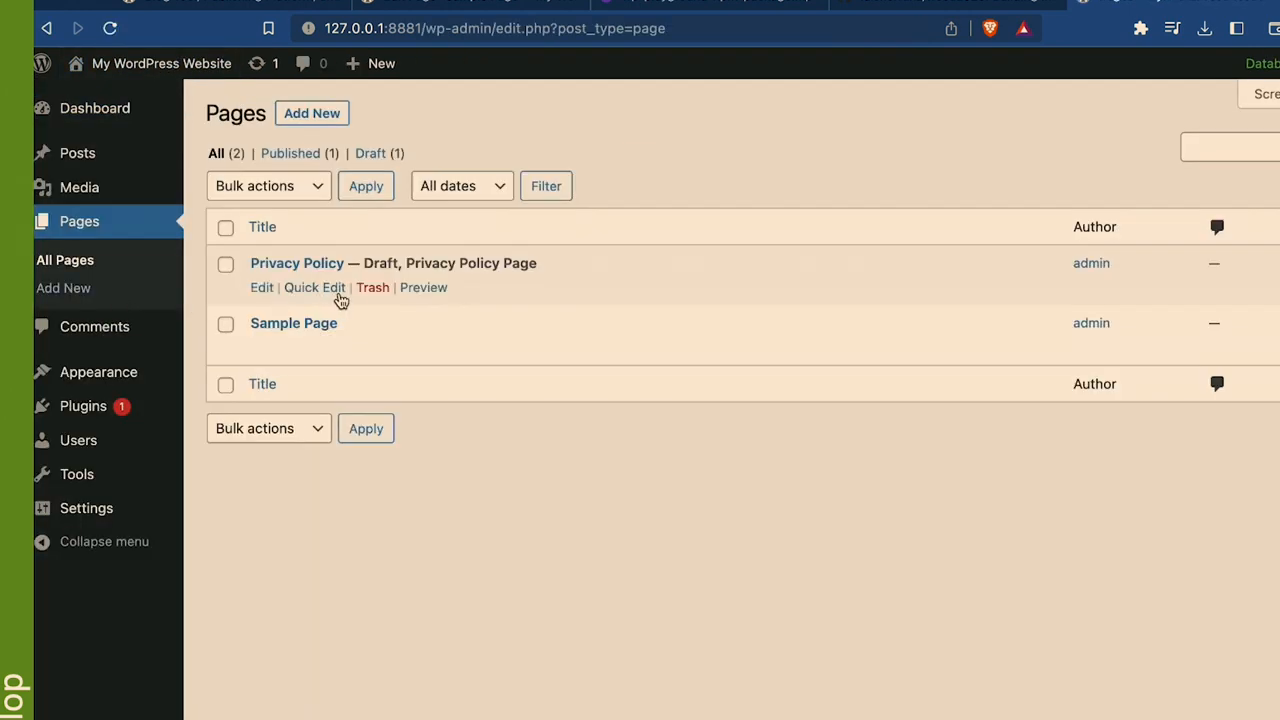
{"action": "left_click", "coordinate": [292, 322]}
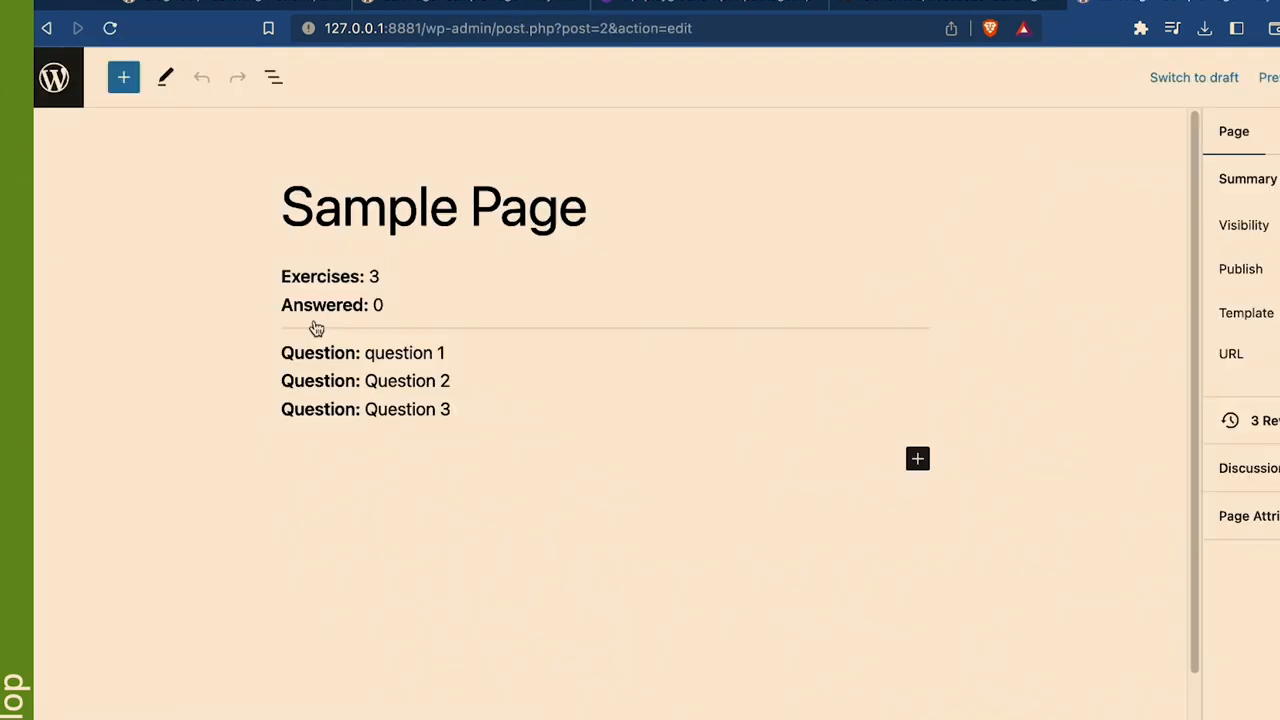
{"action": "left_click", "coordinate": [272, 76]}
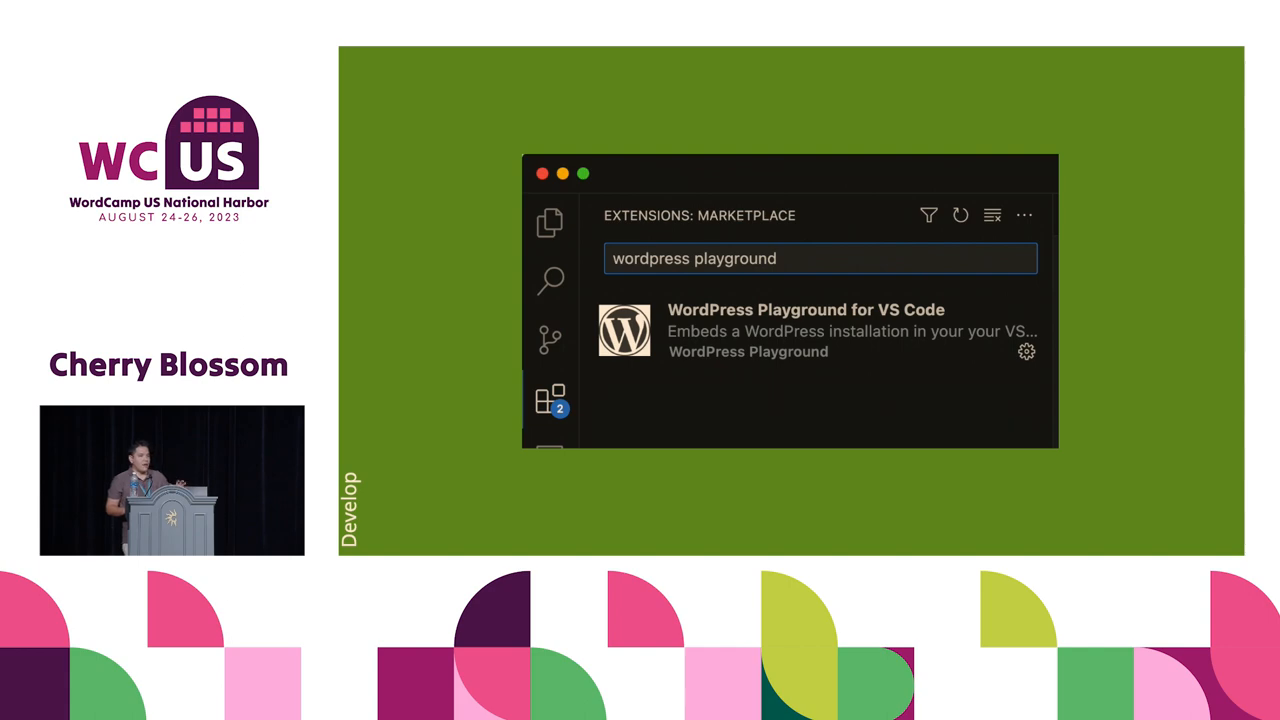
- Advance from the VS Code WordPress Playground extension view to the phone Blocknotes slide
{"action": "key", "text": "Right"}
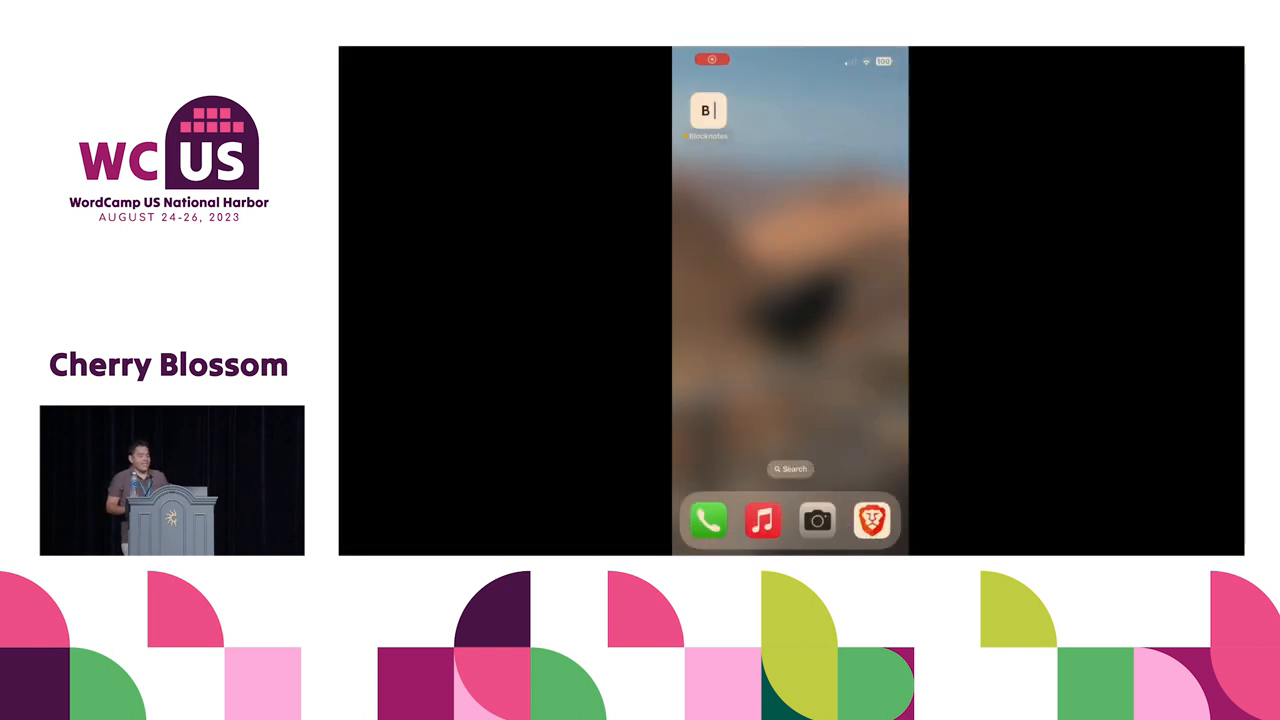
- In Blocknotes, review a note's paragraph block settings, then show its html files in iCloud Drive
{"action": "left_click", "coordinate": [708, 108]}
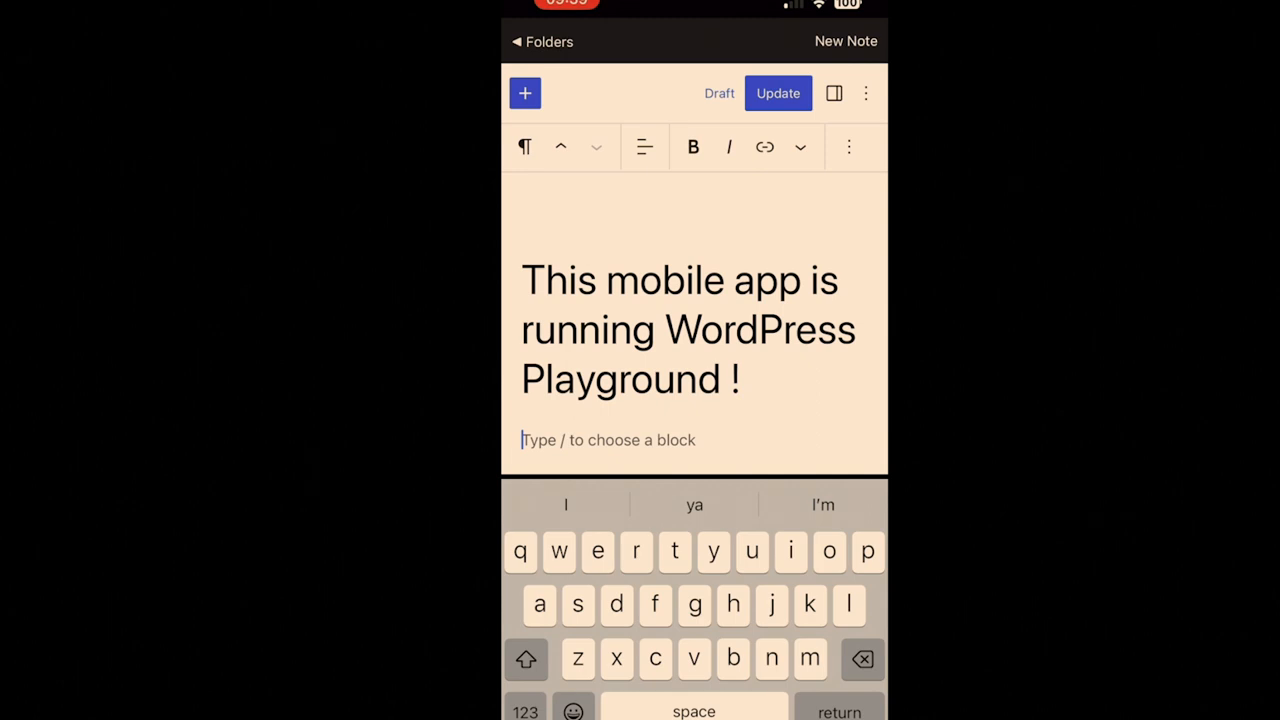
{"action": "type", "text": "cool"}
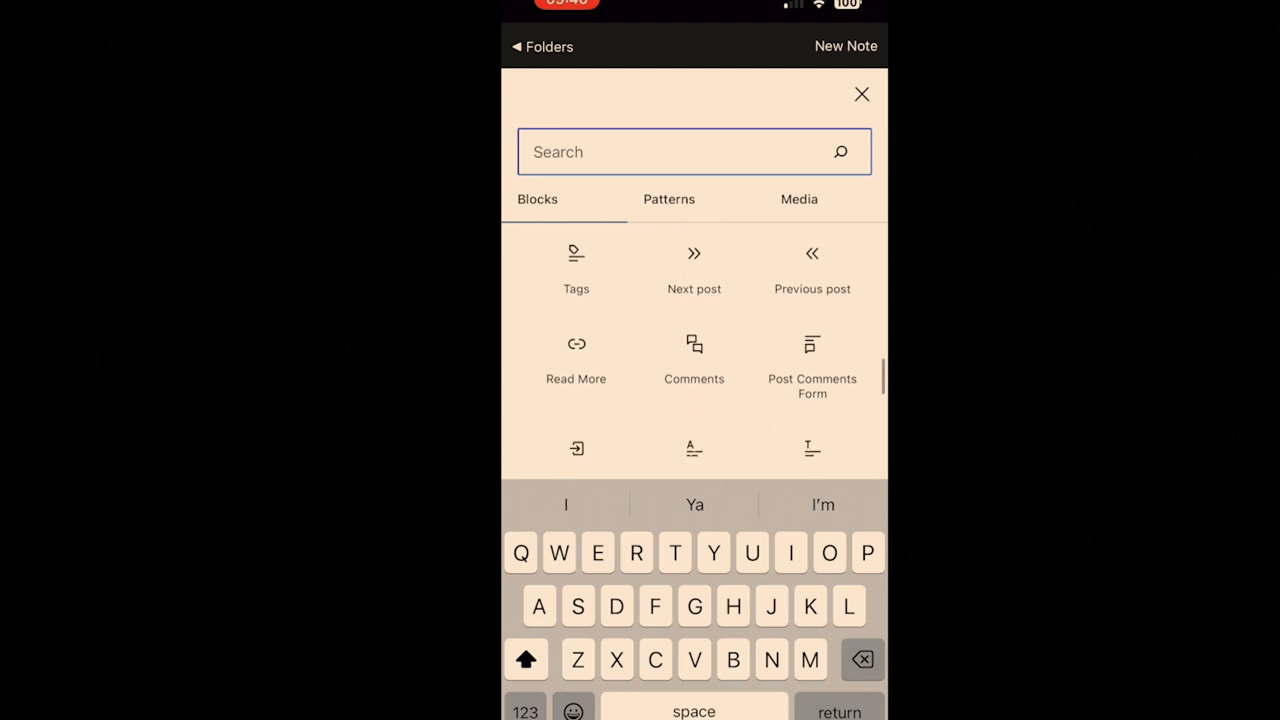
{"action": "scroll", "scroll_direction": "down", "scroll_amount": 3}
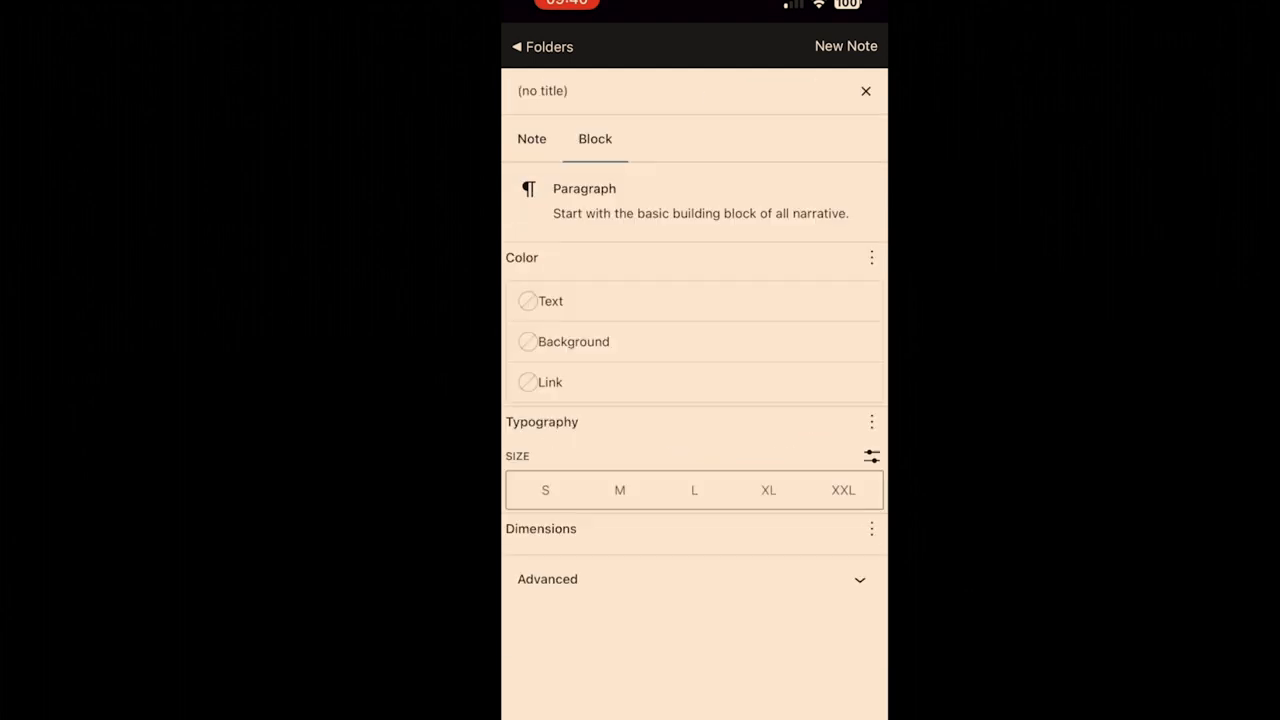
{"action": "left_click", "coordinate": [532, 140]}
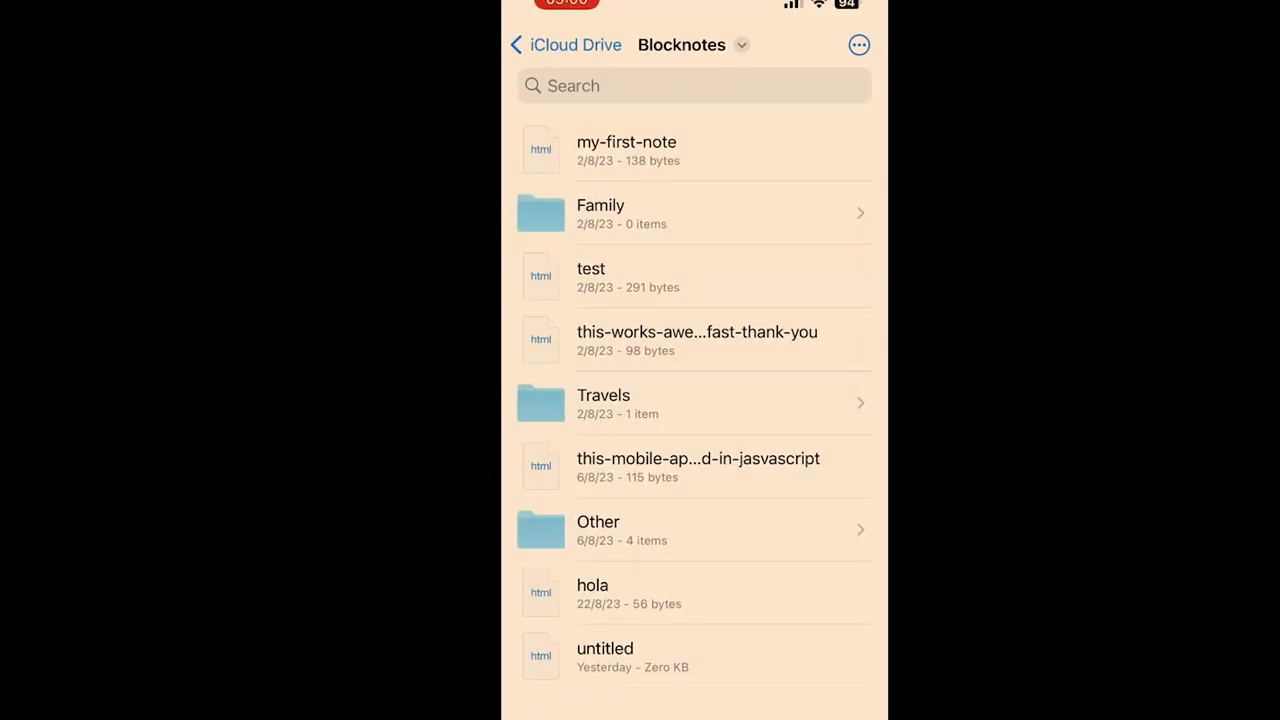
{"action": "left_click", "coordinate": [626, 150]}
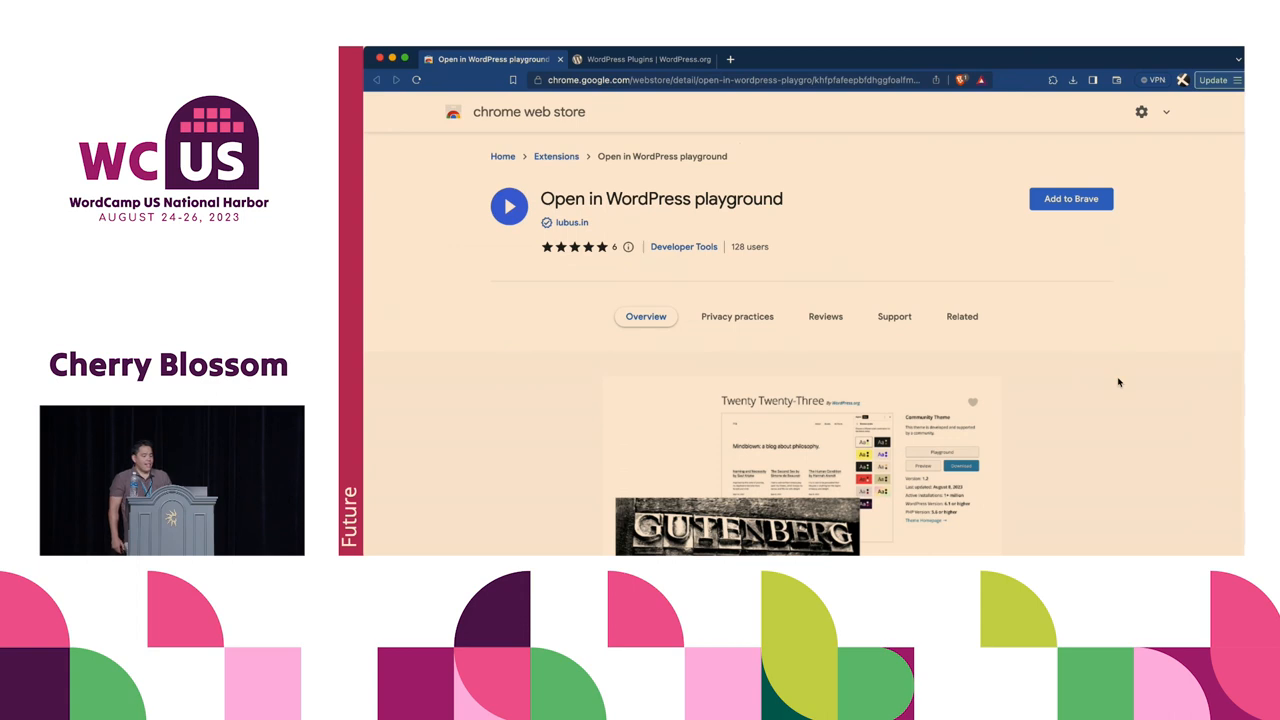
- Install the playground extension and open the Classic Editor page in the plugin directory
{"action": "left_click", "coordinate": [1072, 200]}
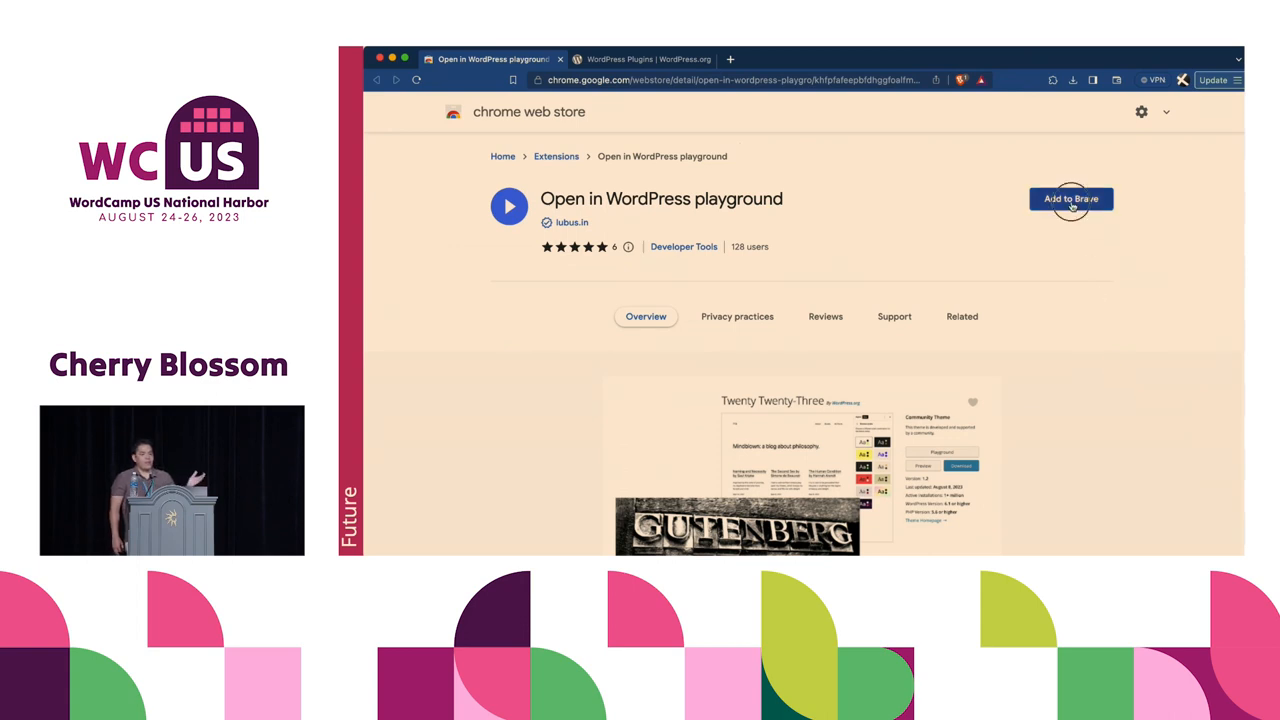
{"action": "left_click", "coordinate": [1070, 198]}
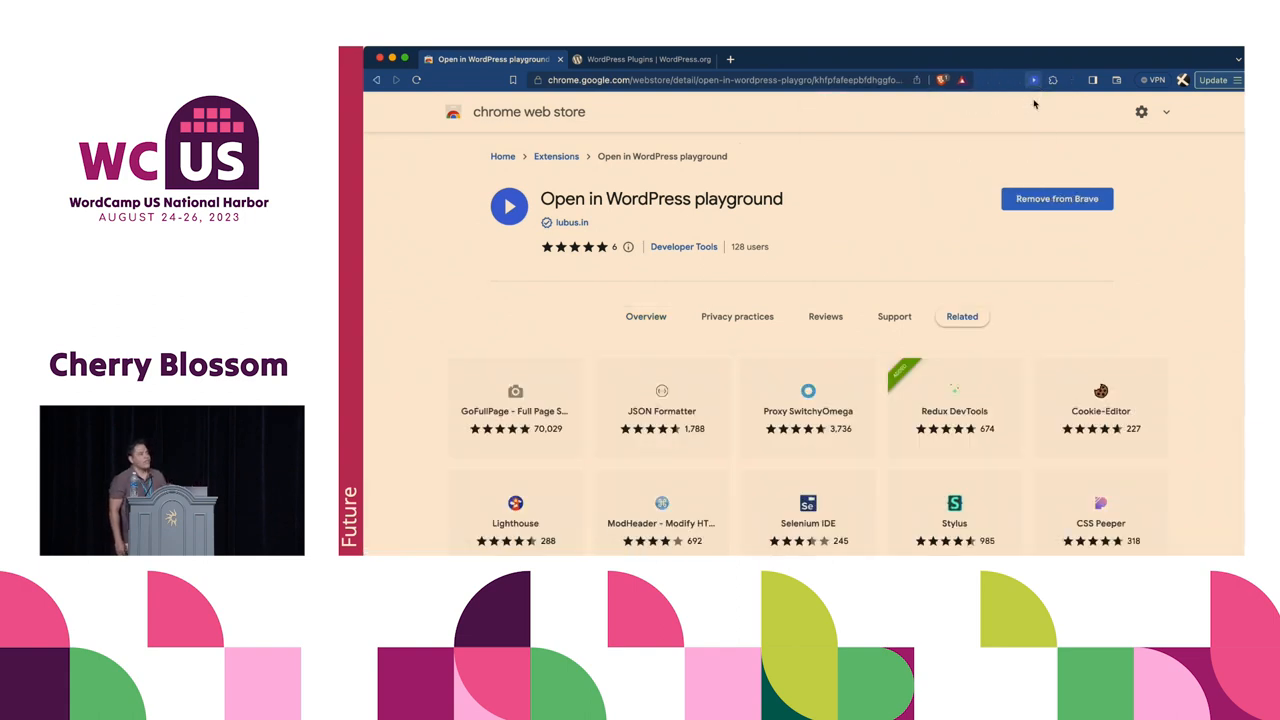
{"action": "left_click", "coordinate": [640, 60]}
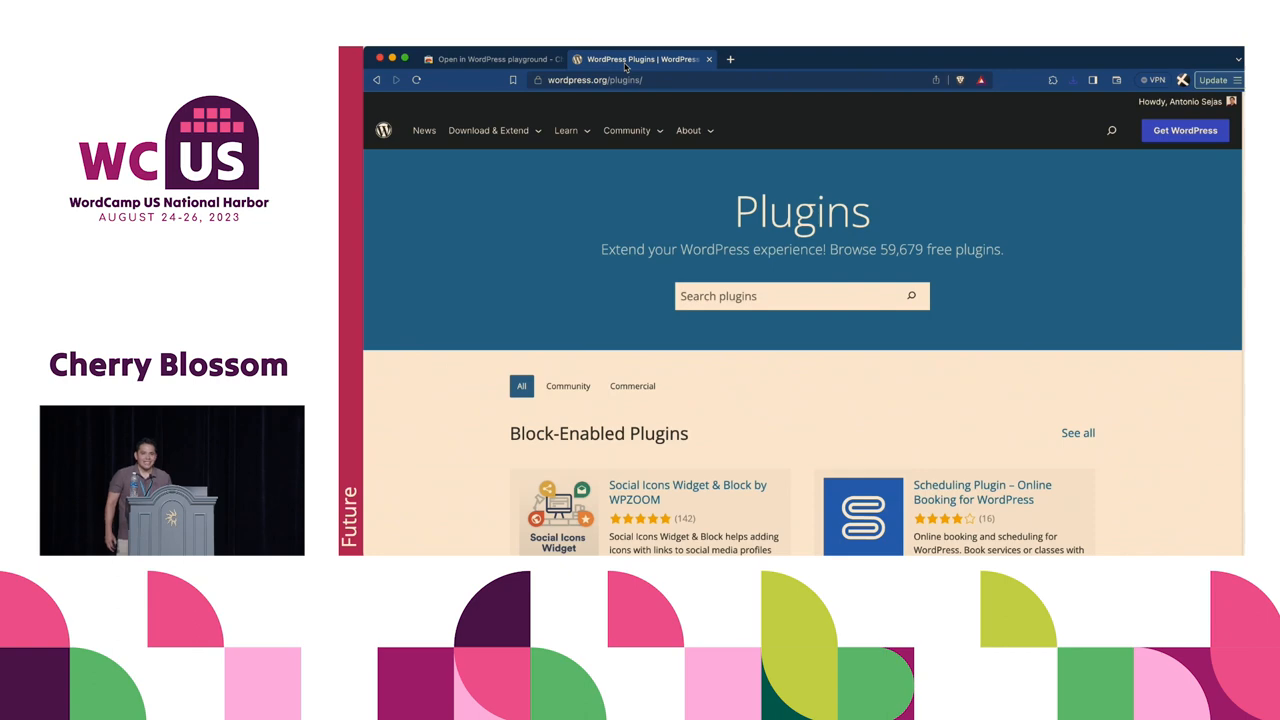
{"action": "scroll", "scroll_direction": "down", "scroll_amount": 3}
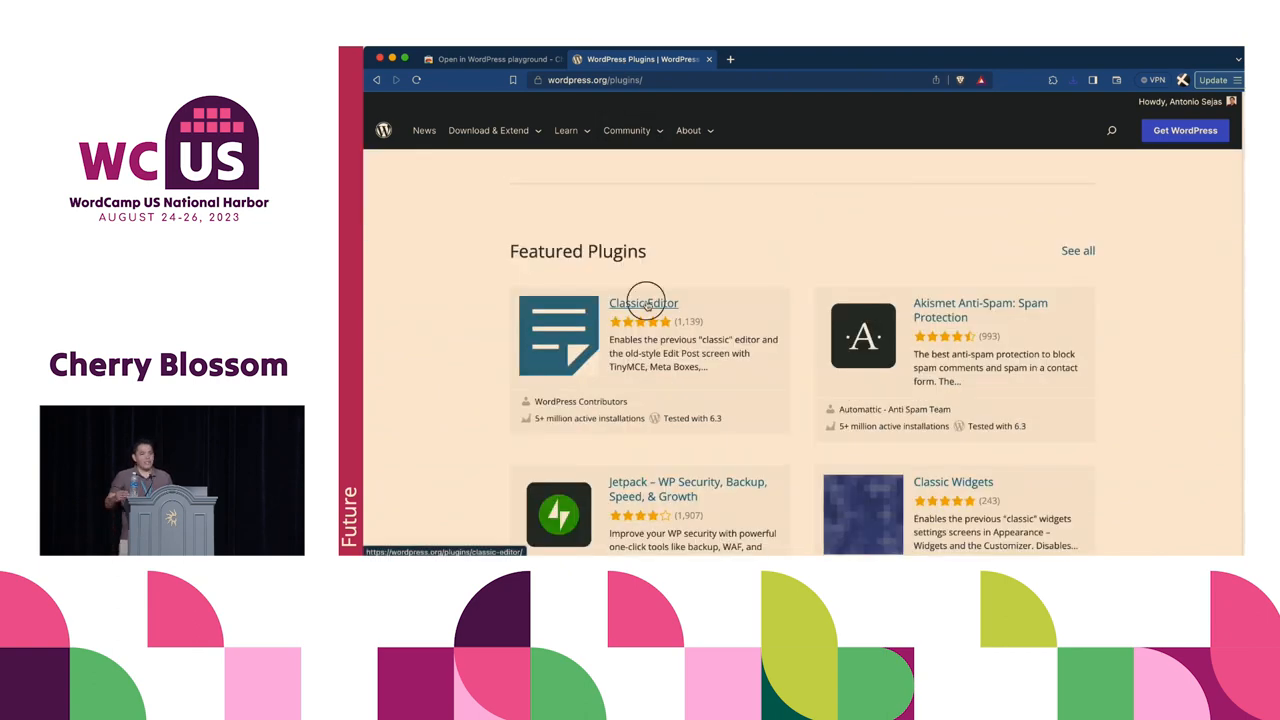
{"action": "left_click", "coordinate": [644, 304]}
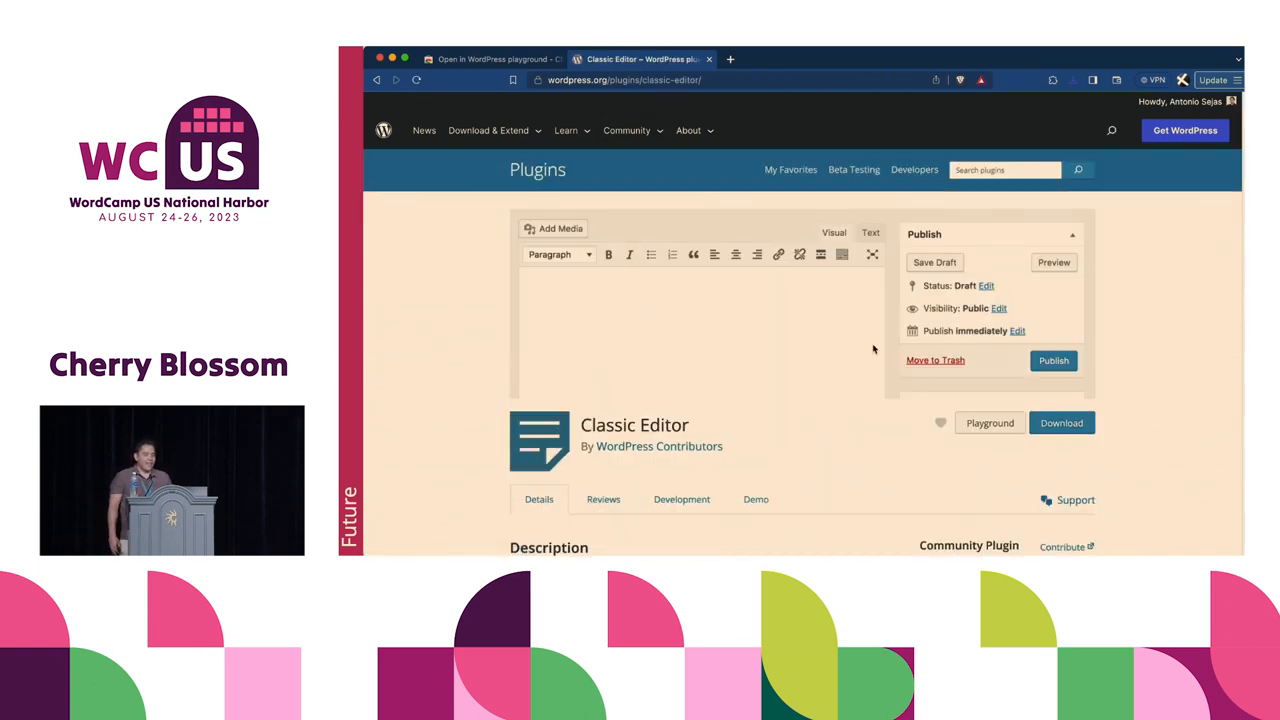
- Launch Classic Editor in a playground, edit the Sample Page with it, then show the theme directory
{"action": "left_click", "coordinate": [990, 422]}
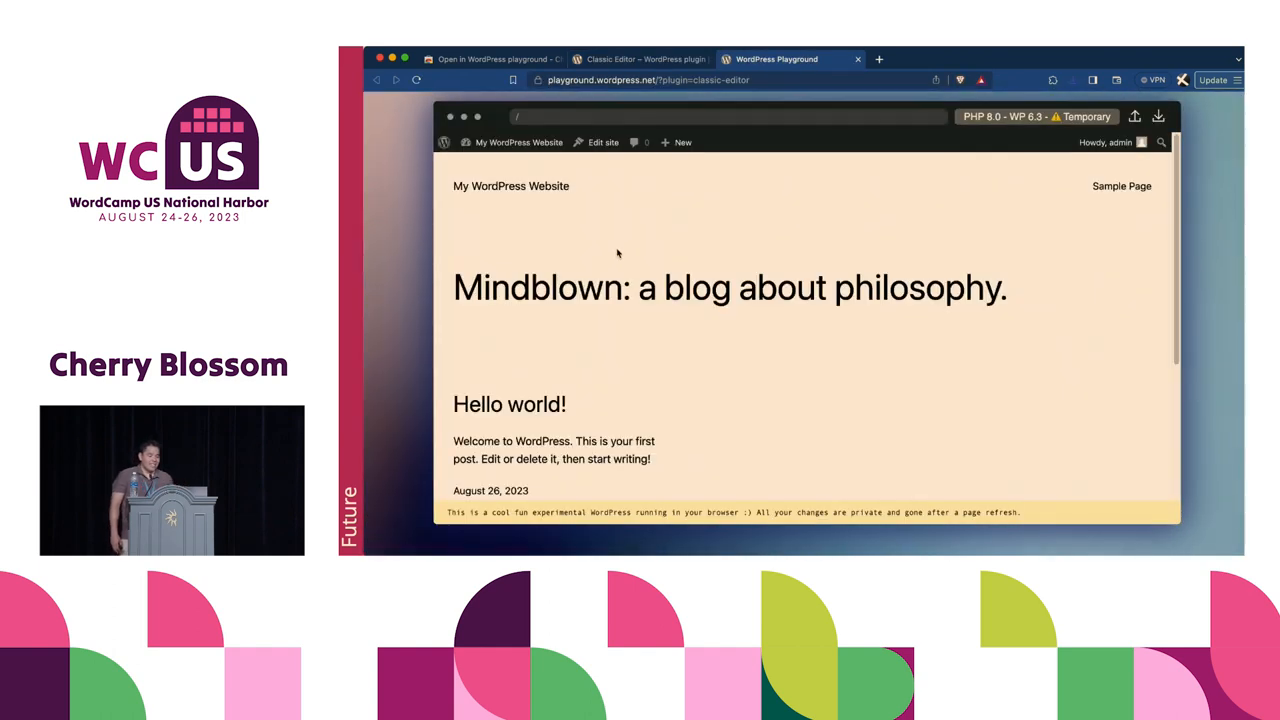
{"action": "left_click", "coordinate": [518, 142]}
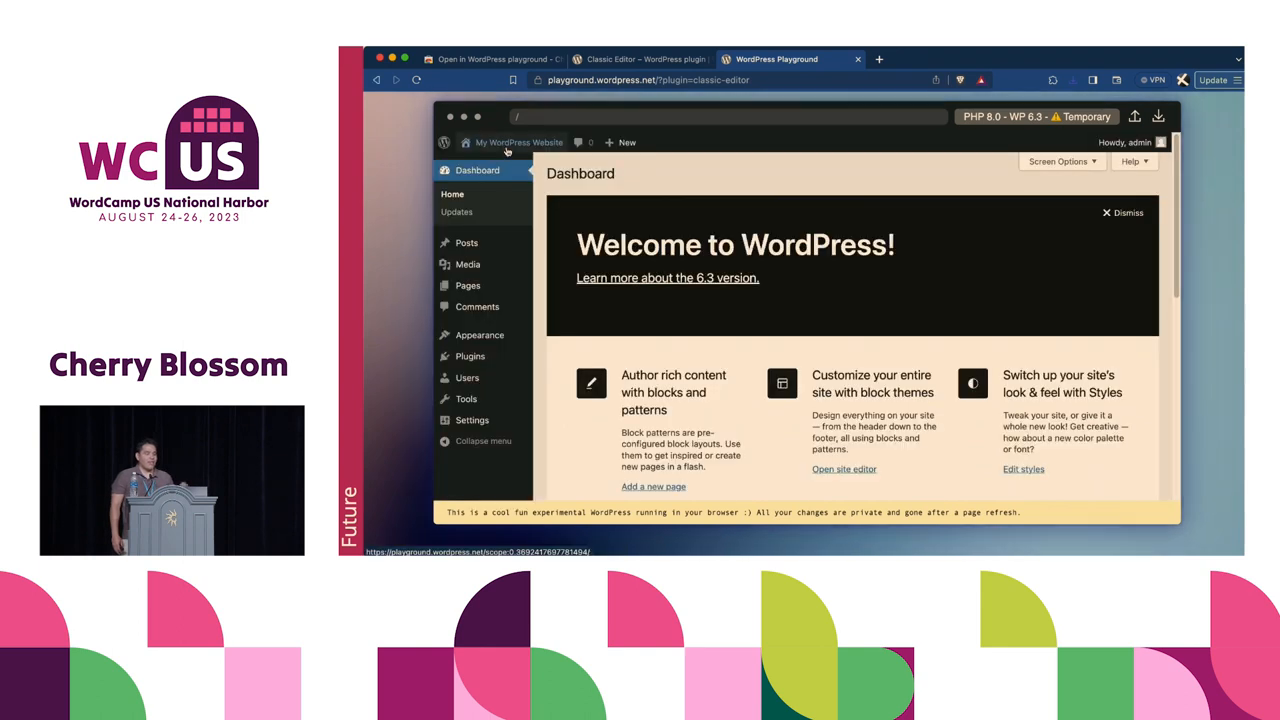
{"action": "mouse_move", "coordinate": [468, 284]}
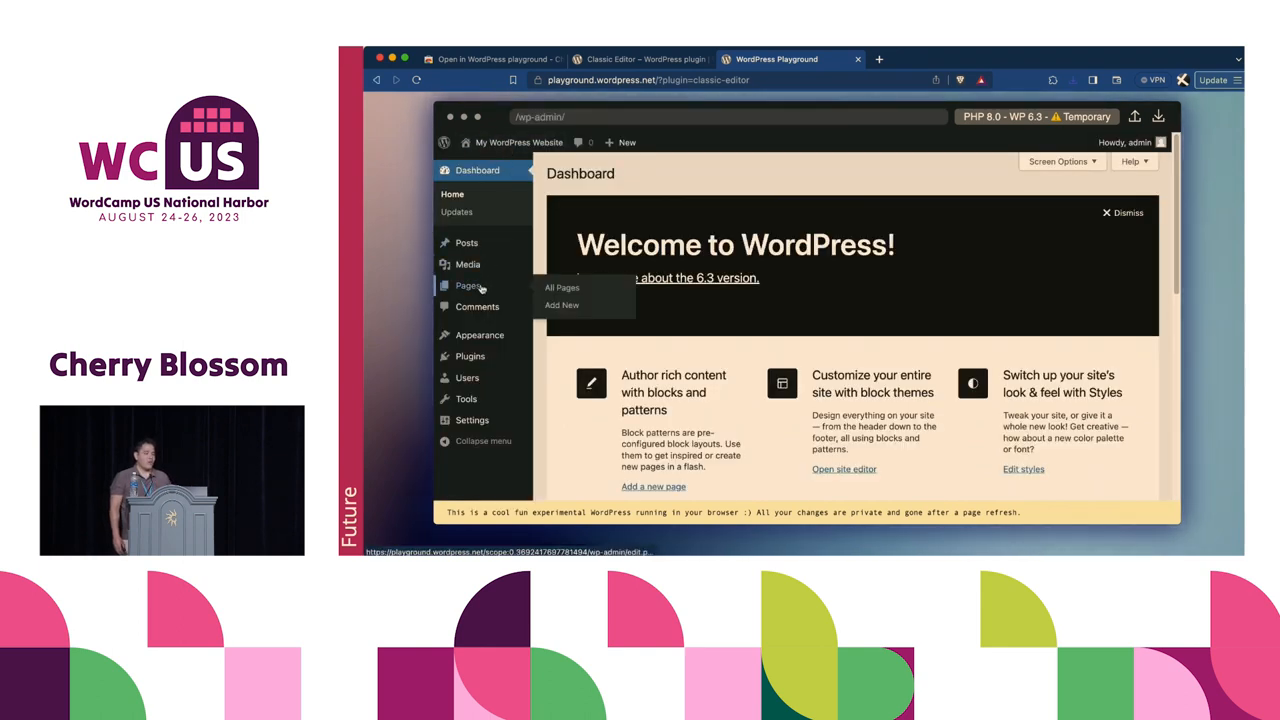
{"action": "left_click", "coordinate": [562, 288]}
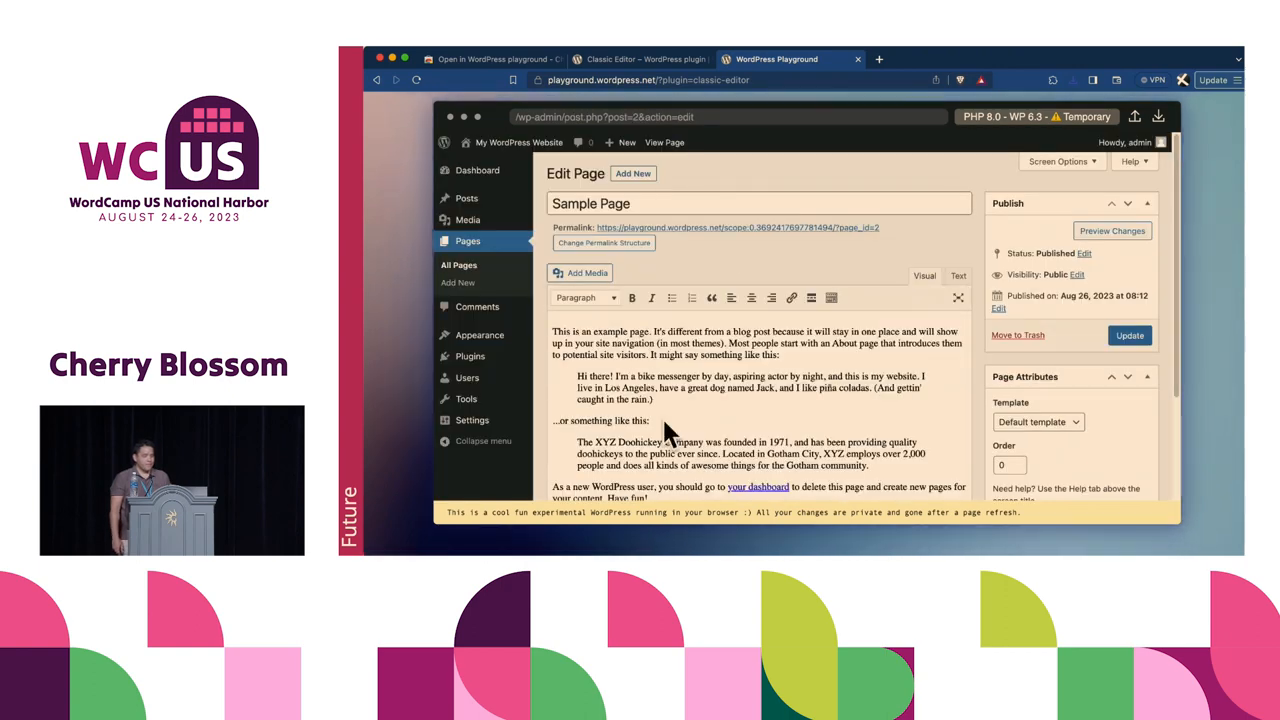
{"action": "left_click", "coordinate": [640, 60]}
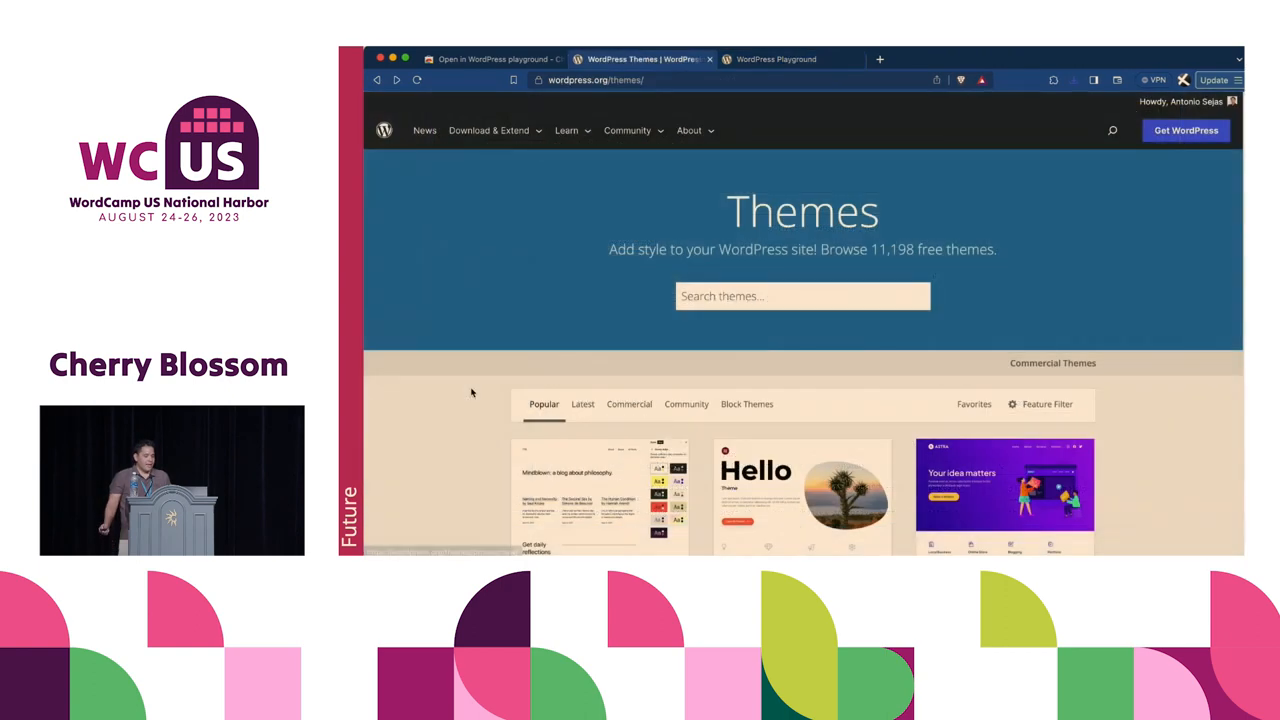
- Open the Twenty Twenty theme page and launch it in a playground
{"action": "scroll", "scroll_direction": "down", "scroll_amount": 3}
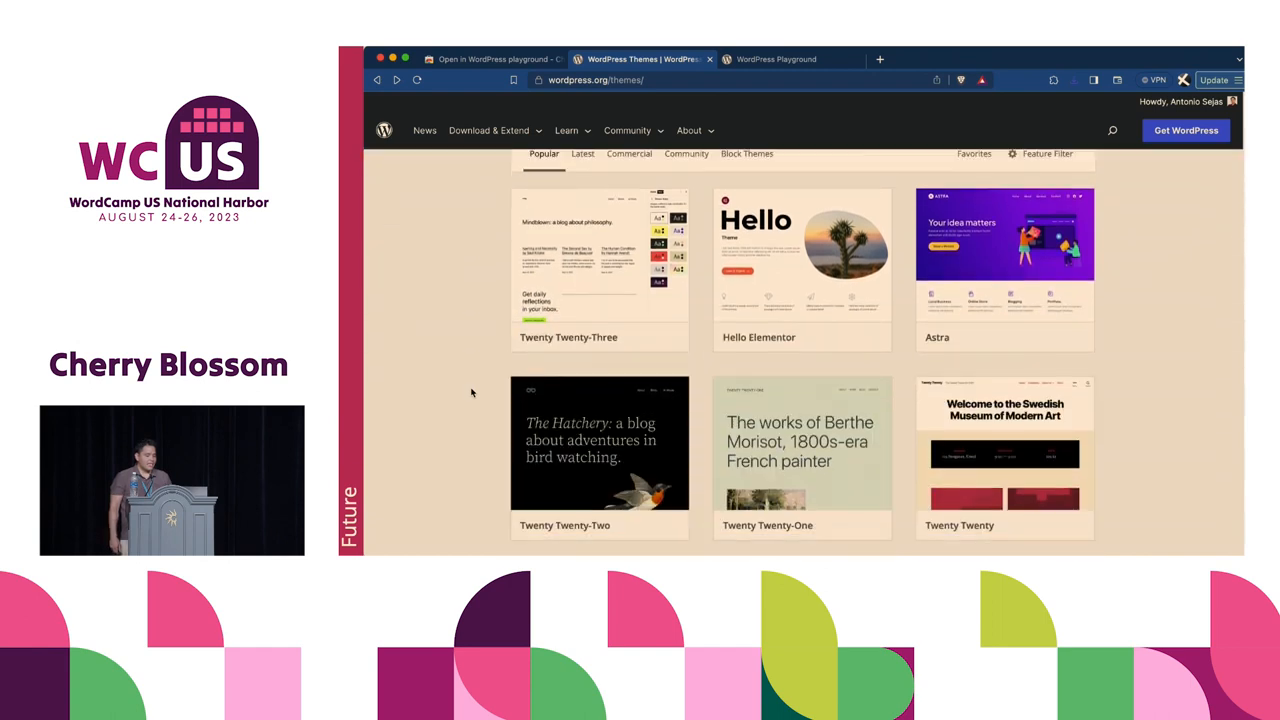
{"action": "scroll", "scroll_direction": "down", "scroll_amount": 3}
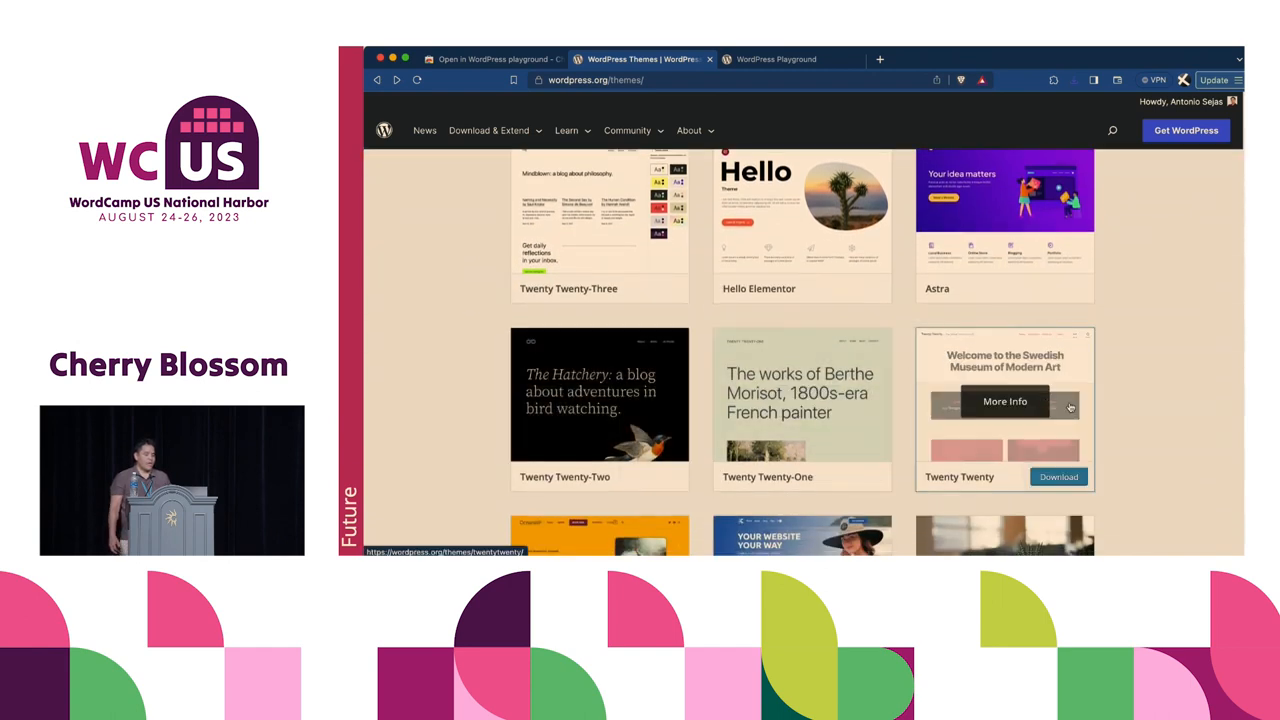
{"action": "left_click", "coordinate": [1004, 400]}
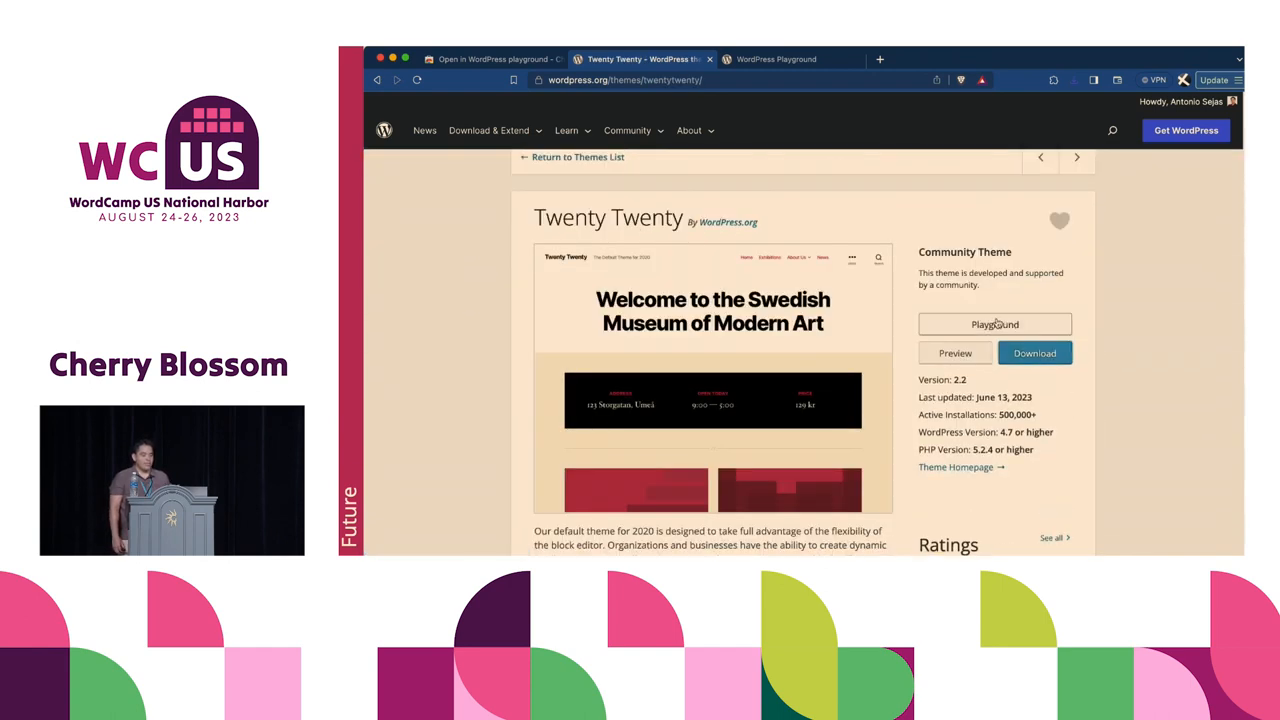
{"action": "left_click", "coordinate": [996, 324]}
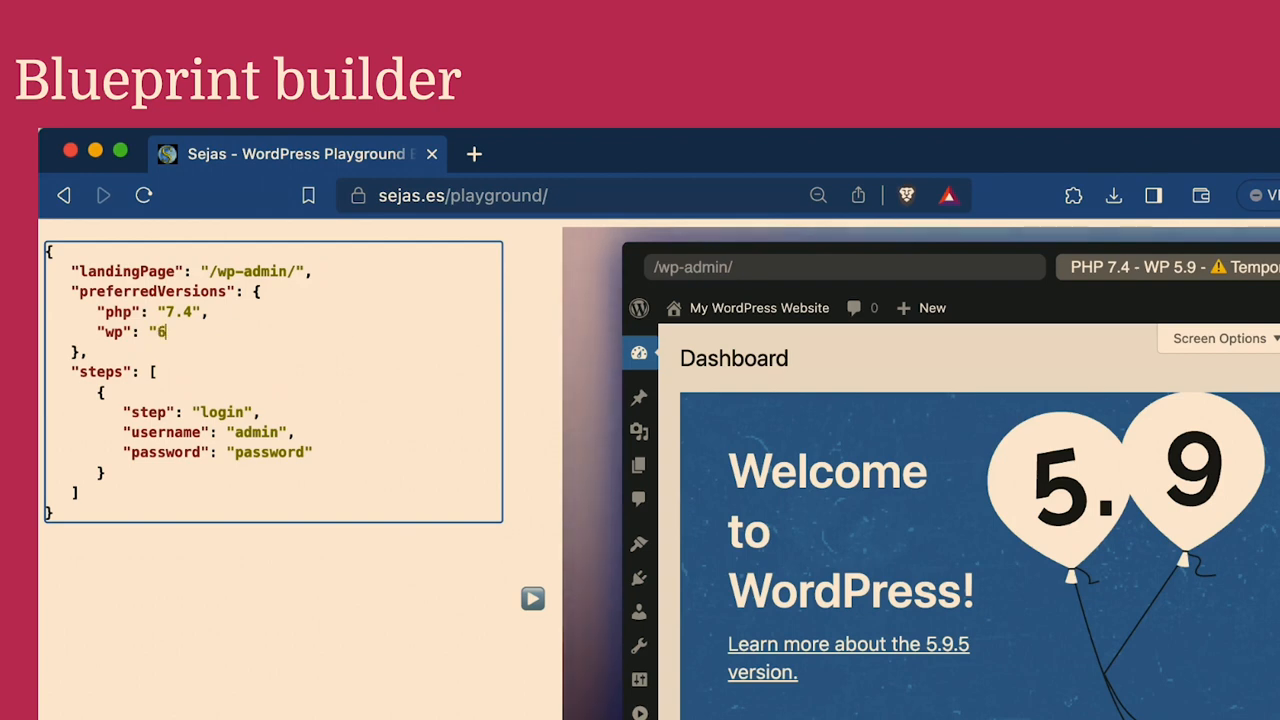
- Set the blueprint to wp 6.3, username admin, php 8.2 and run it to reload the dashboard
{"action": "type", "text": ".3\""}
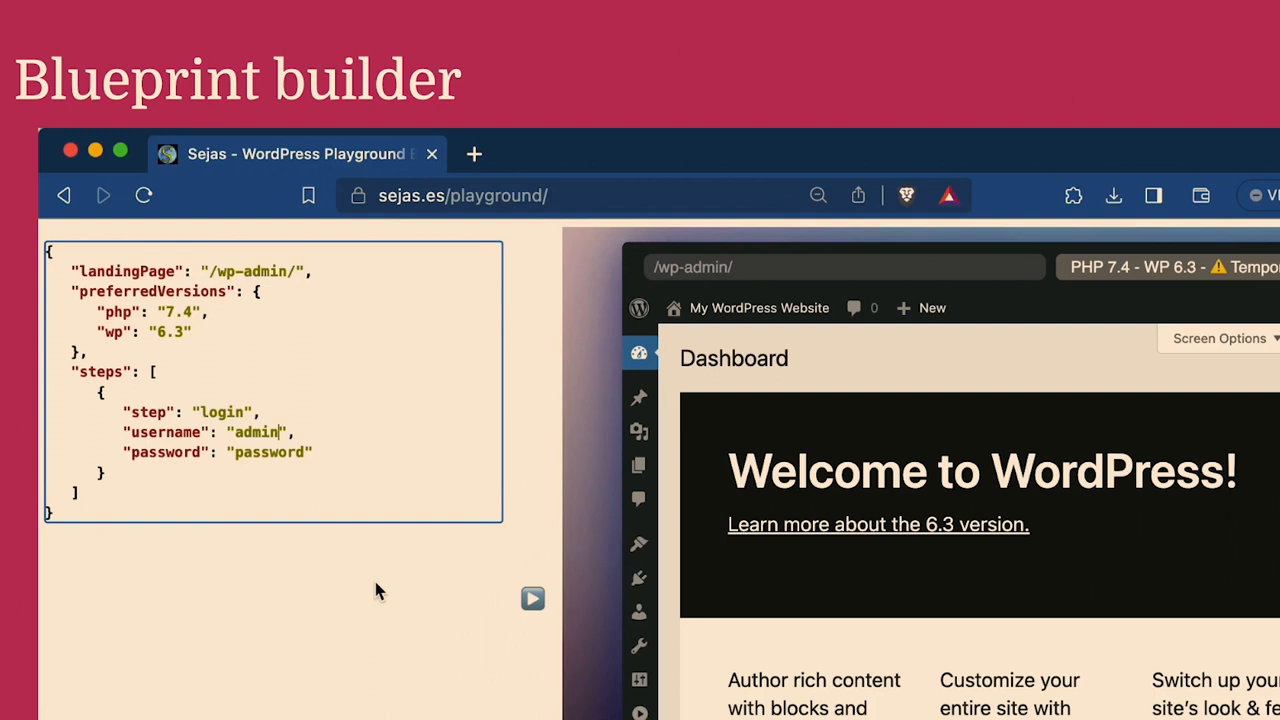
{"action": "double_click", "coordinate": [256, 432]}
{"action": "type", "text": "fake"}
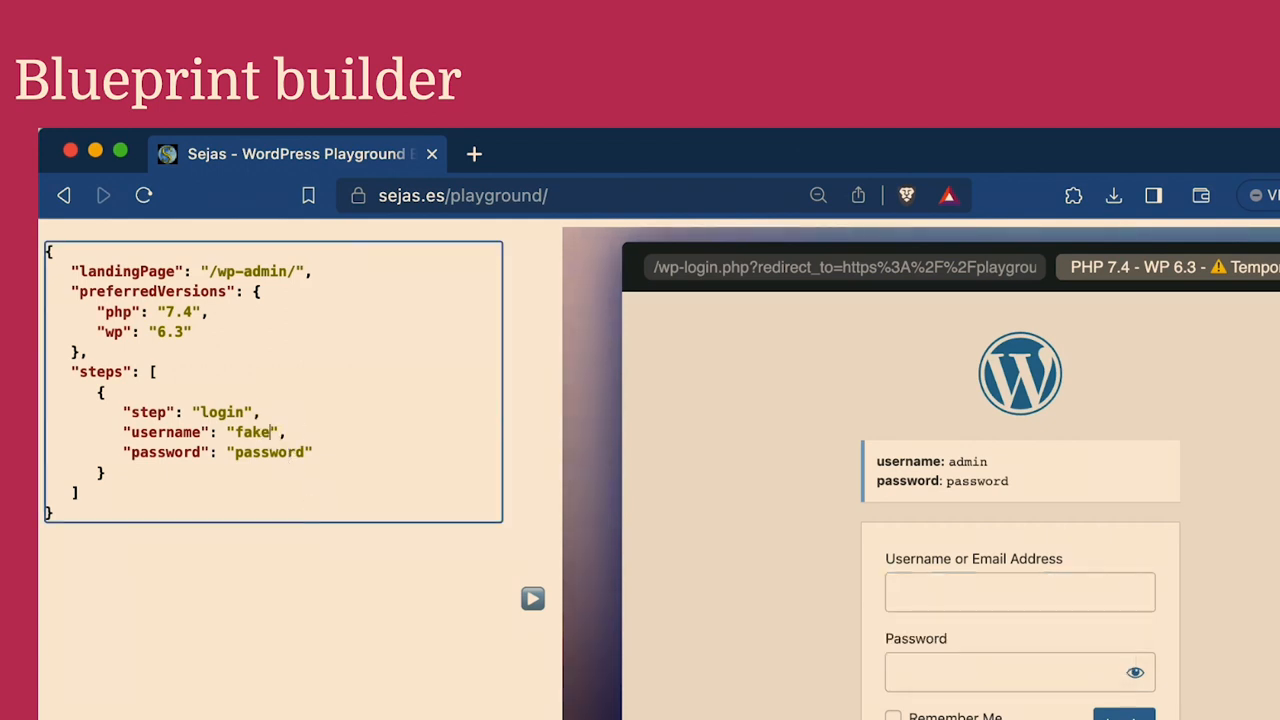
{"action": "type", "text": "admin"}
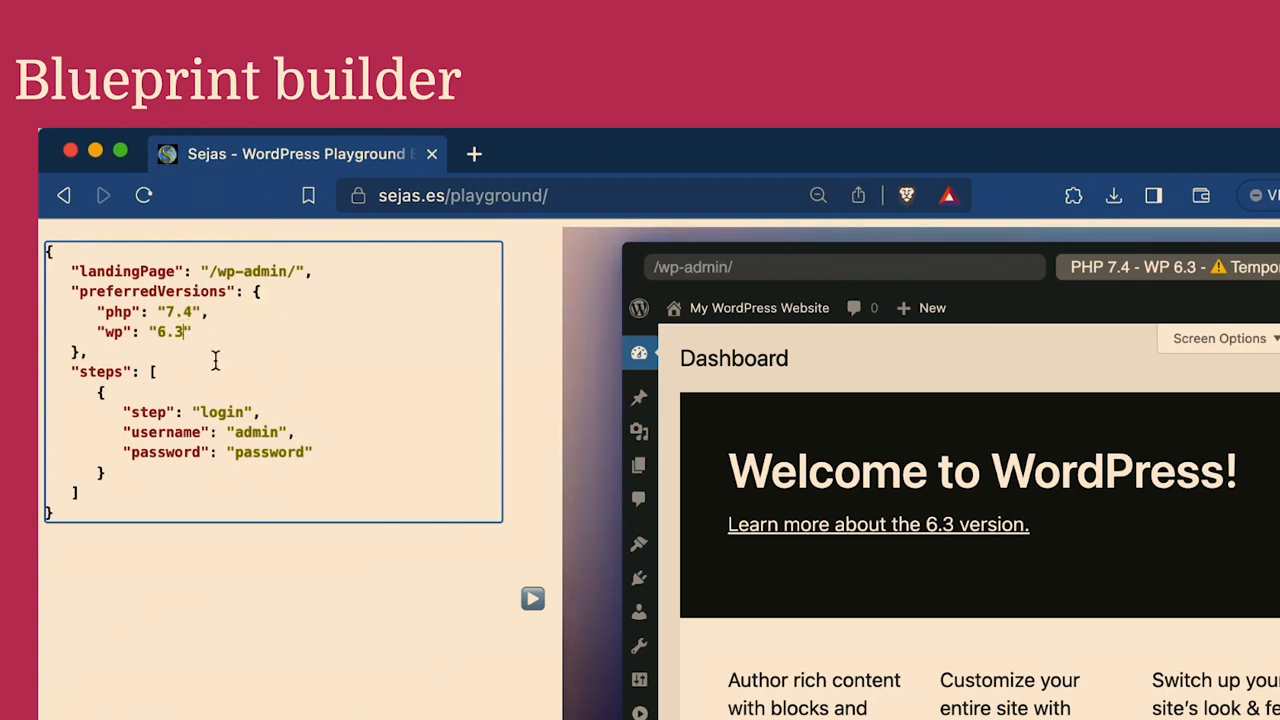
{"action": "type", "text": "8.4"}
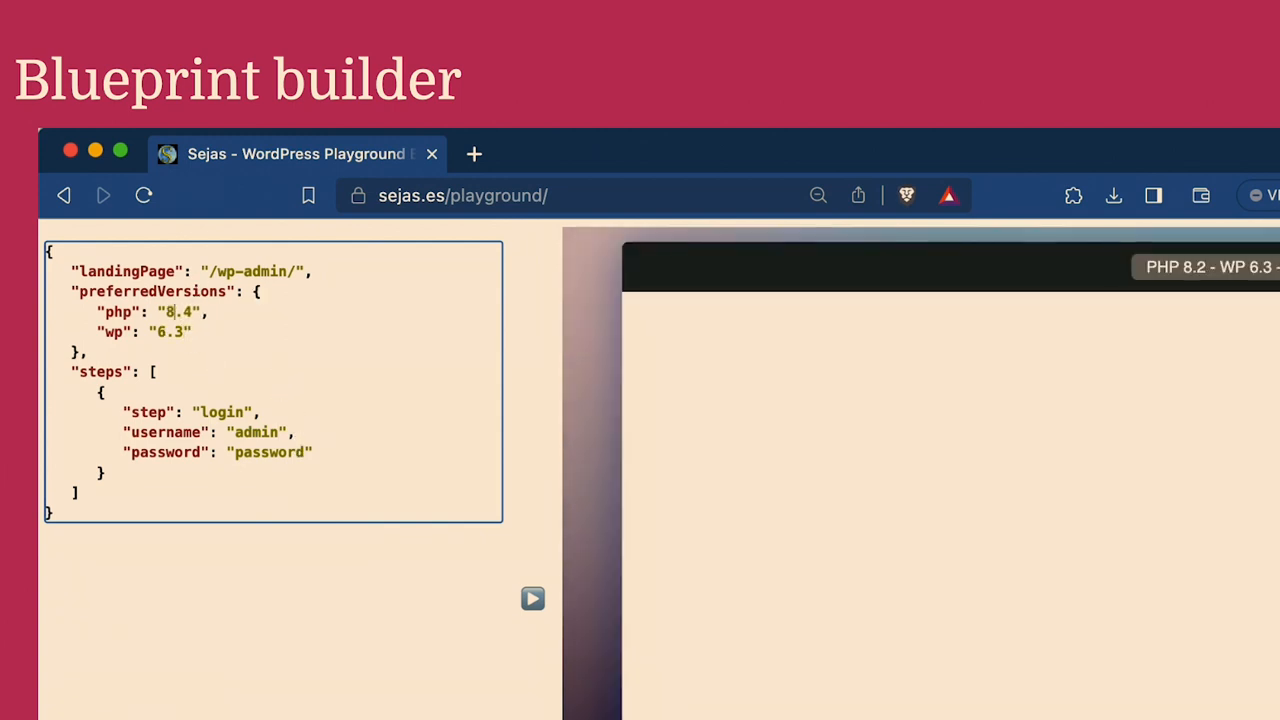
{"action": "type", "text": "8.2"}
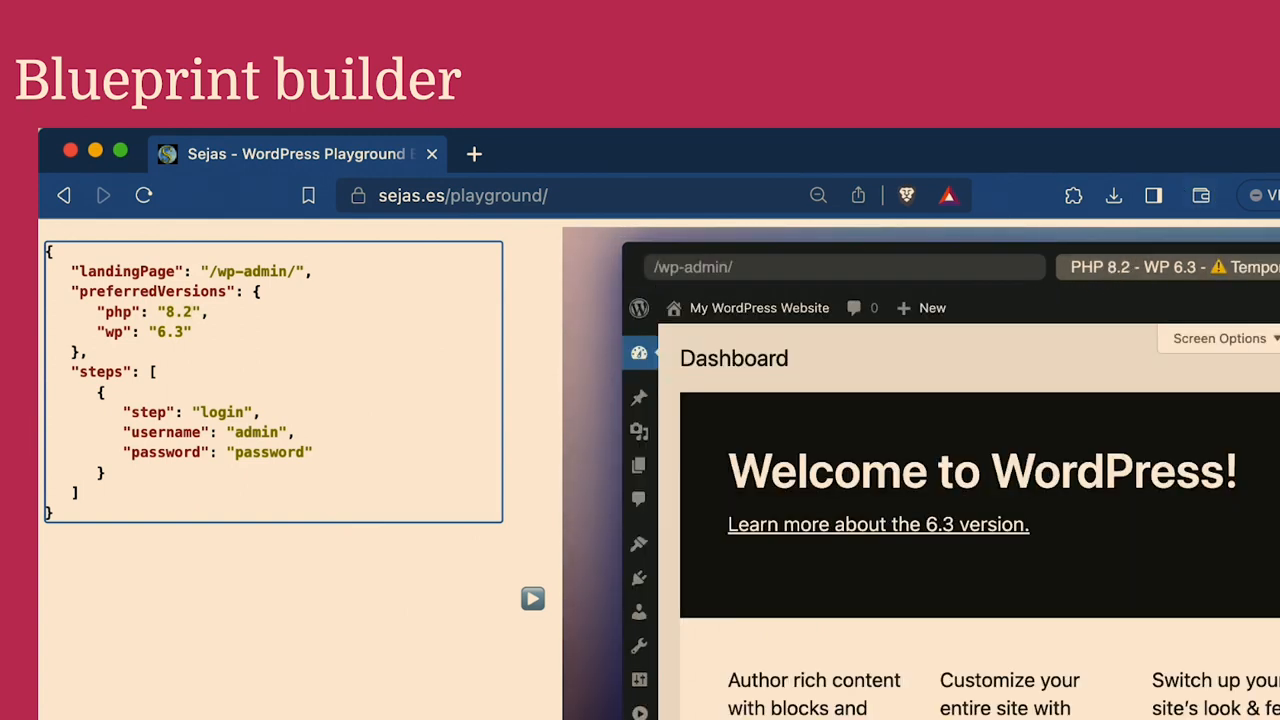
{"action": "left_click", "coordinate": [190, 312]}
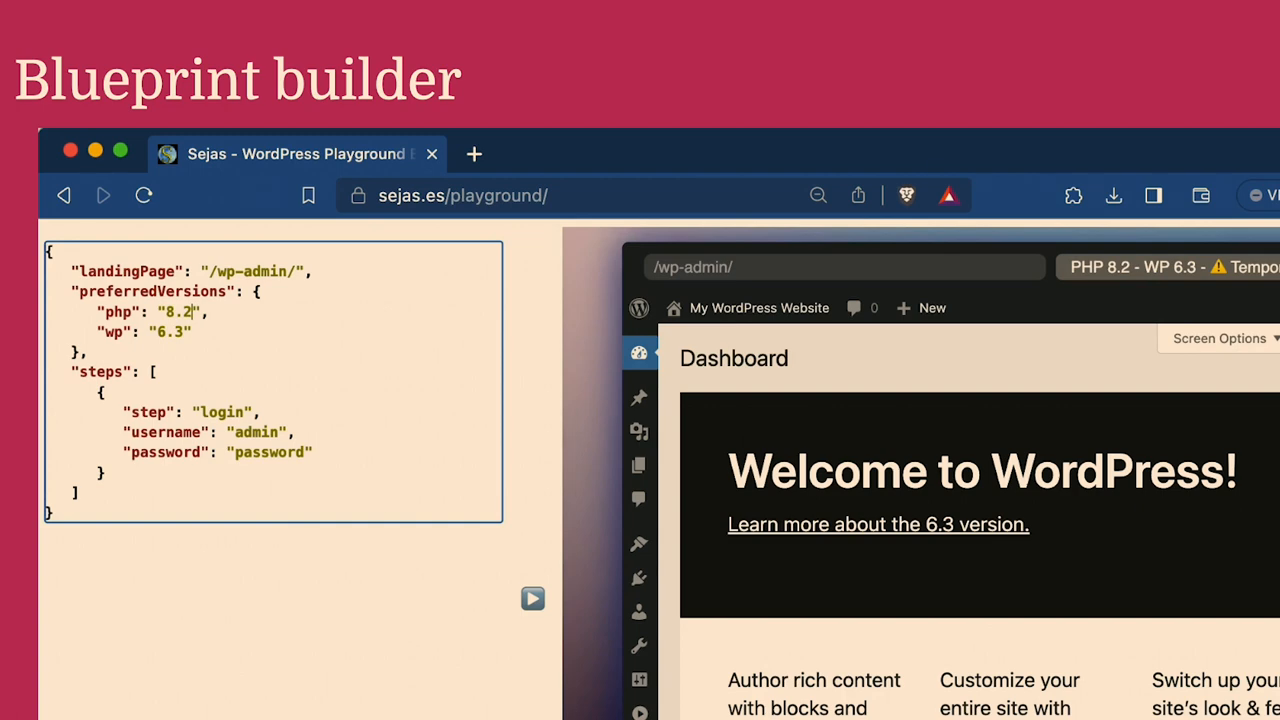